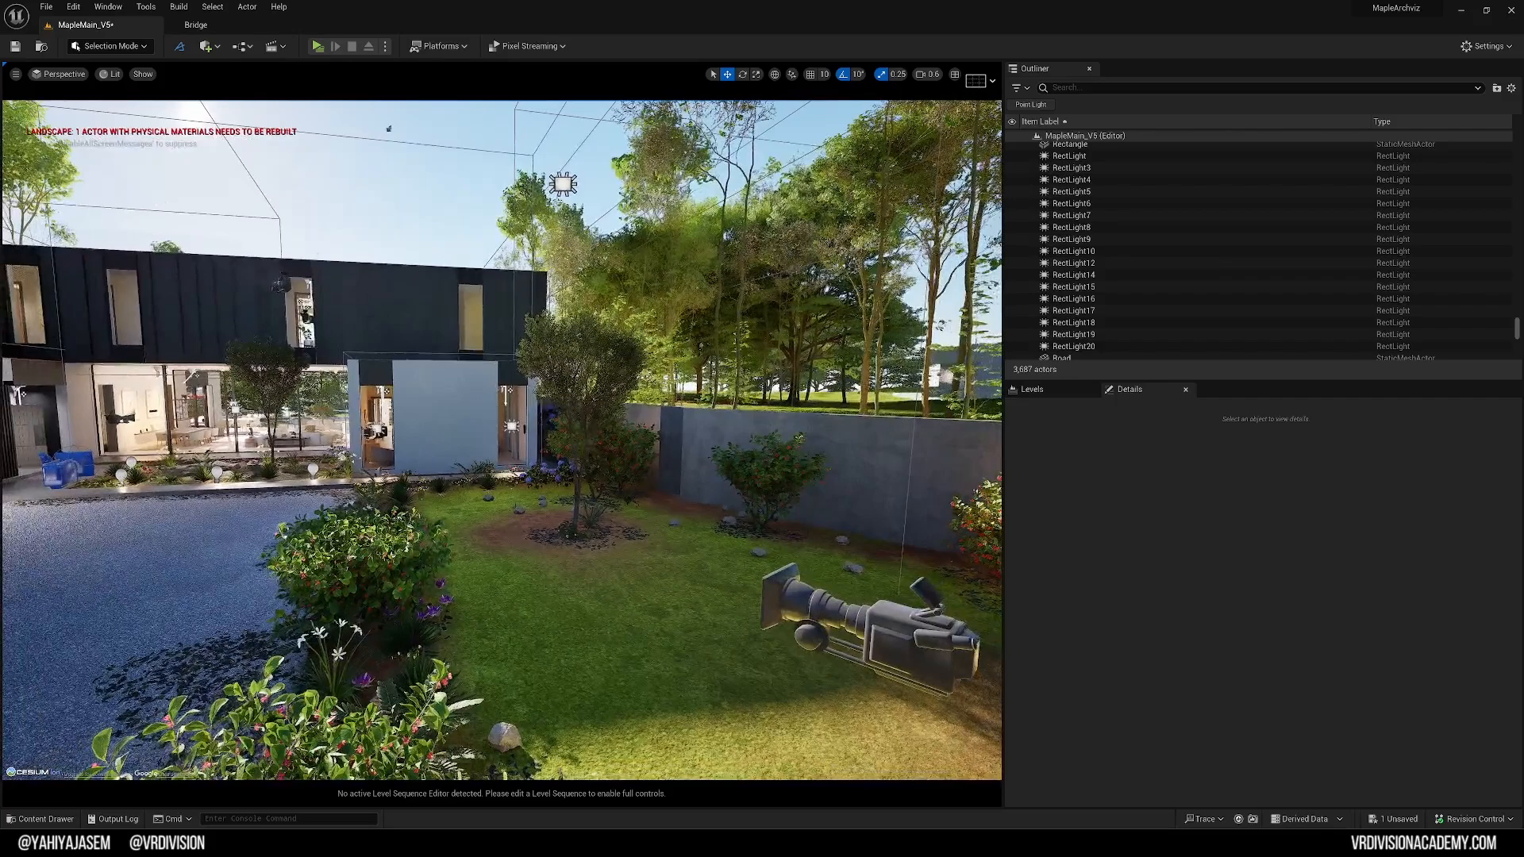
Step: Filter RectLight12's Details by 'chann', then uncheck Lighting Channel 1 on Landscape2
{"action": "left_click", "coordinate": [1073, 263]}
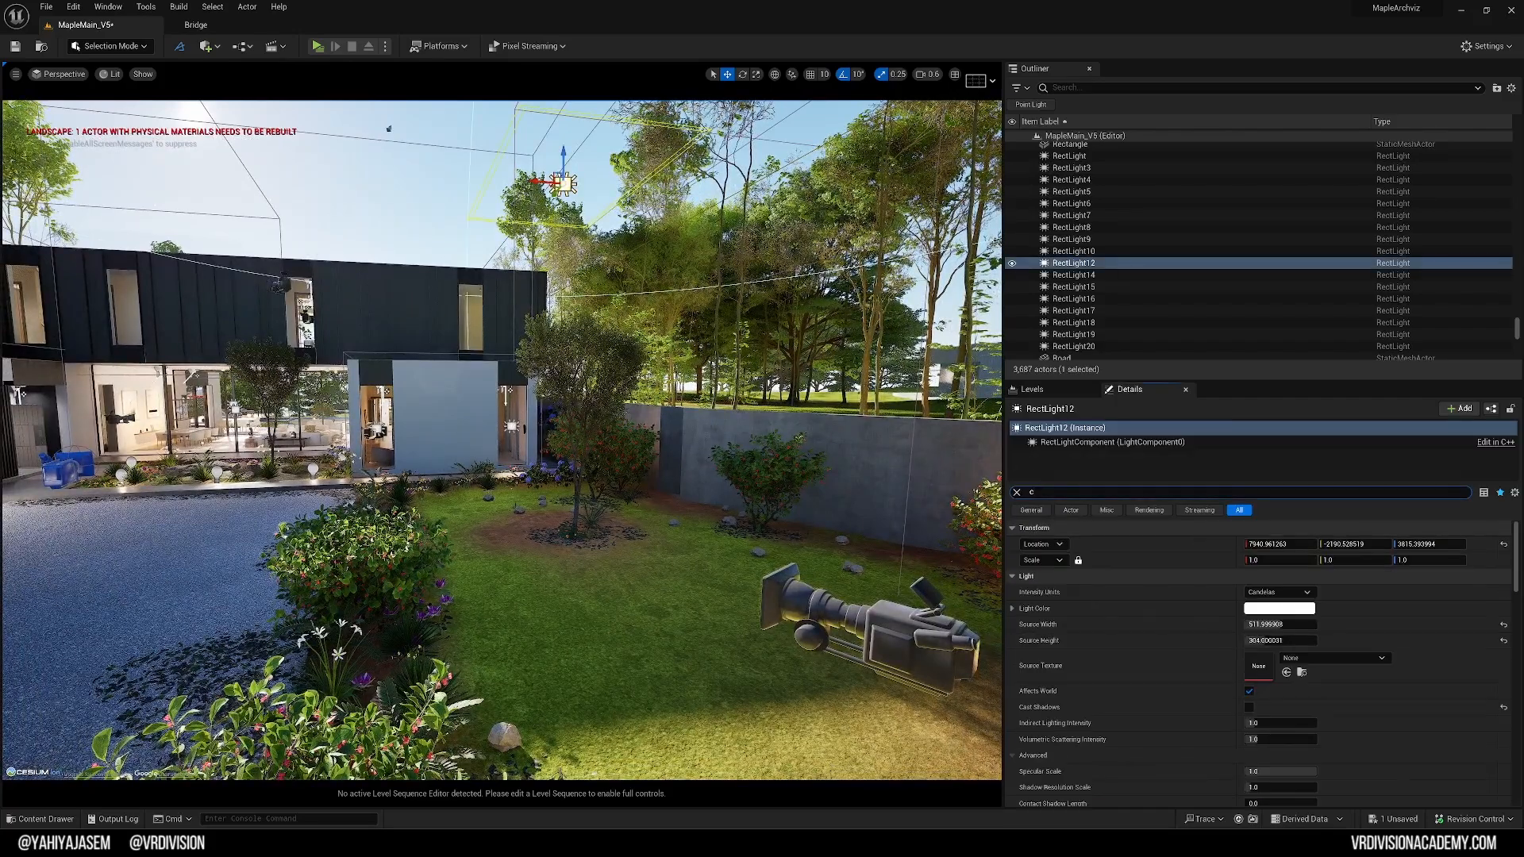
{"action": "type", "text": "hann"}
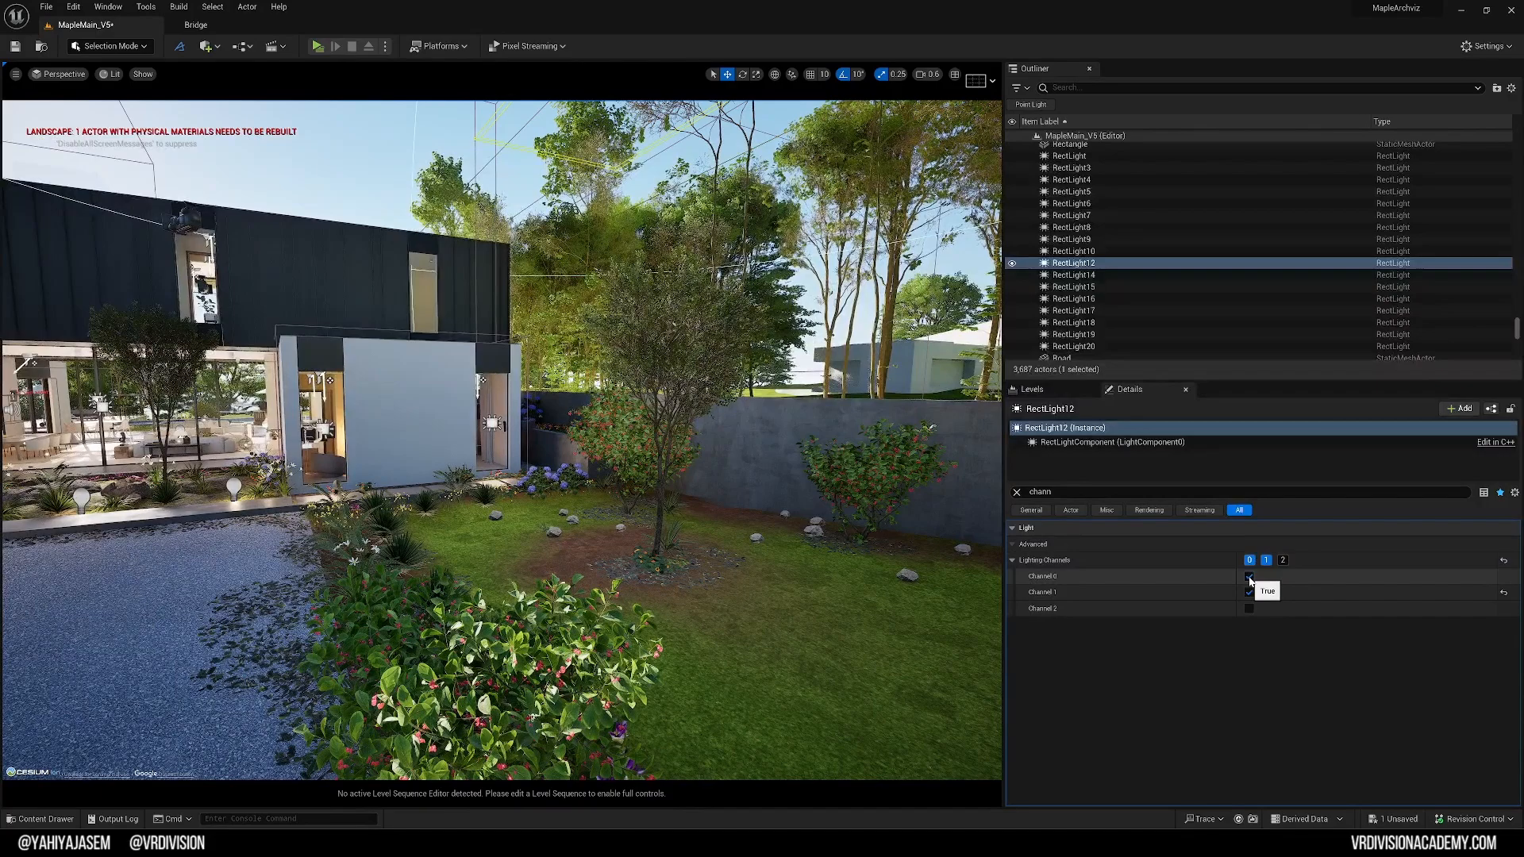
{"action": "left_click", "coordinate": [1248, 592]}
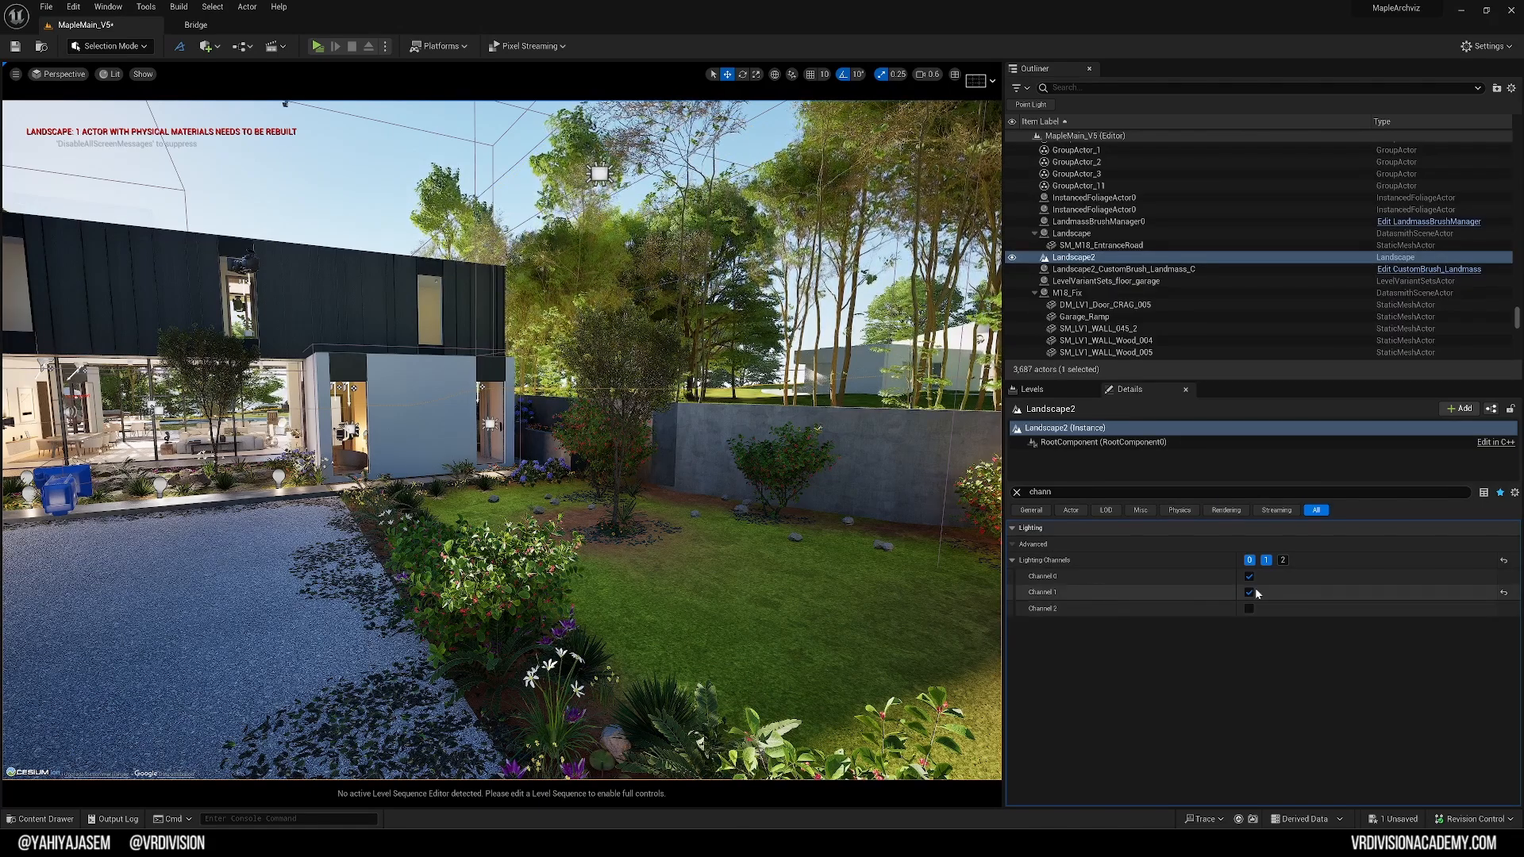
{"action": "left_click", "coordinate": [1248, 592]}
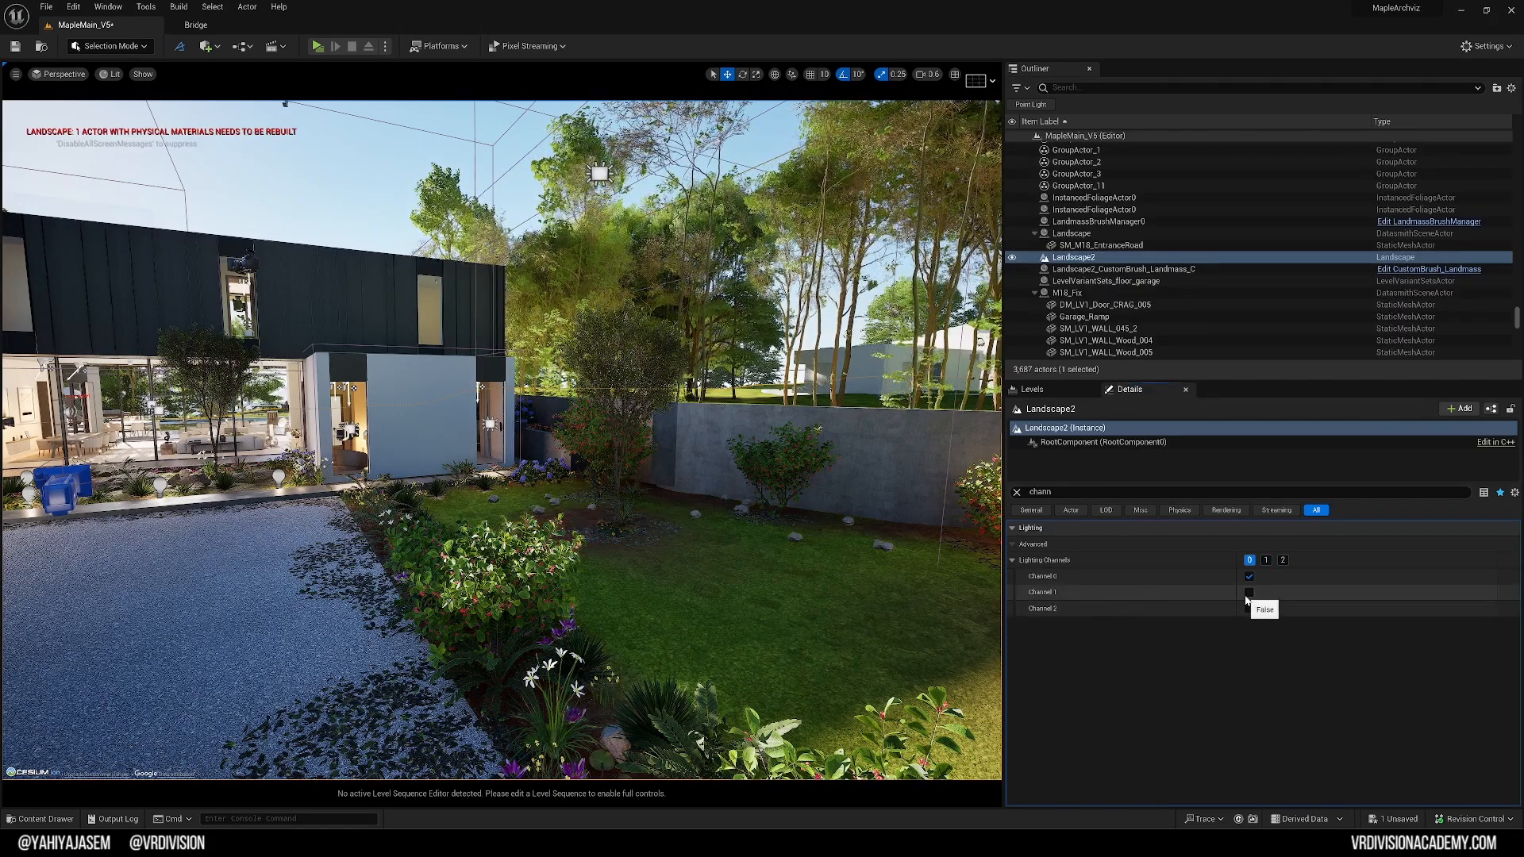
{"action": "left_click", "coordinate": [1247, 592]}
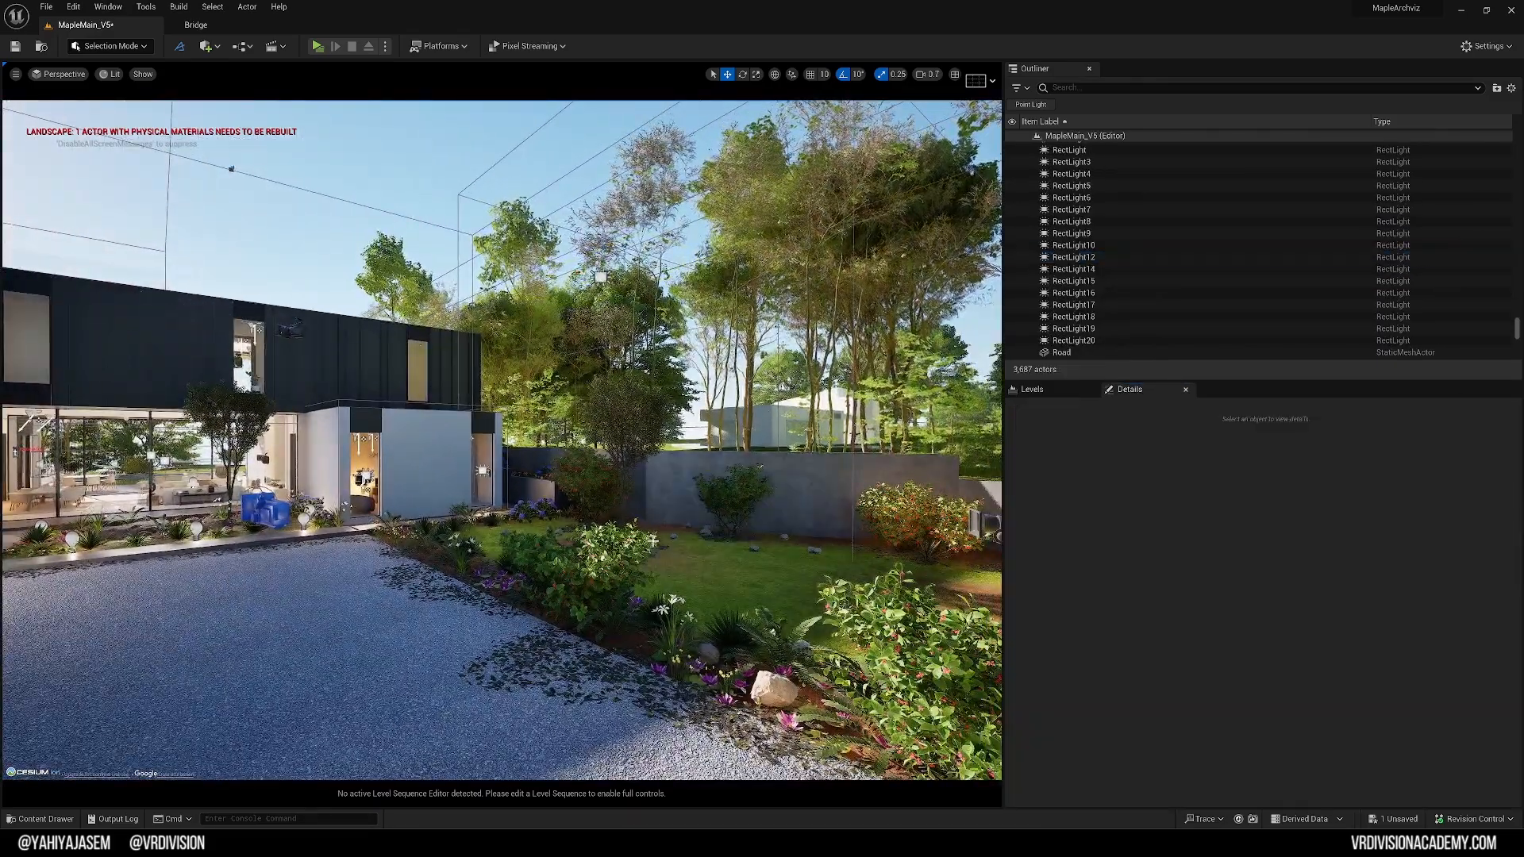
Step: Reselect RectLight12 and show its actor options with the Show Only Selected and Show All Actors commands
{"action": "left_click", "coordinate": [1073, 257]}
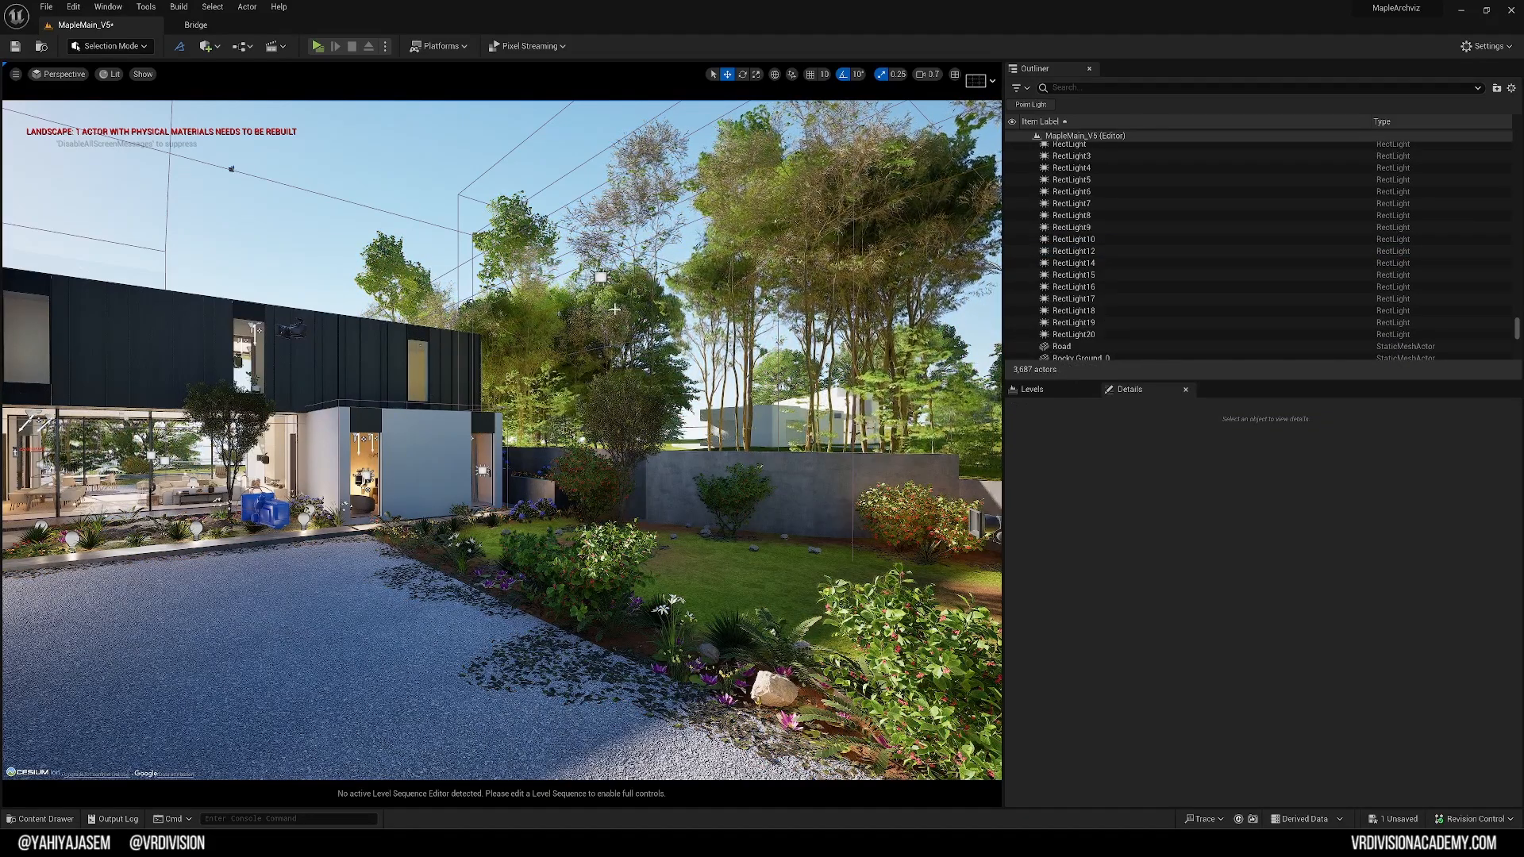
{"action": "right_click", "coordinate": [600, 276]}
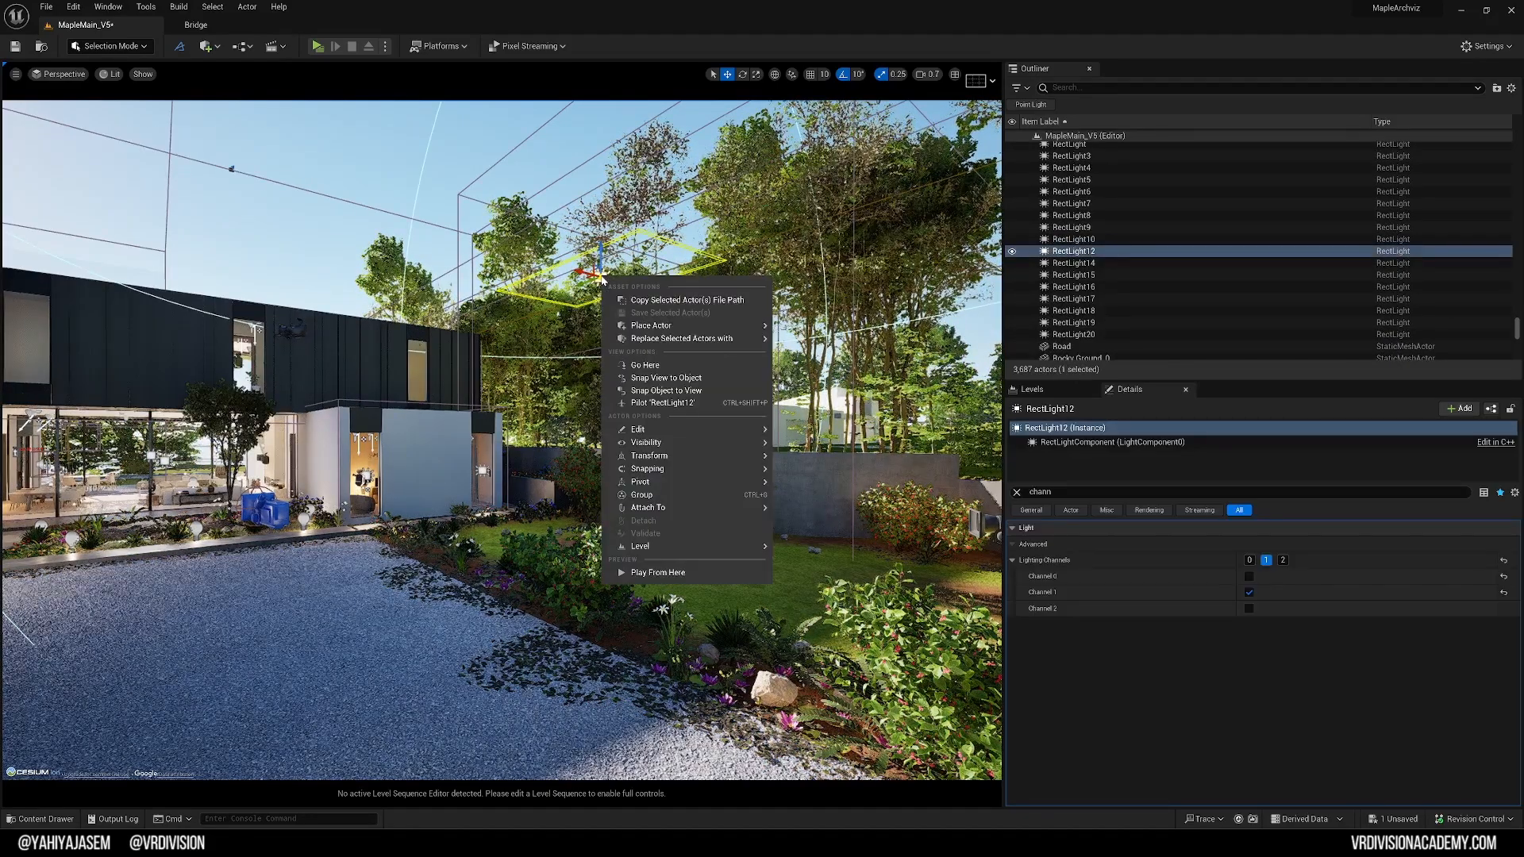
{"action": "mouse_move", "coordinate": [649, 456]}
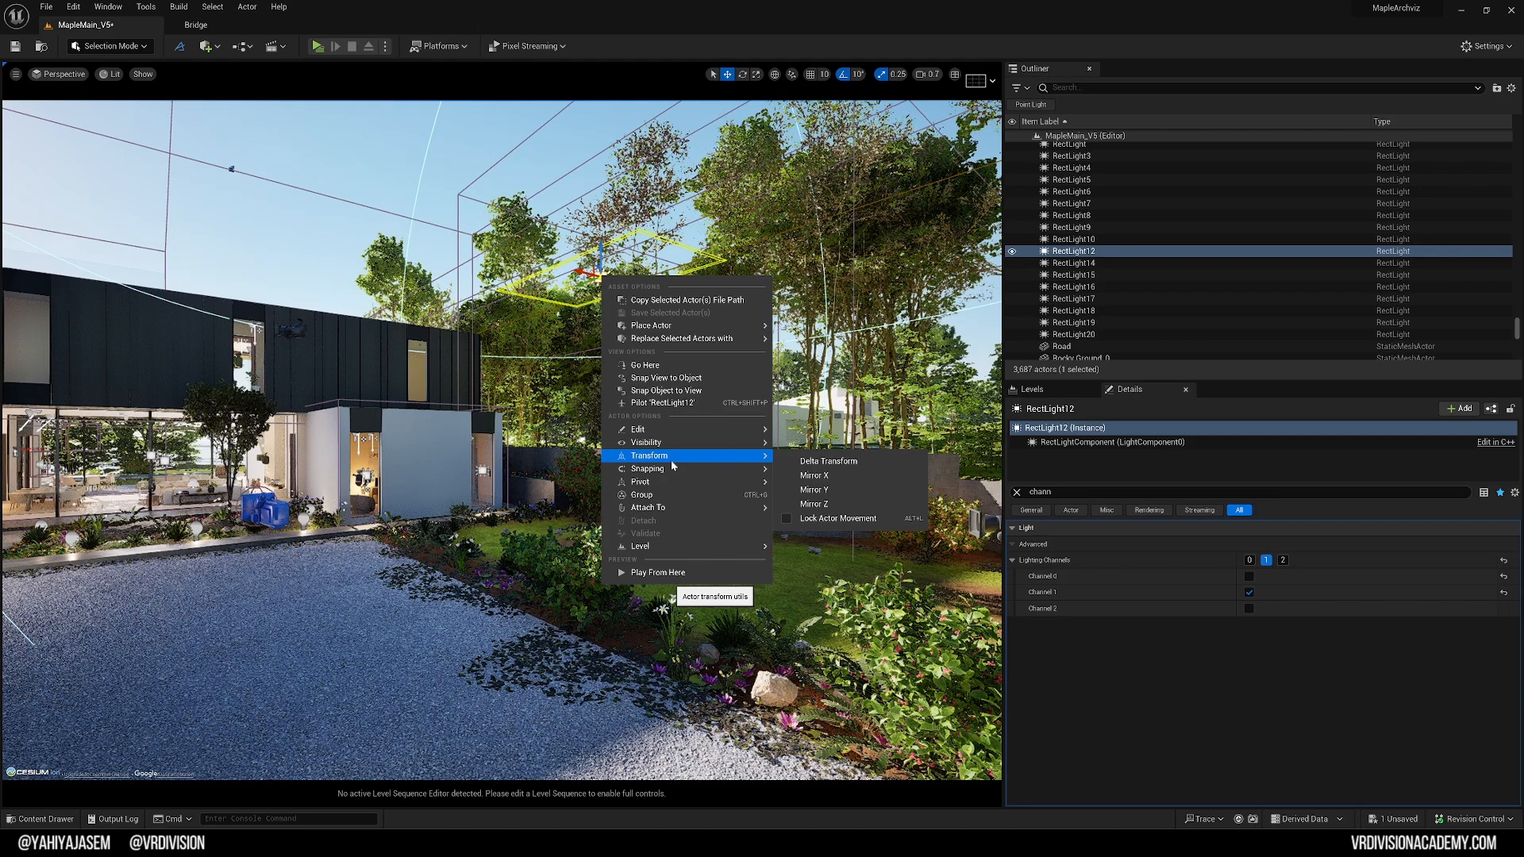
{"action": "mouse_move", "coordinate": [676, 441]}
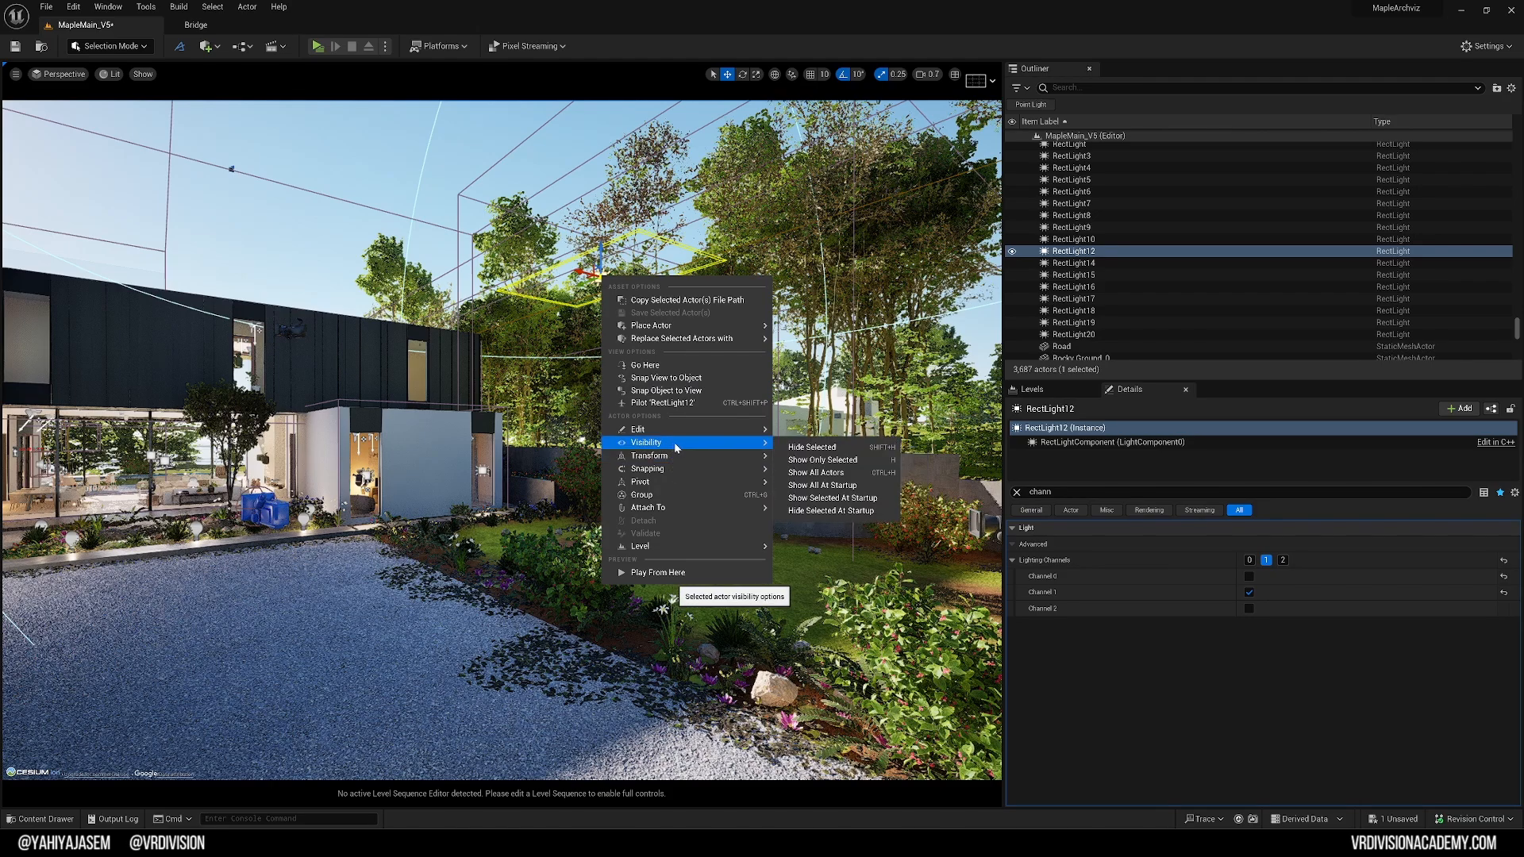
{"action": "mouse_move", "coordinate": [849, 465]}
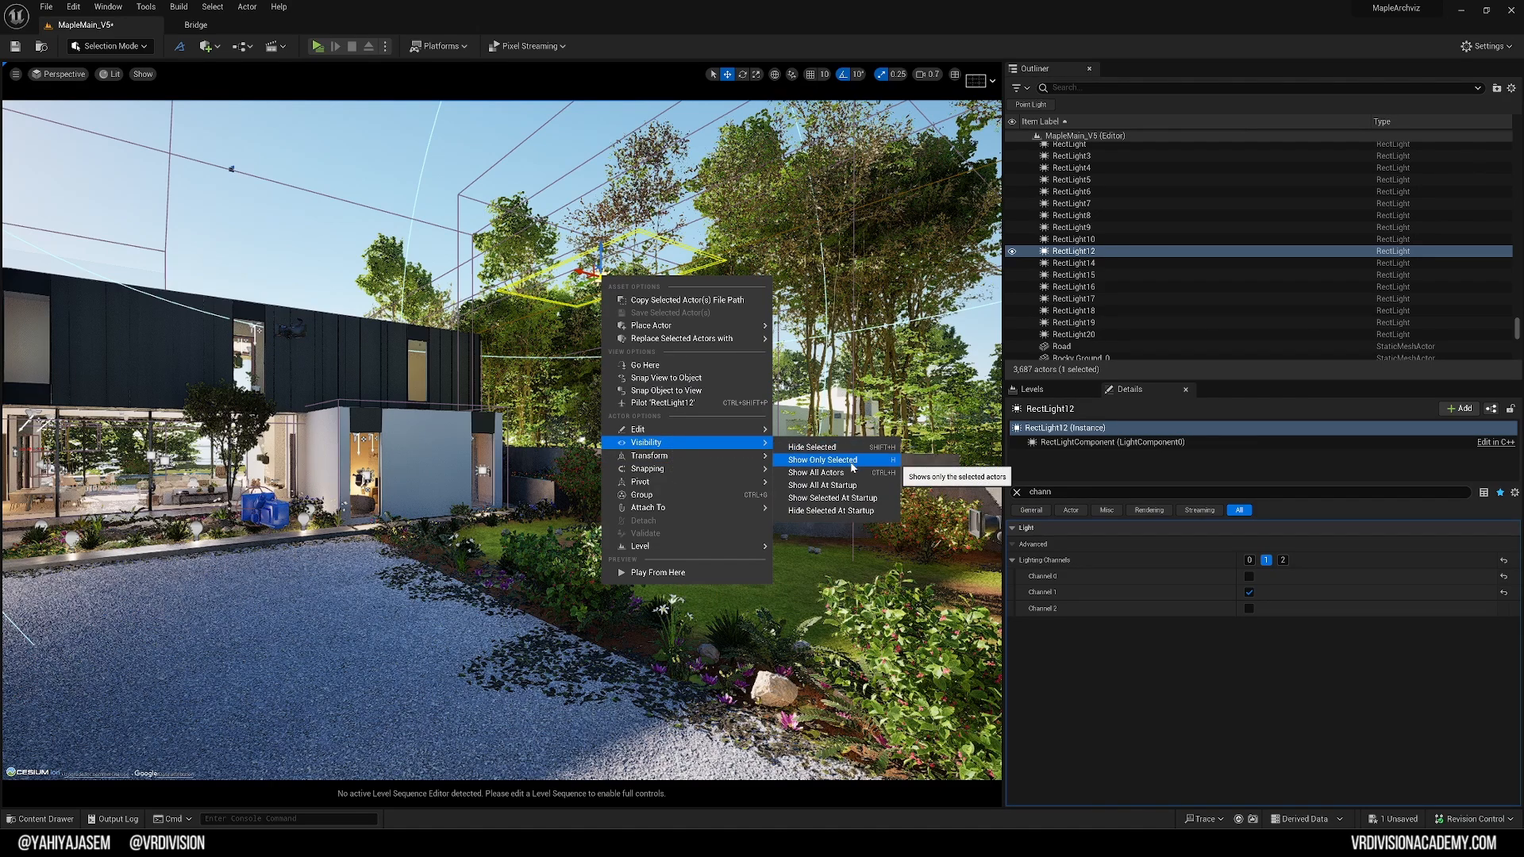
{"action": "mouse_move", "coordinate": [830, 473]}
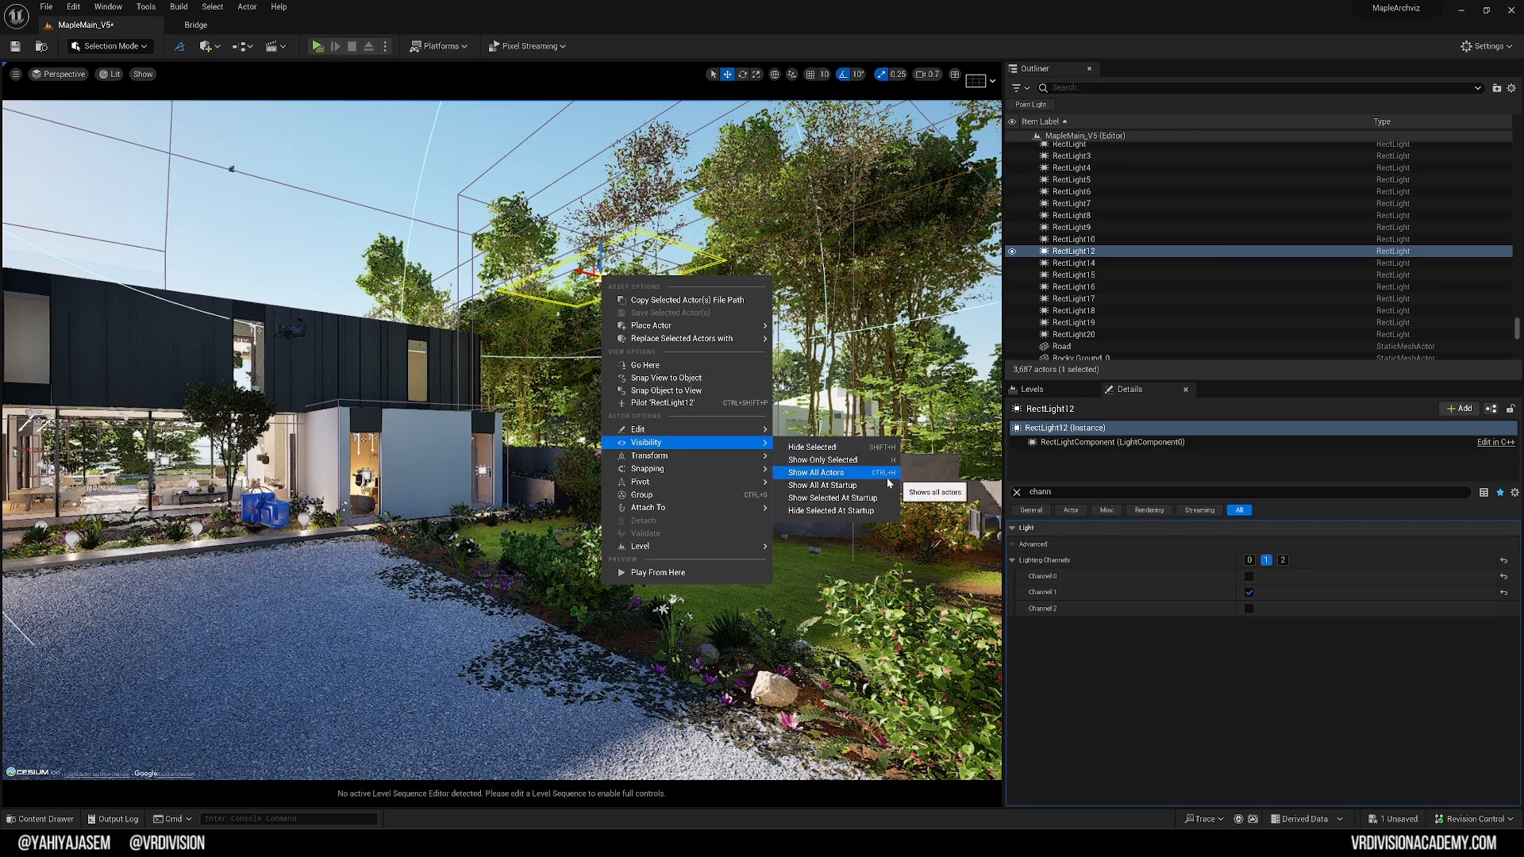
{"action": "mouse_move", "coordinate": [834, 460]}
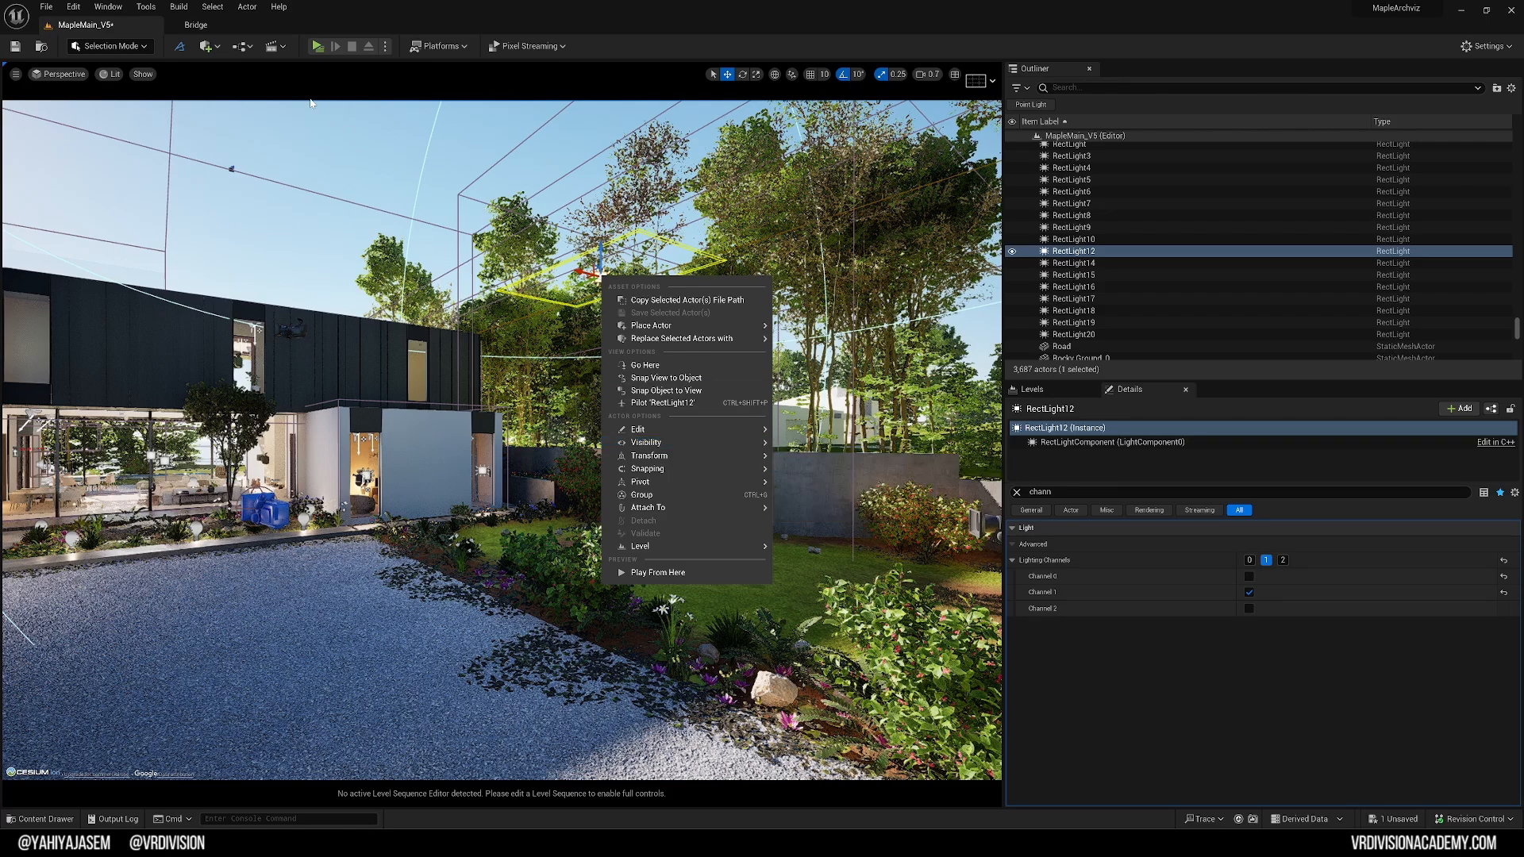
{"action": "mouse_move", "coordinate": [83, 6]}
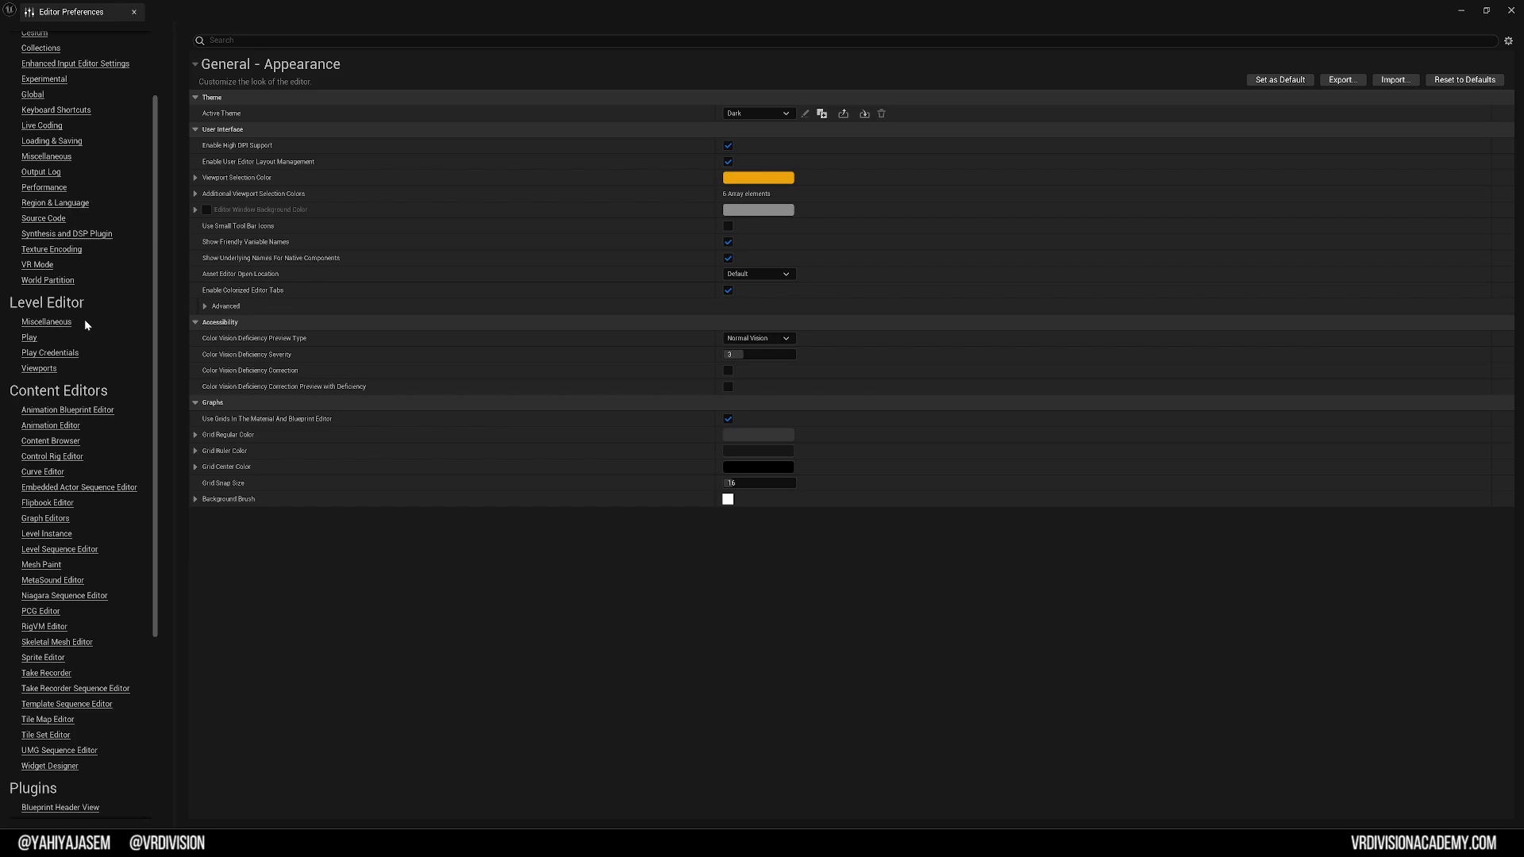
Step: Search Editor Preferences keyboard shortcuts for 'hide selected' and then 'show only'
{"action": "type", "text": "h"}
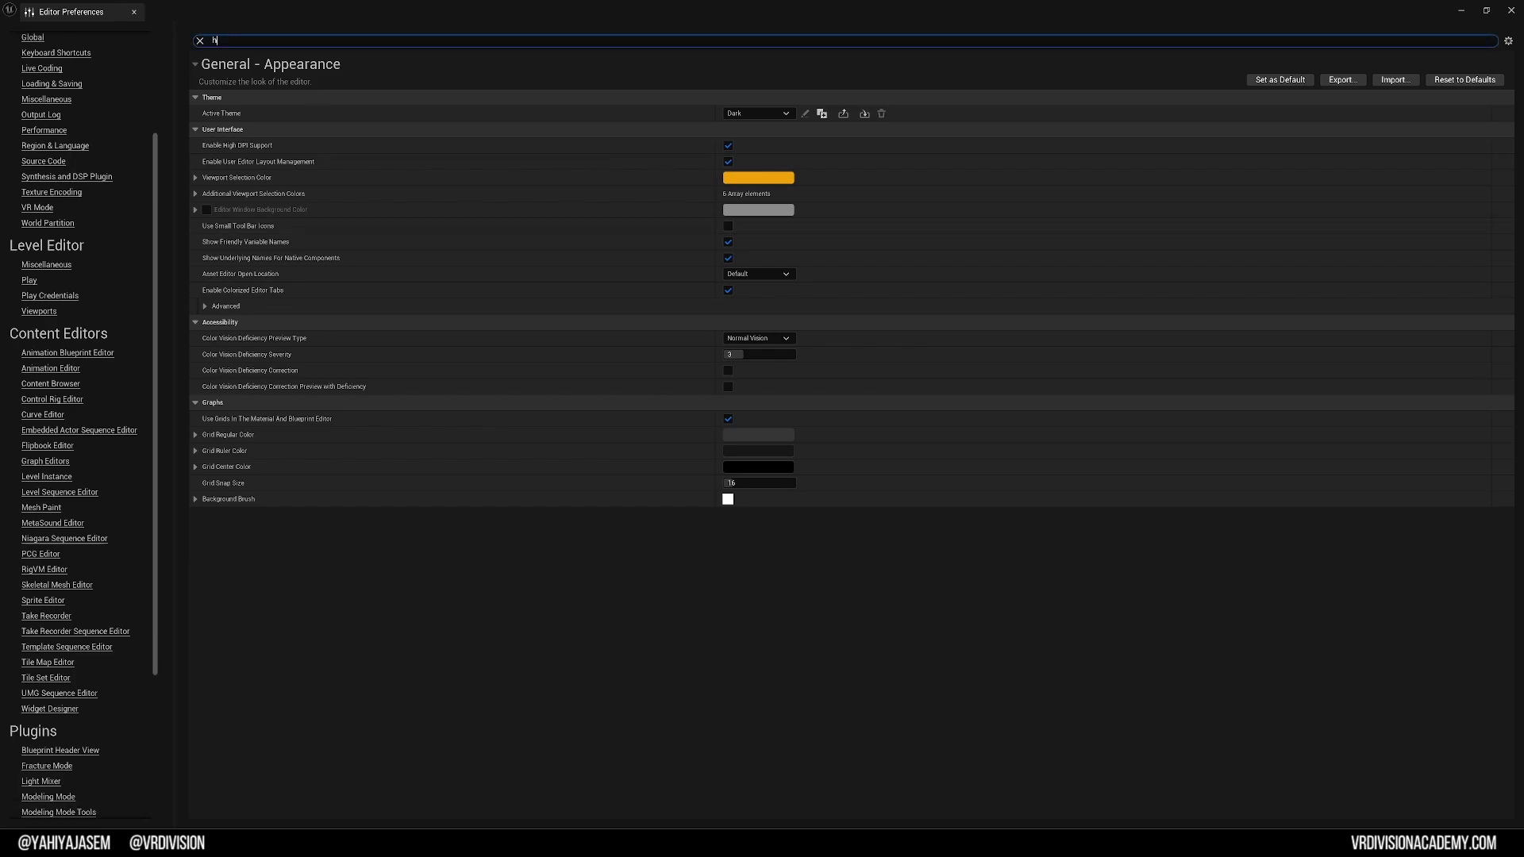
{"action": "type", "text": "ide selec"}
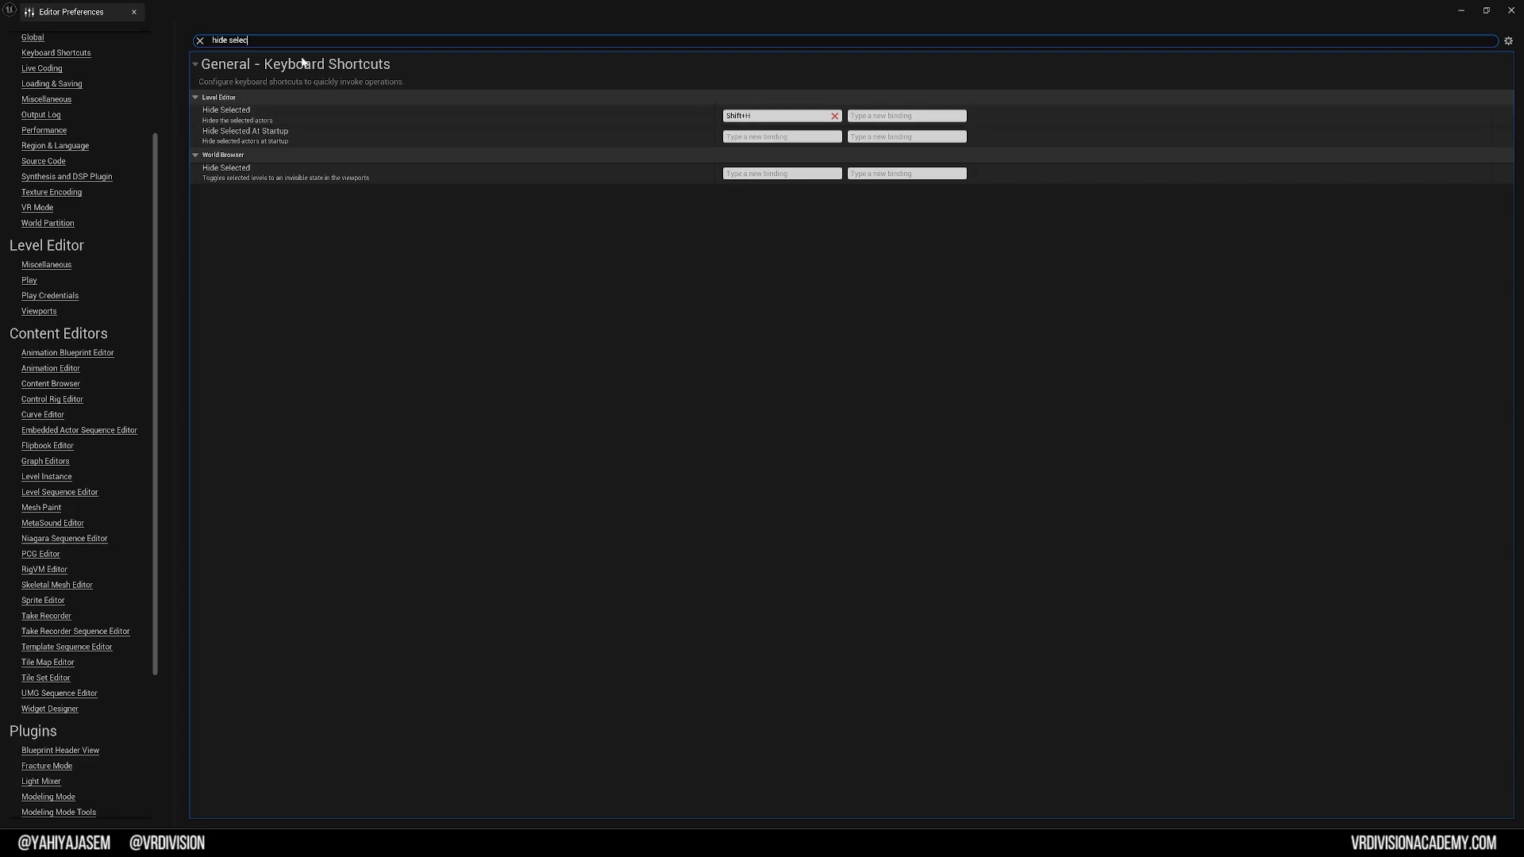
{"action": "type", "text": "show onl"}
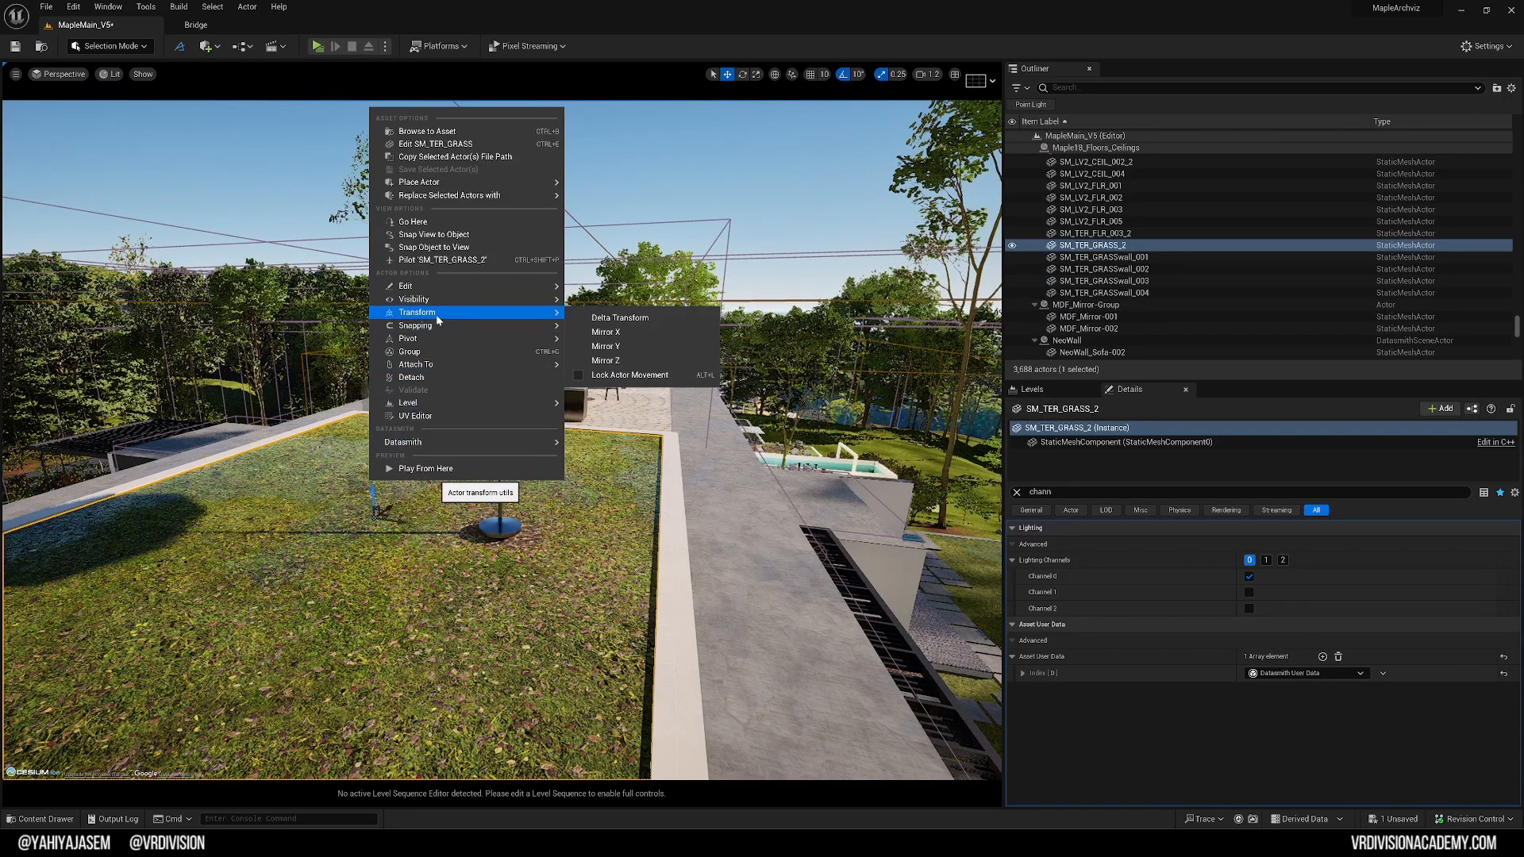
{"action": "mouse_move", "coordinate": [427, 286]}
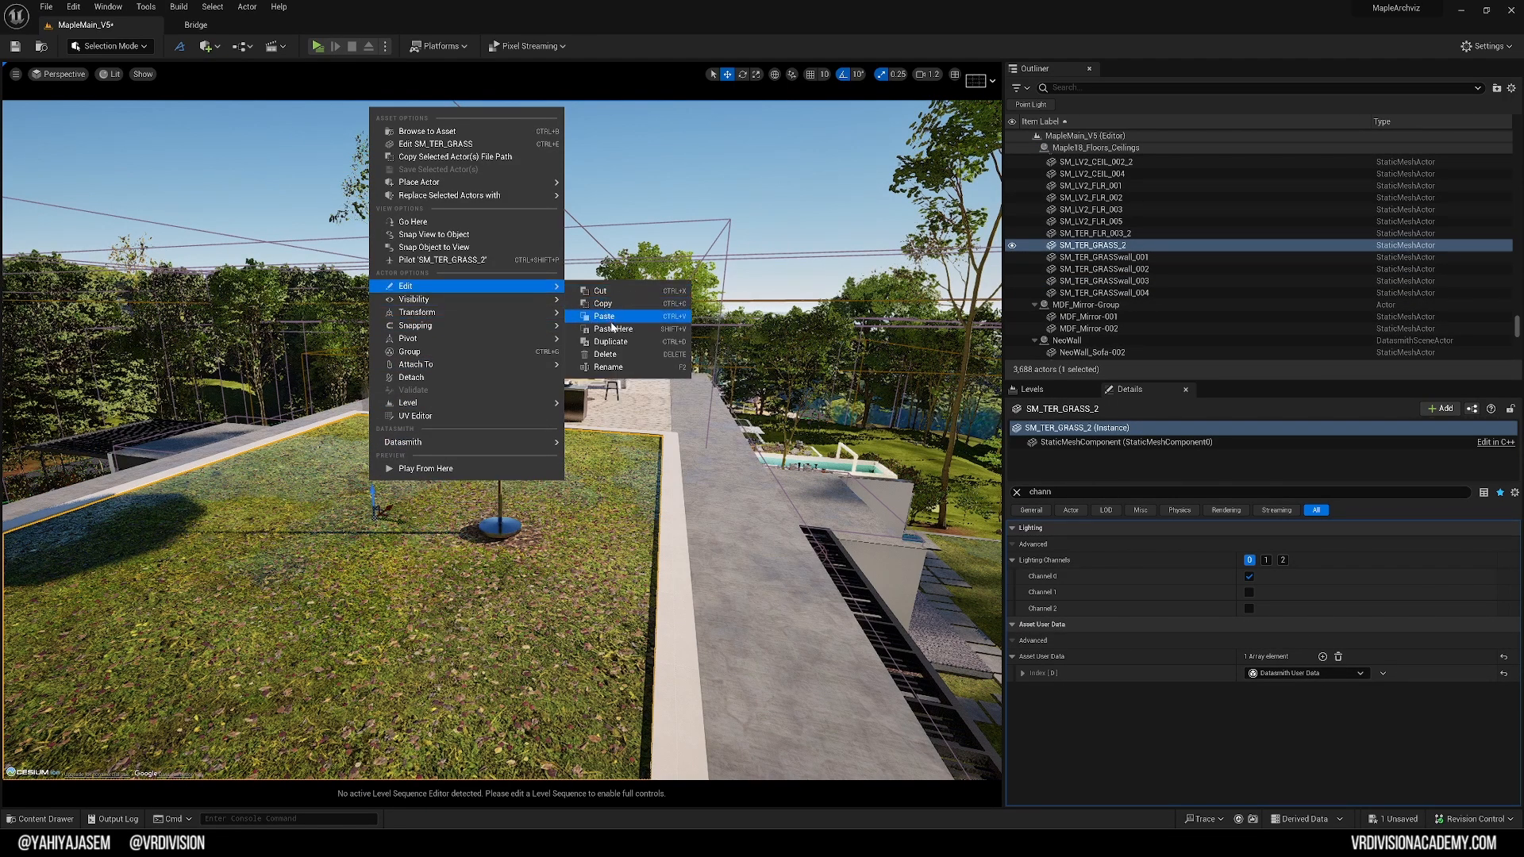
{"action": "mouse_move", "coordinate": [632, 328]}
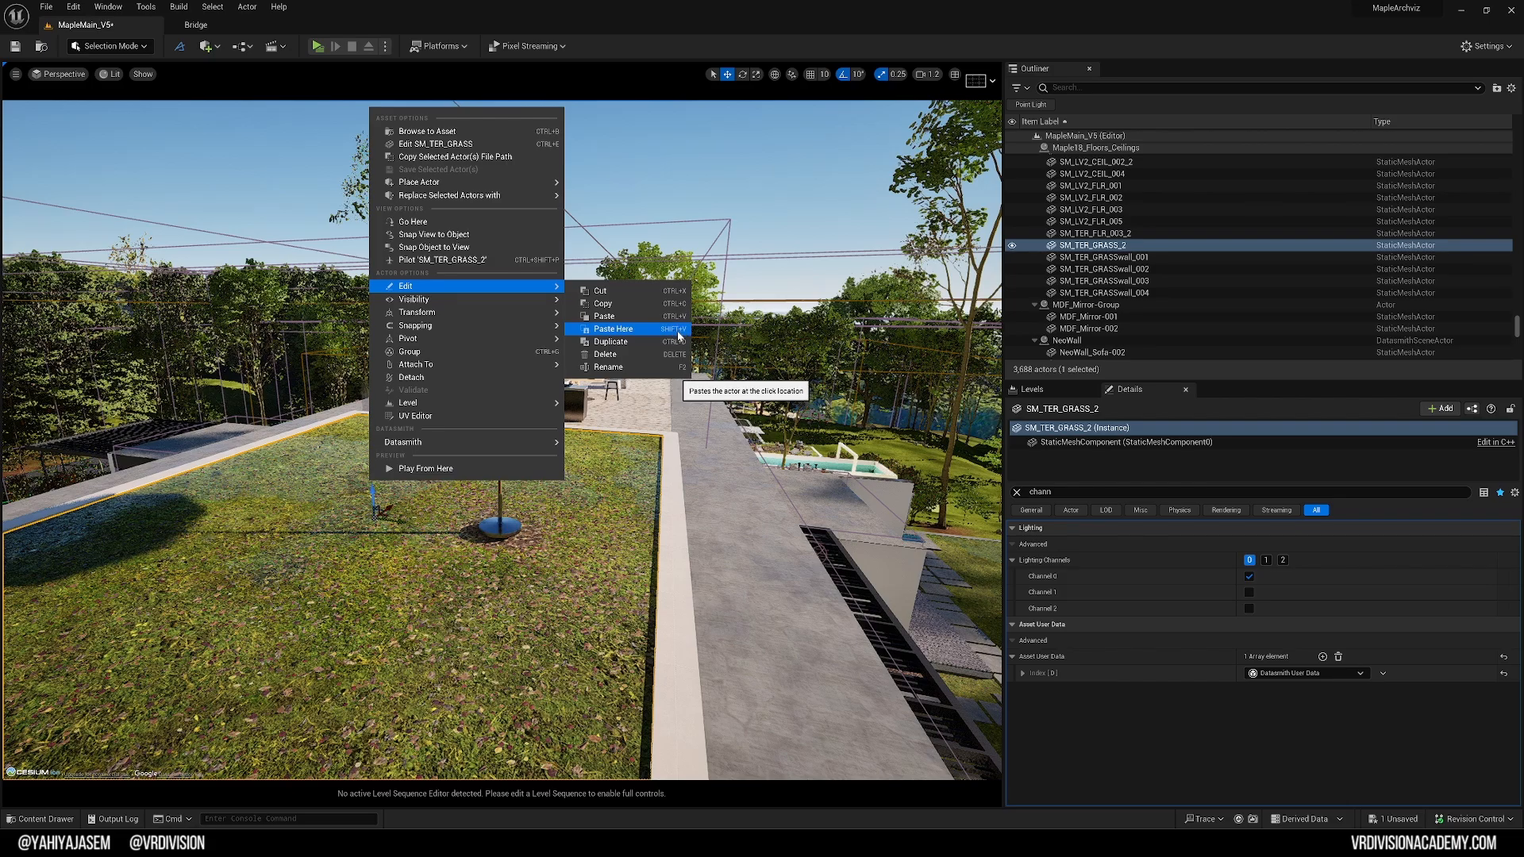
{"action": "mouse_move", "coordinate": [676, 332]}
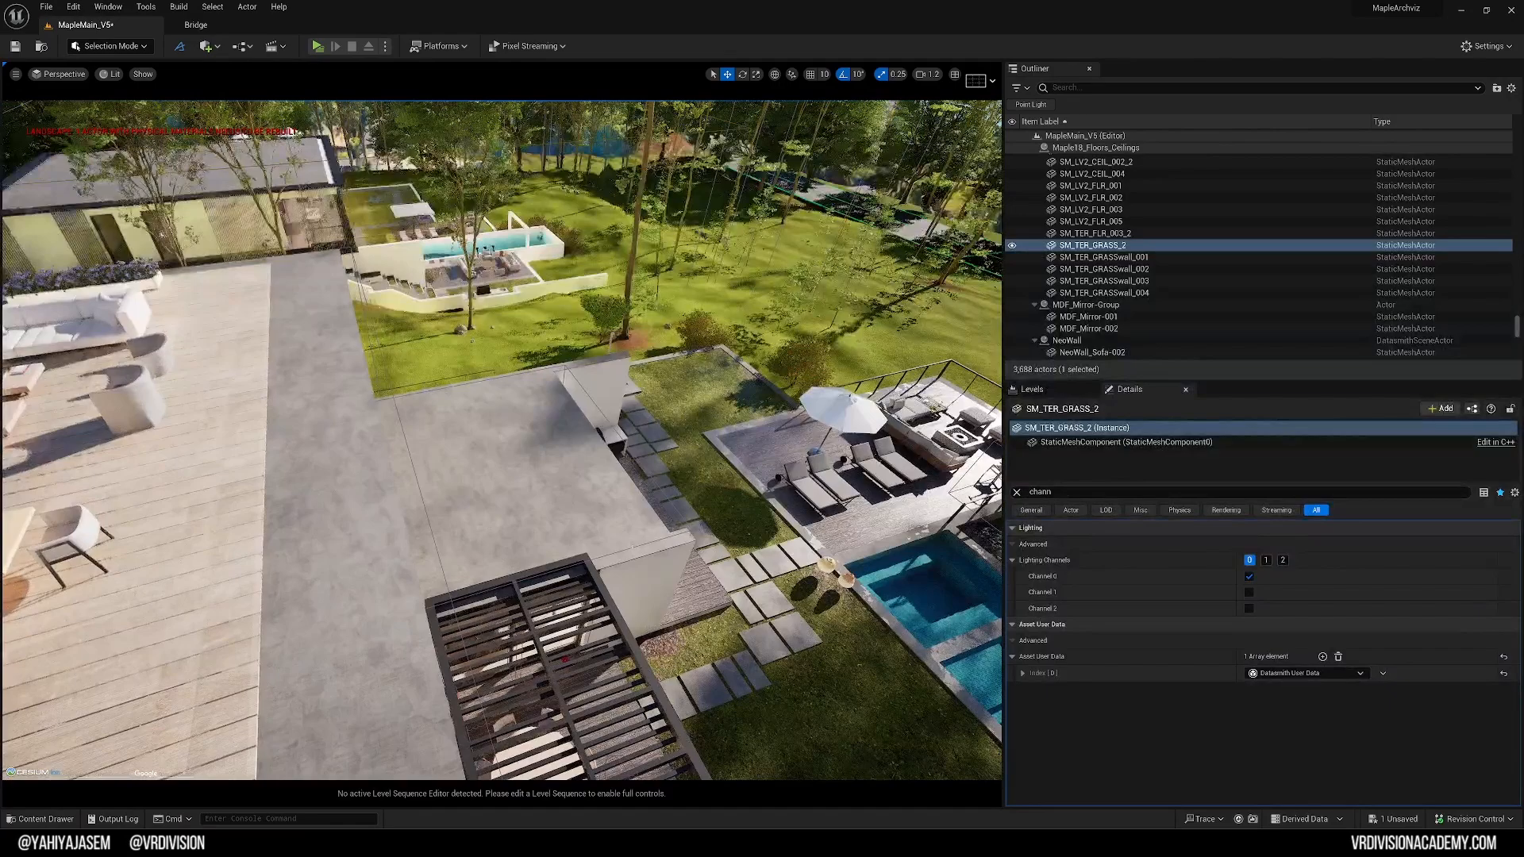
{"action": "left_click", "coordinate": [1113, 298]}
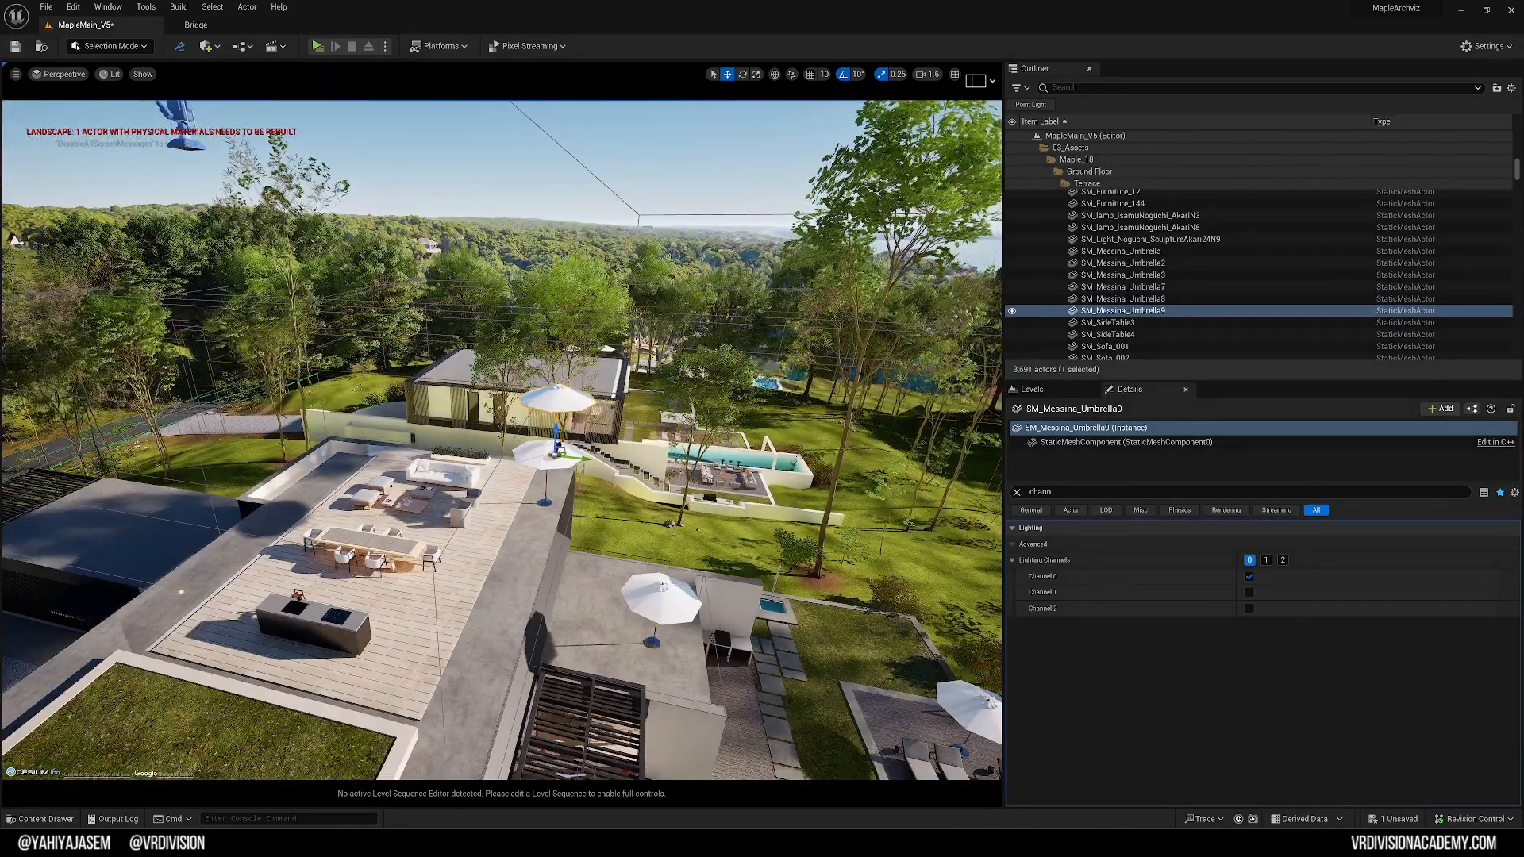
Step: Select PostProcessVolume_GLOBAL in the PPVs folder and show all its Details with the filter cleared
{"action": "left_click", "coordinate": [1150, 268]}
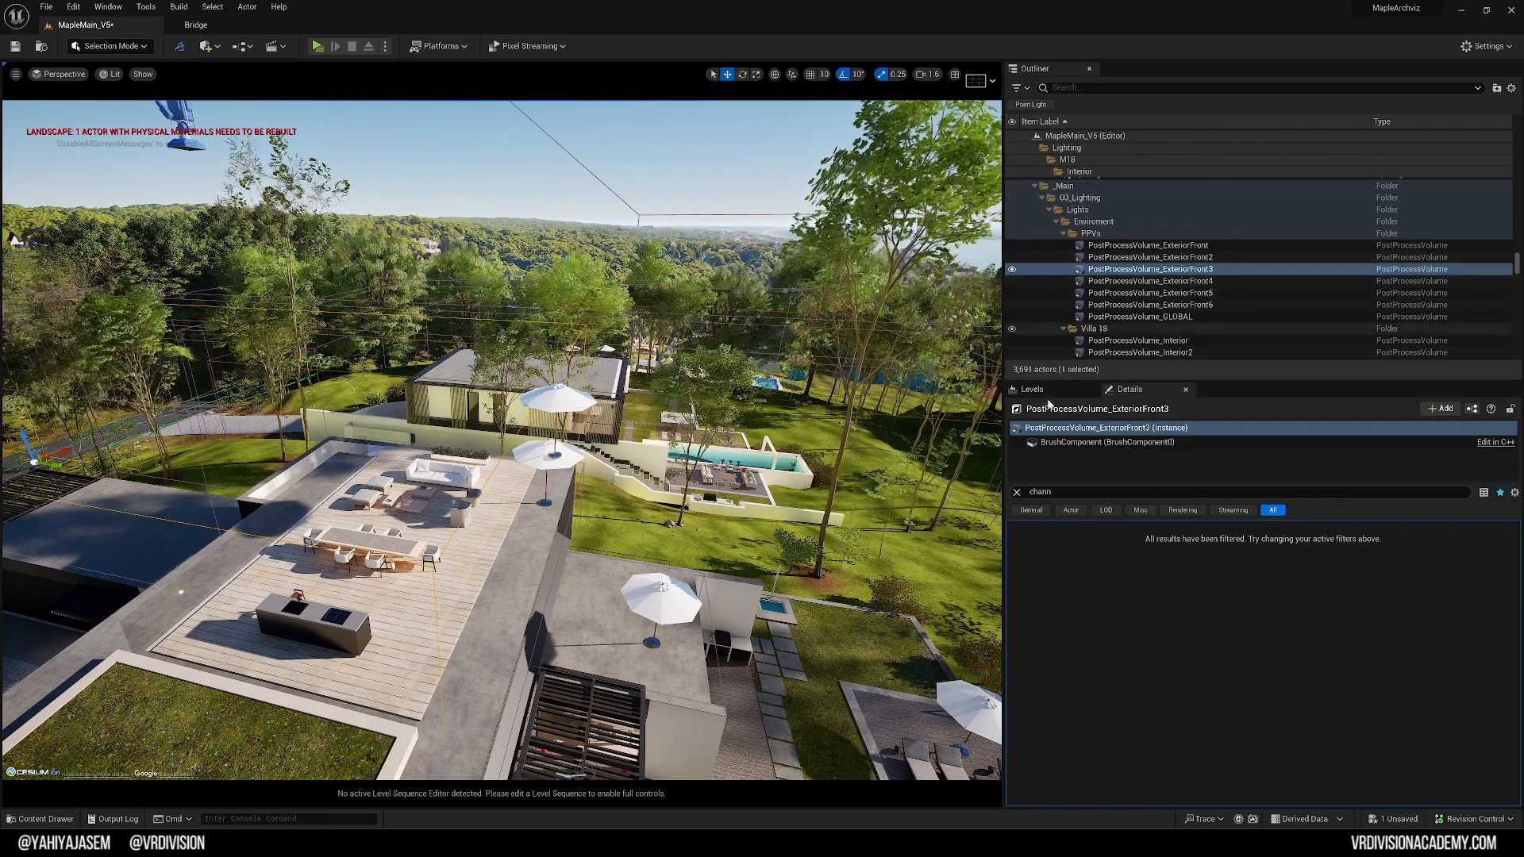
{"action": "left_click", "coordinate": [1016, 492]}
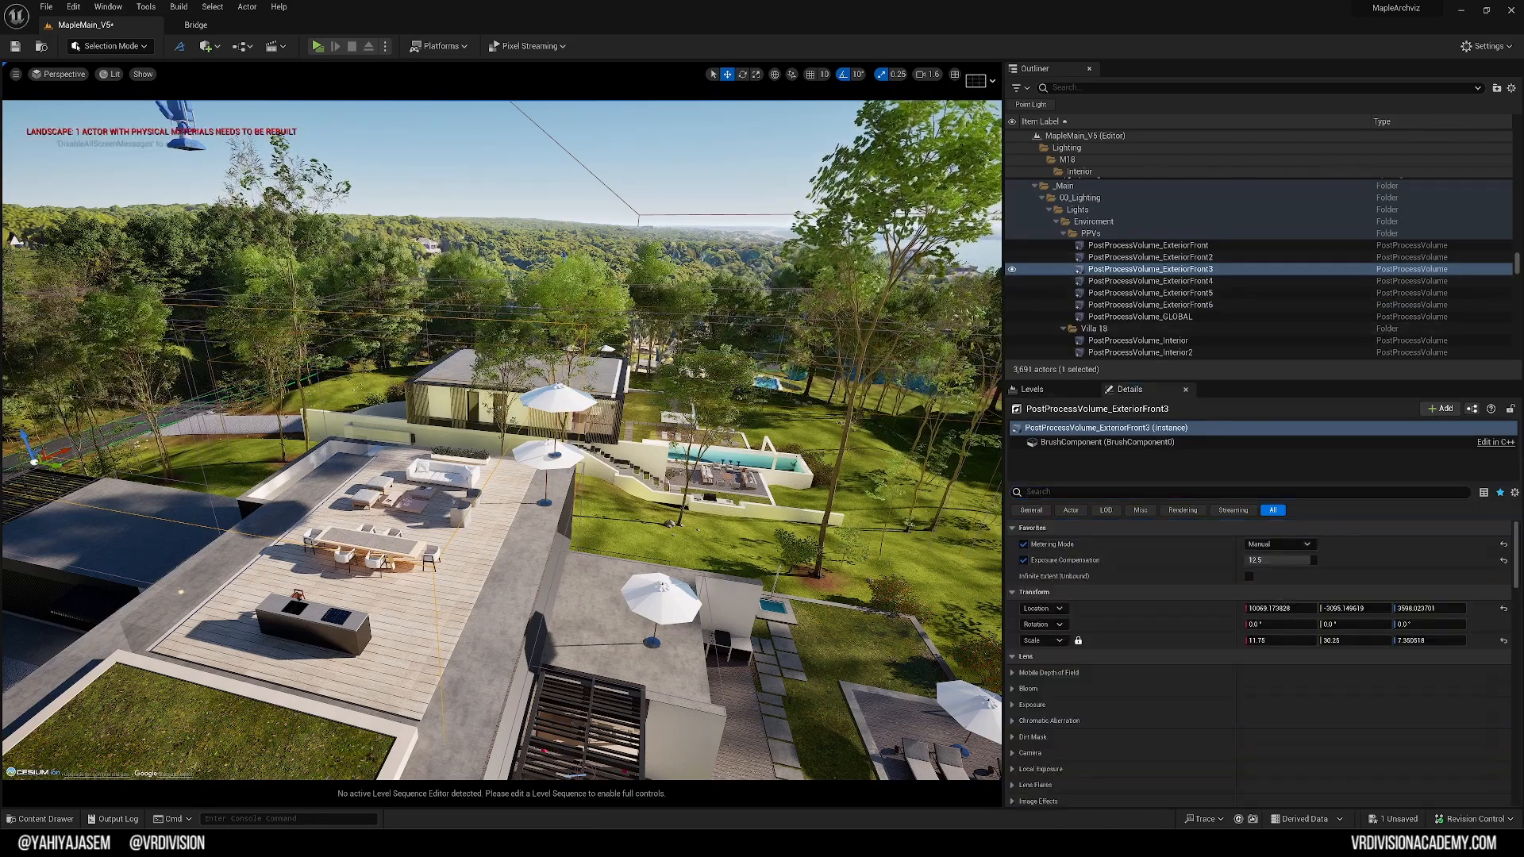
{"action": "left_click", "coordinate": [1140, 316]}
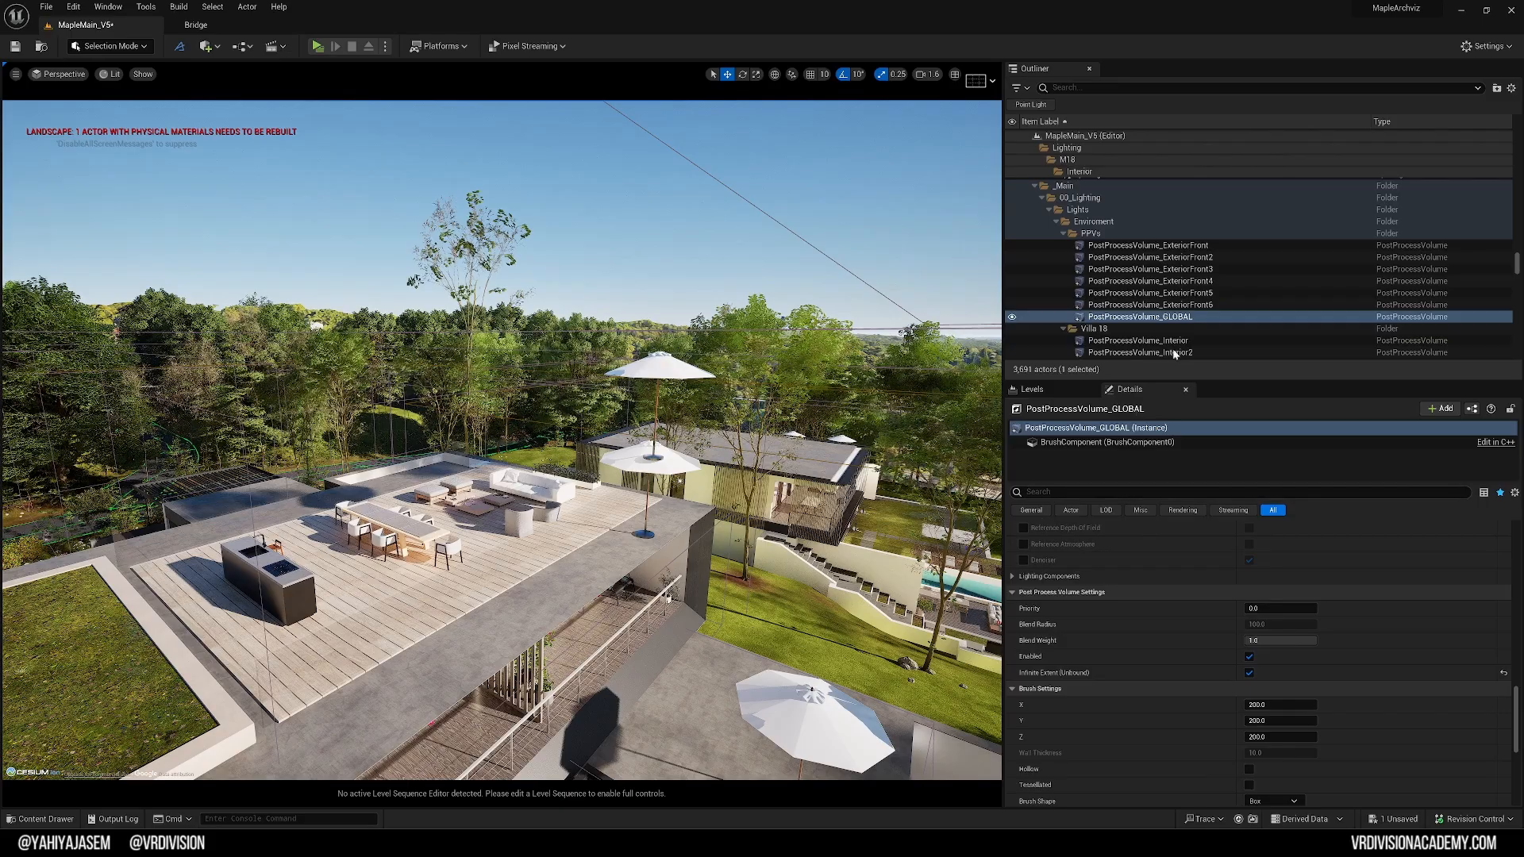
Step: Compare Priority on the ExteriorFront and GLOBAL volumes, then set GLOBAL's Priority to 0.0
{"action": "left_click", "coordinate": [1146, 245]}
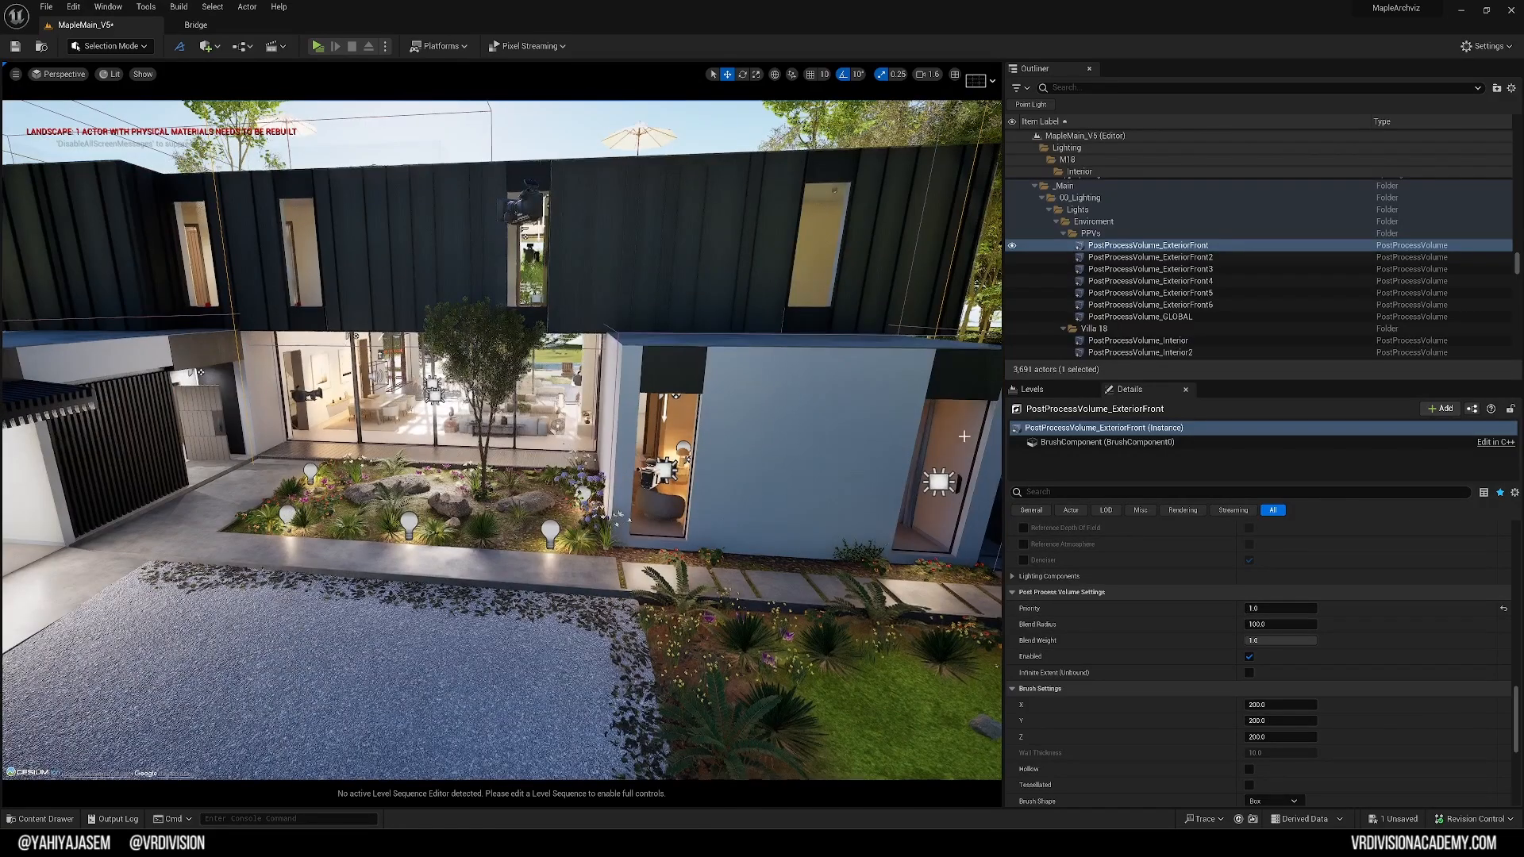
{"action": "left_click", "coordinate": [1140, 316]}
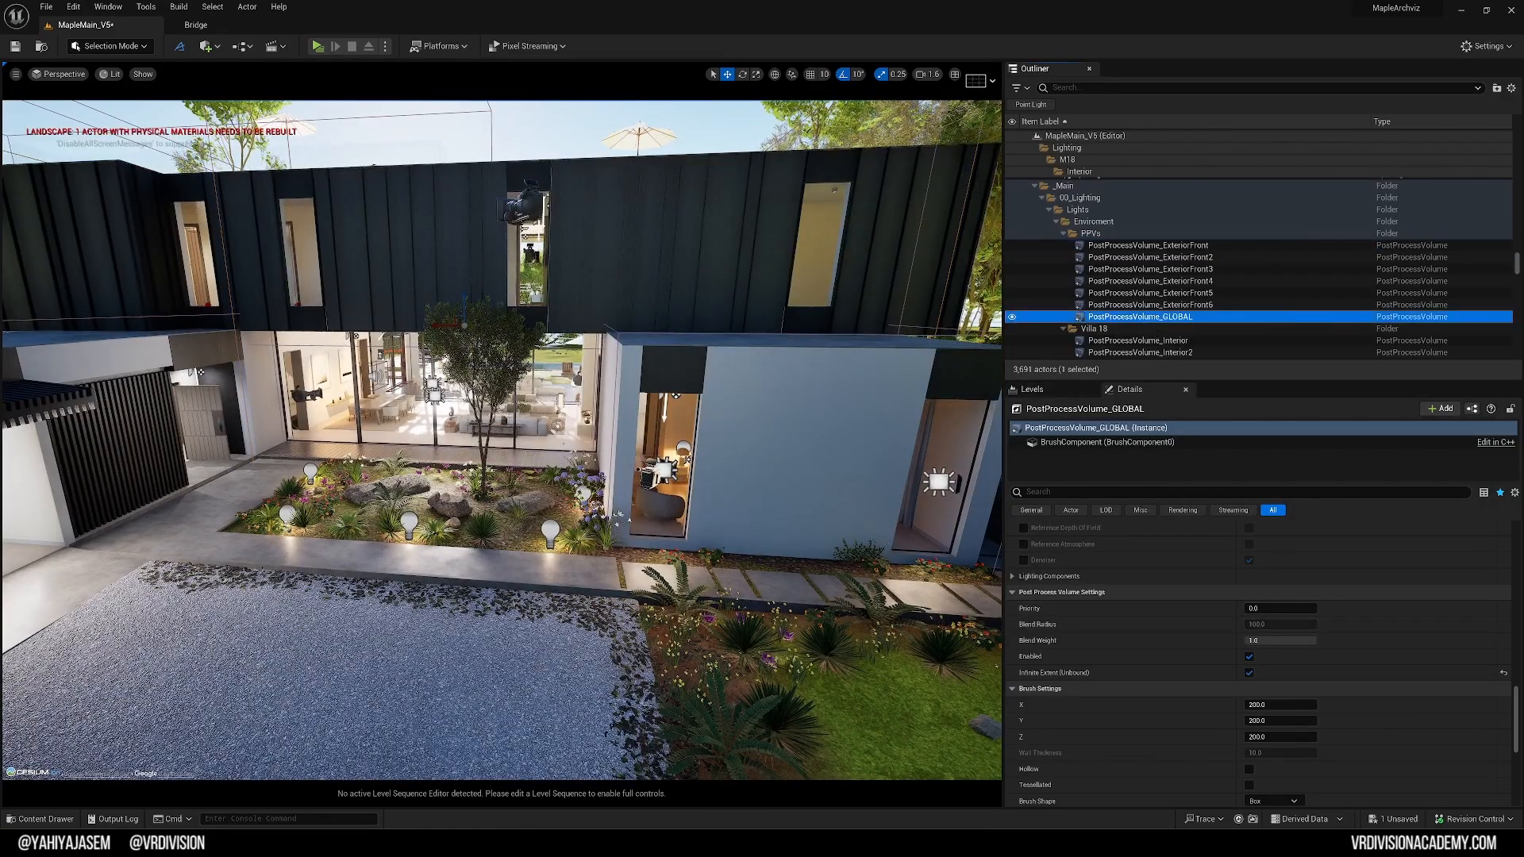
{"action": "left_click", "coordinate": [1148, 244]}
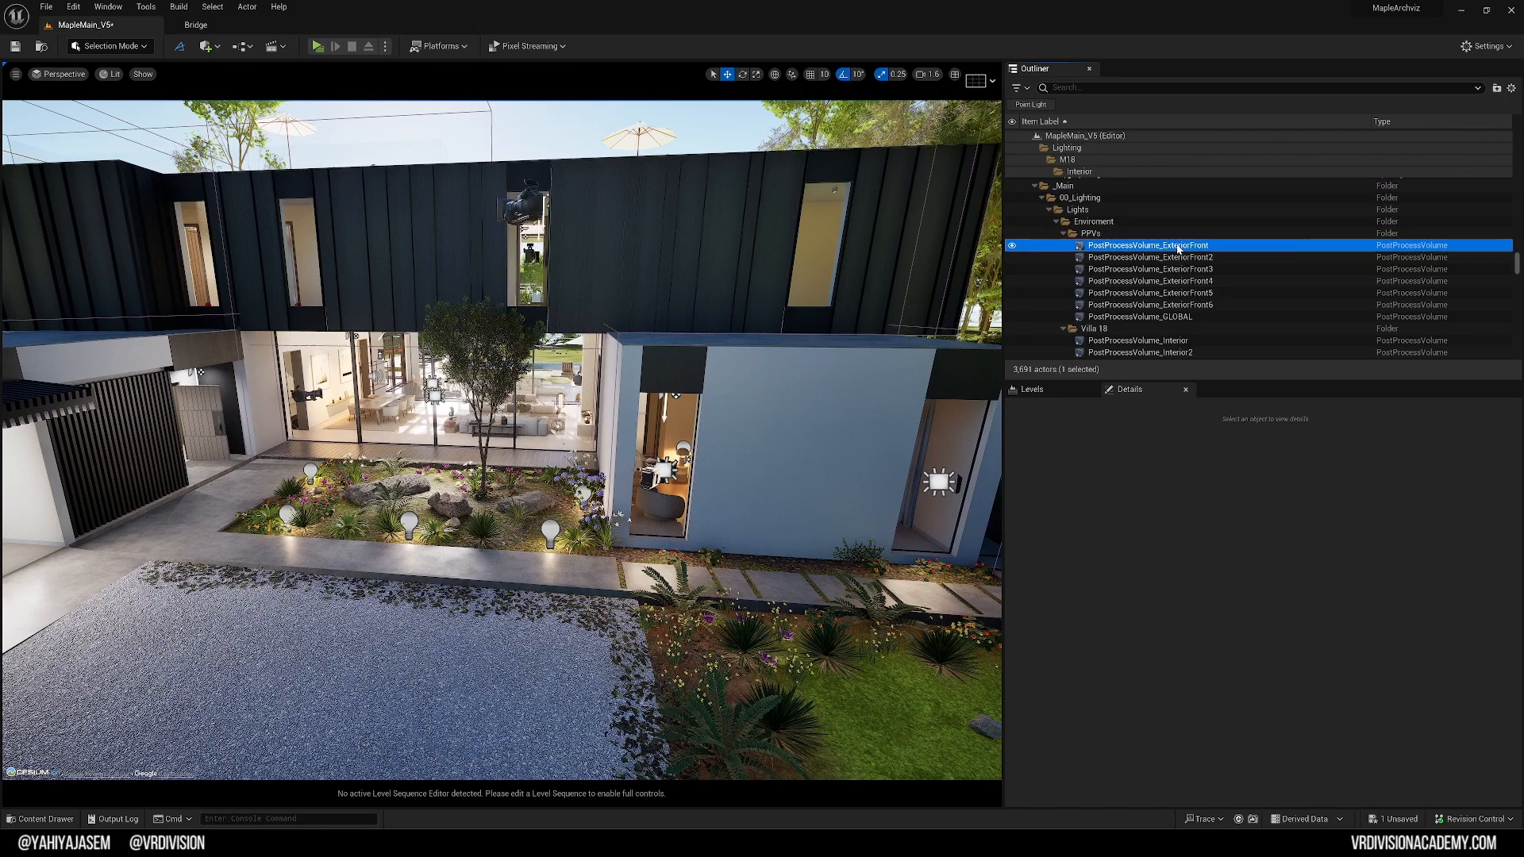
{"action": "left_click", "coordinate": [1147, 245]}
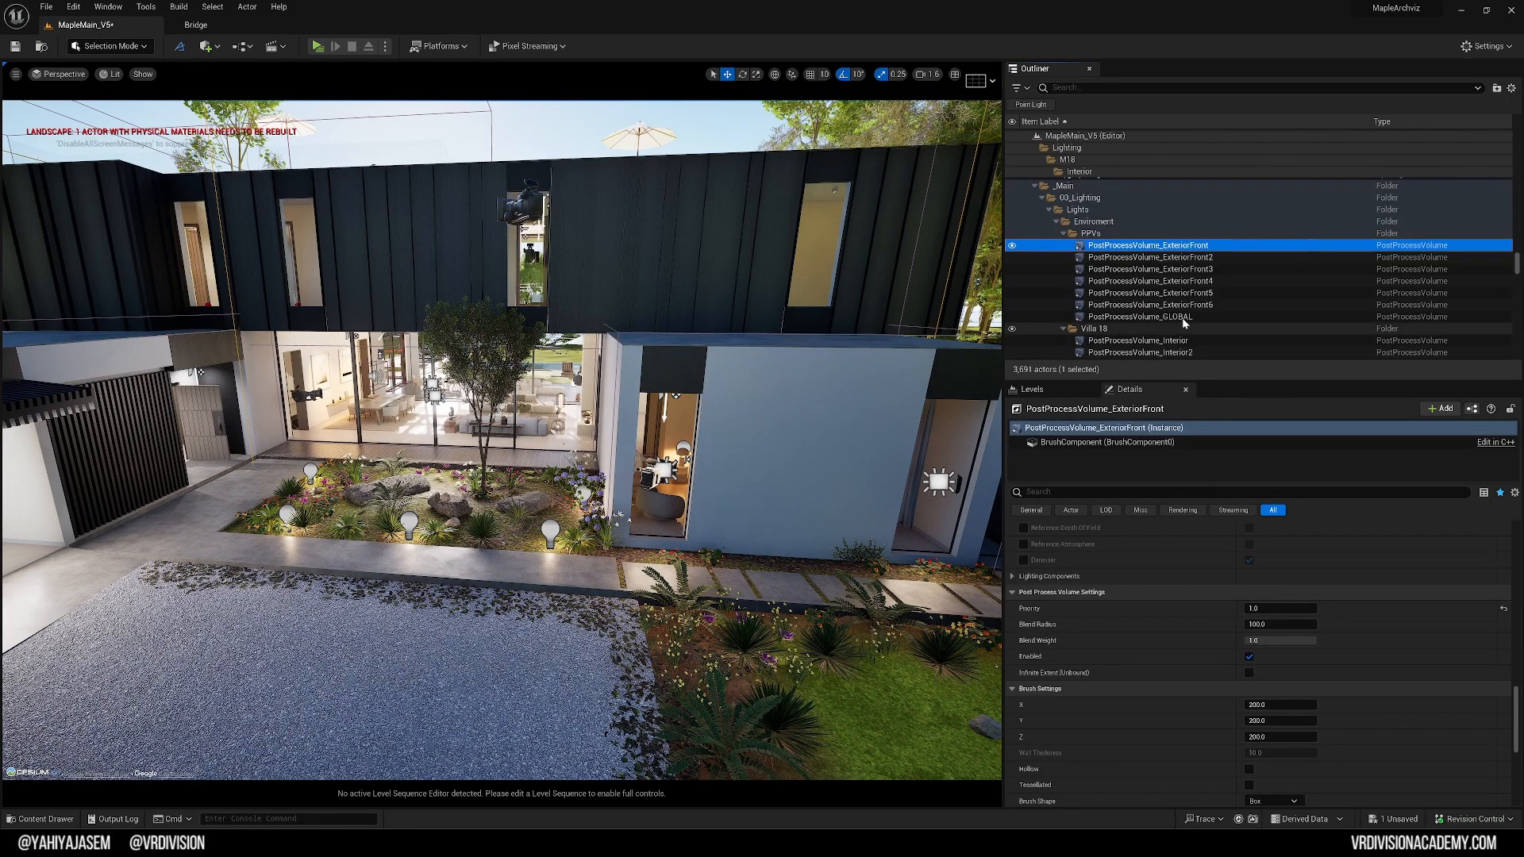
{"action": "left_click", "coordinate": [1140, 316]}
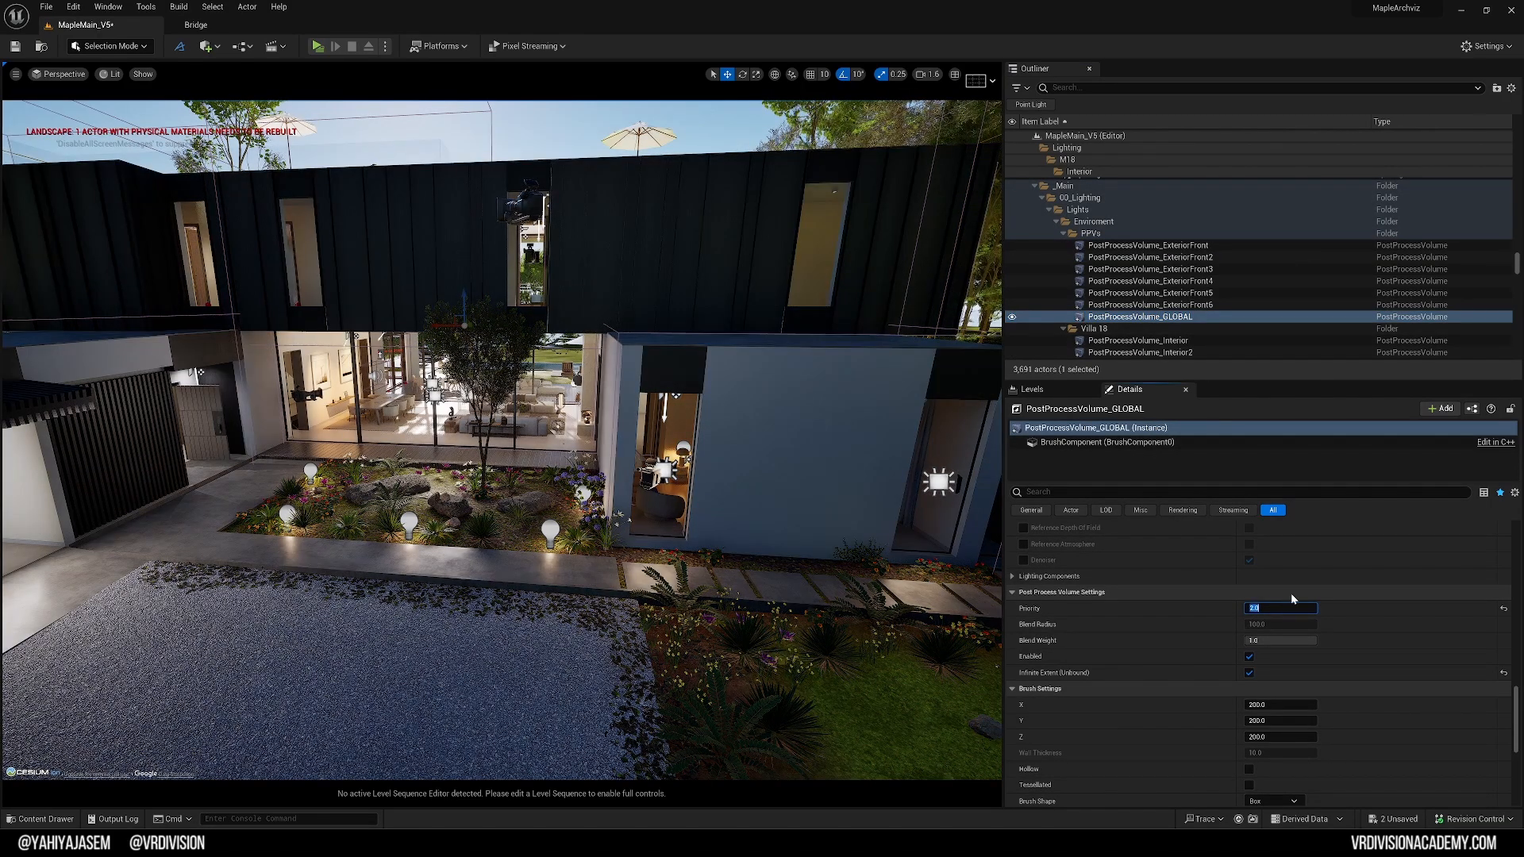
{"action": "type", "text": "0.0"}
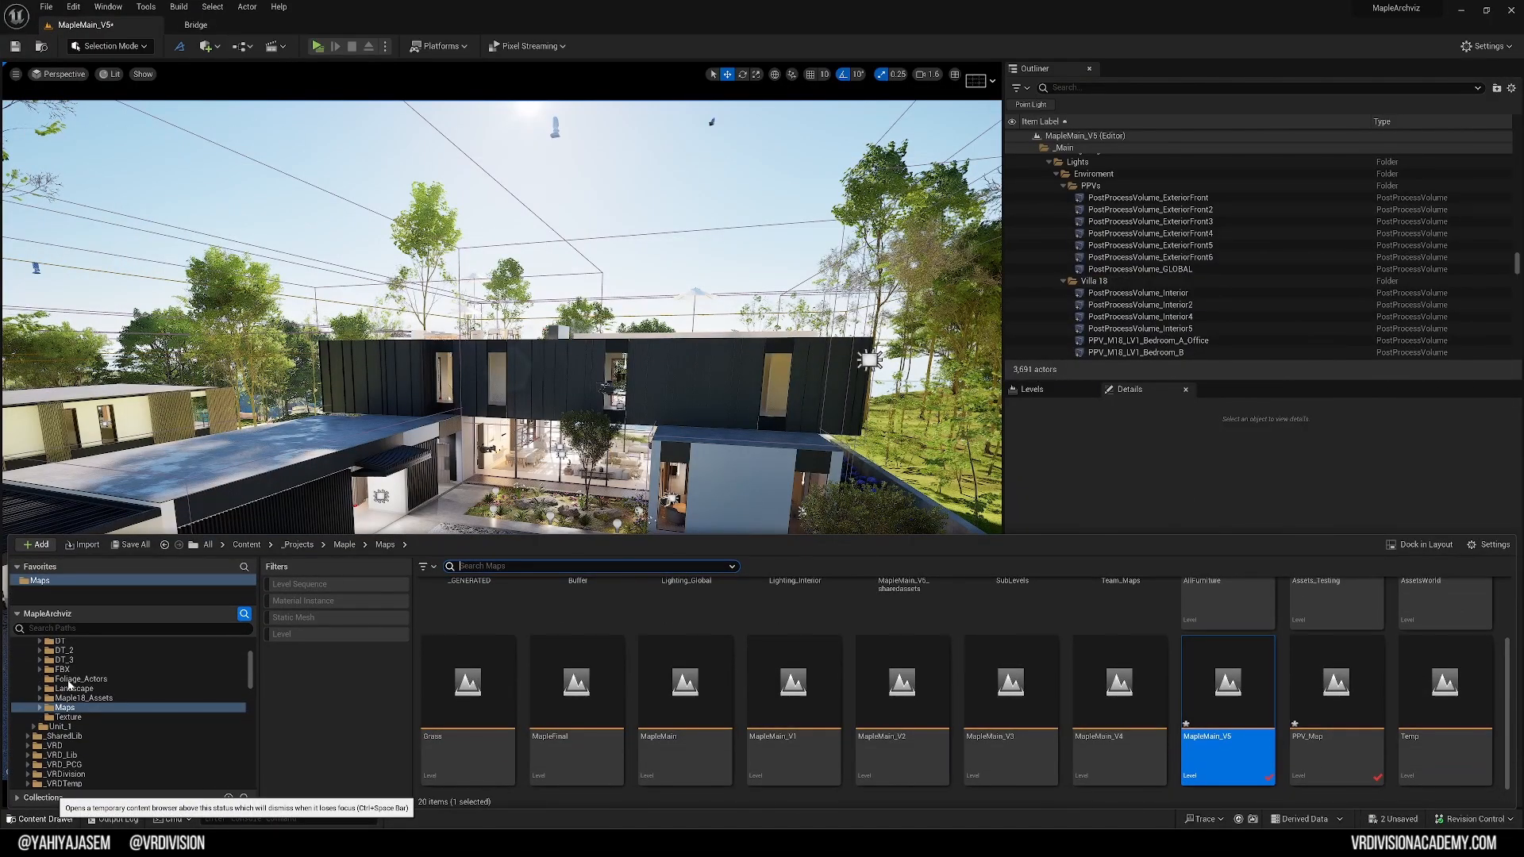
Step: Browse Cinematics > Sequences > Maple_18 > shot and view the shot0010 level sequences and neighbouring shot folders
{"action": "left_click", "coordinate": [276, 44]}
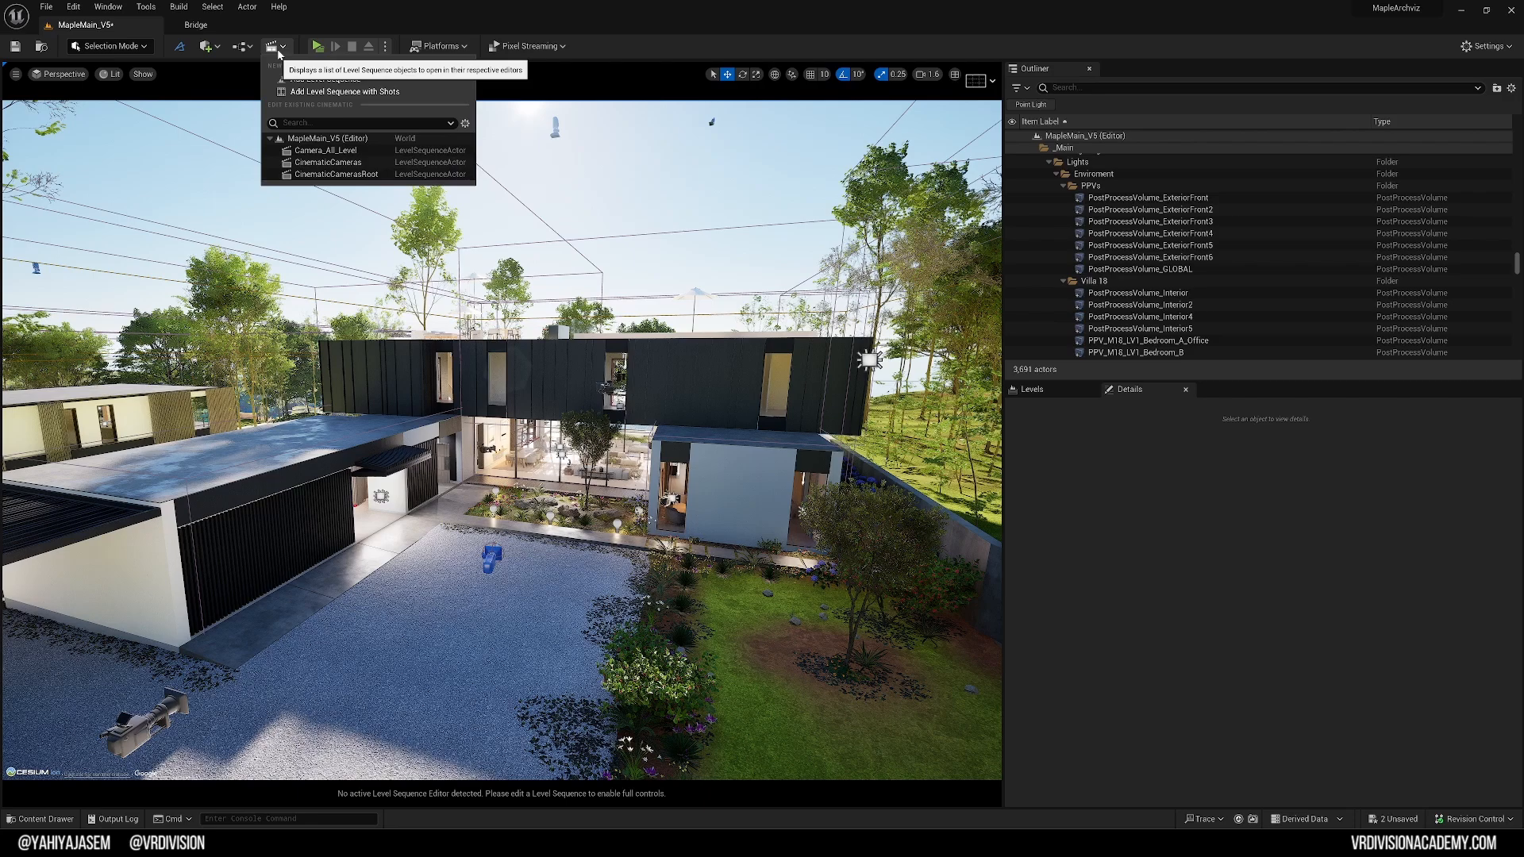
{"action": "mouse_move", "coordinate": [322, 80]}
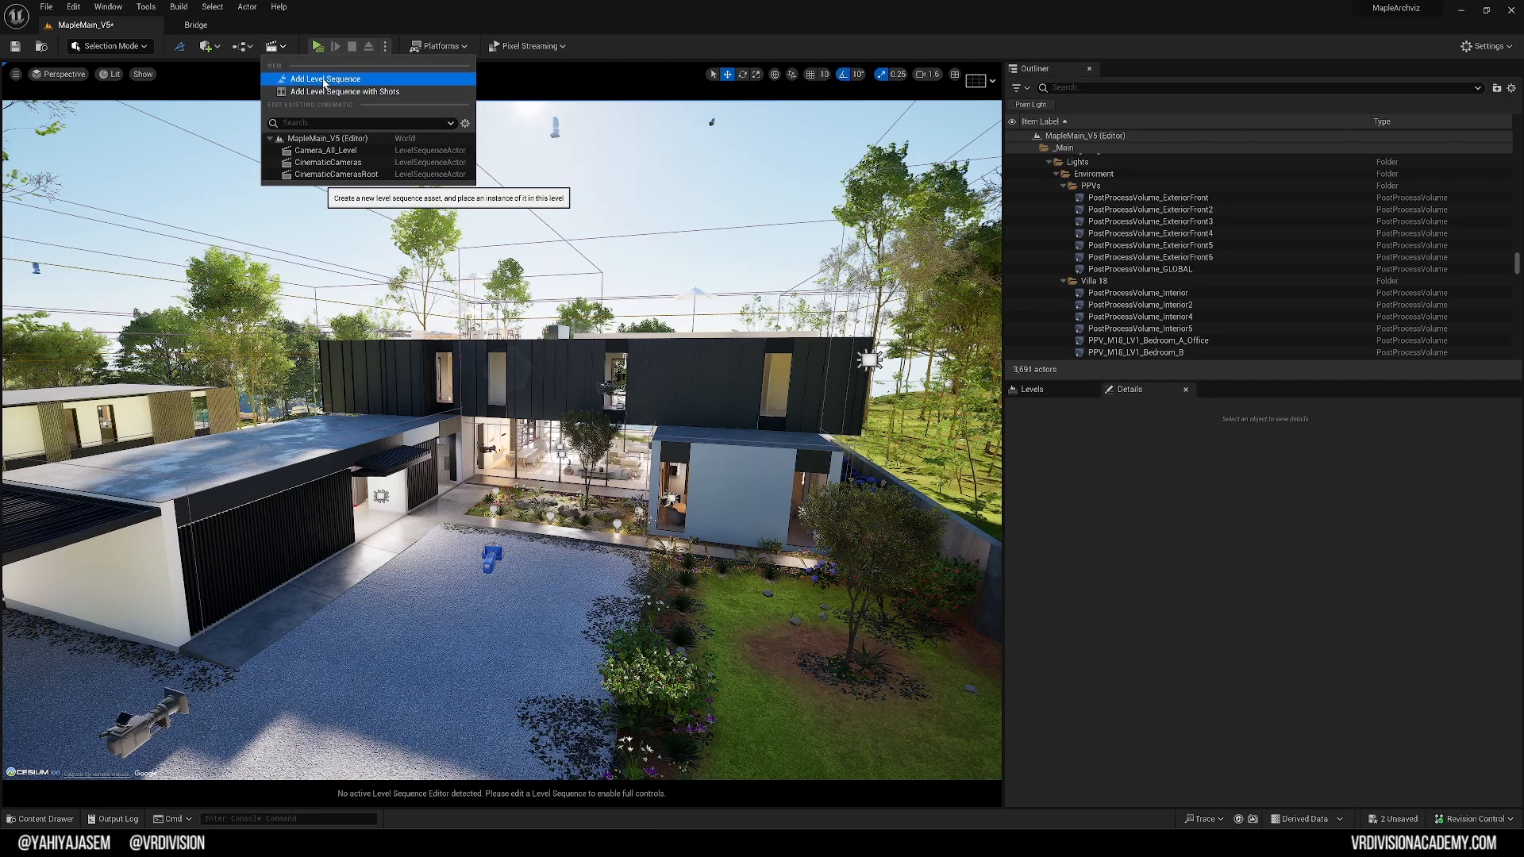
{"action": "left_click", "coordinate": [350, 92]}
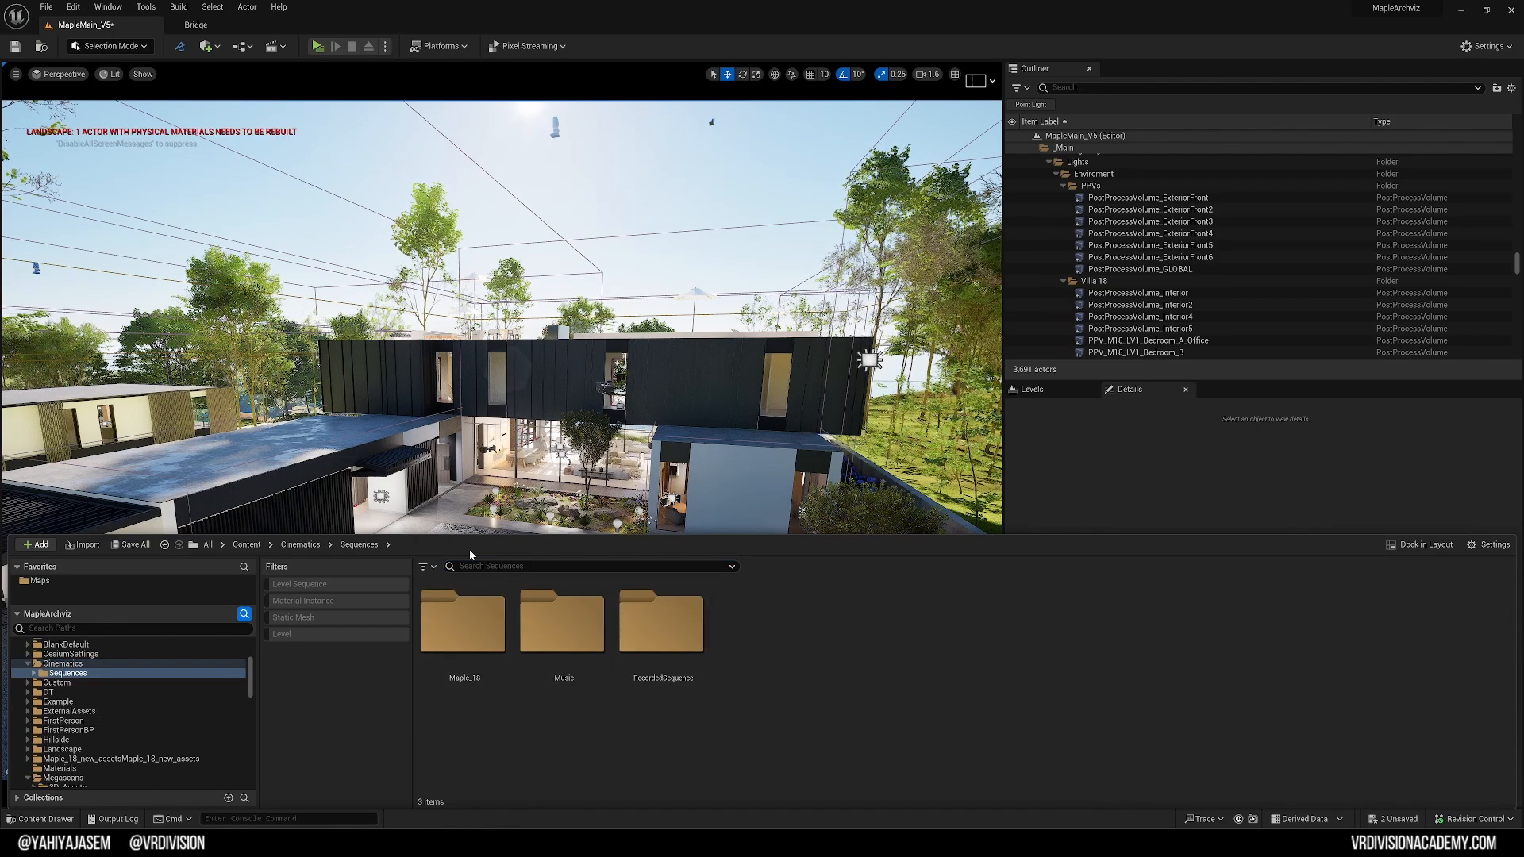
{"action": "double_click", "coordinate": [464, 622]}
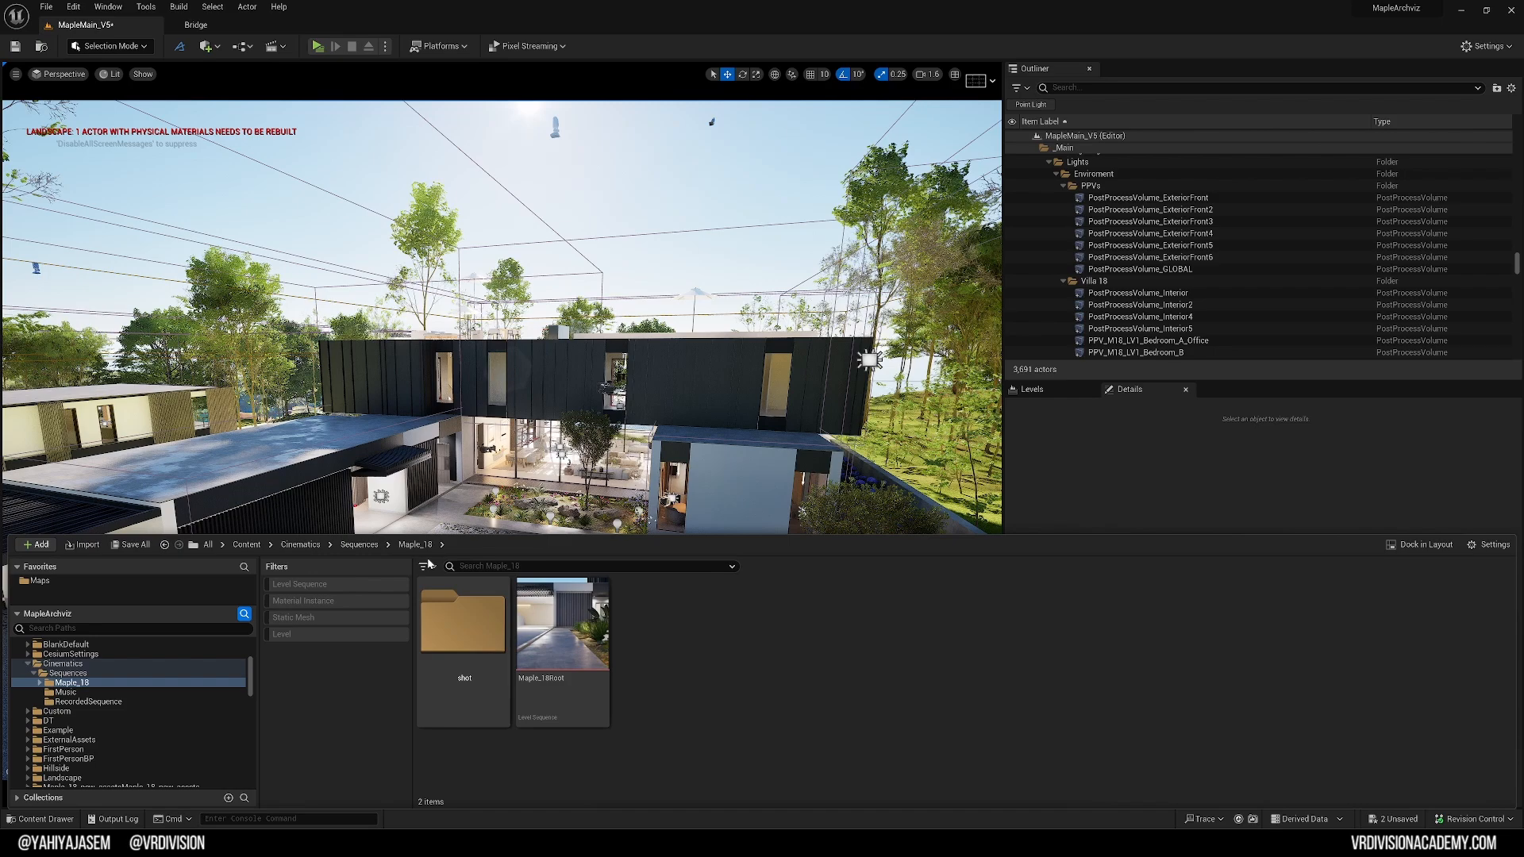
{"action": "mouse_move", "coordinate": [555, 635]}
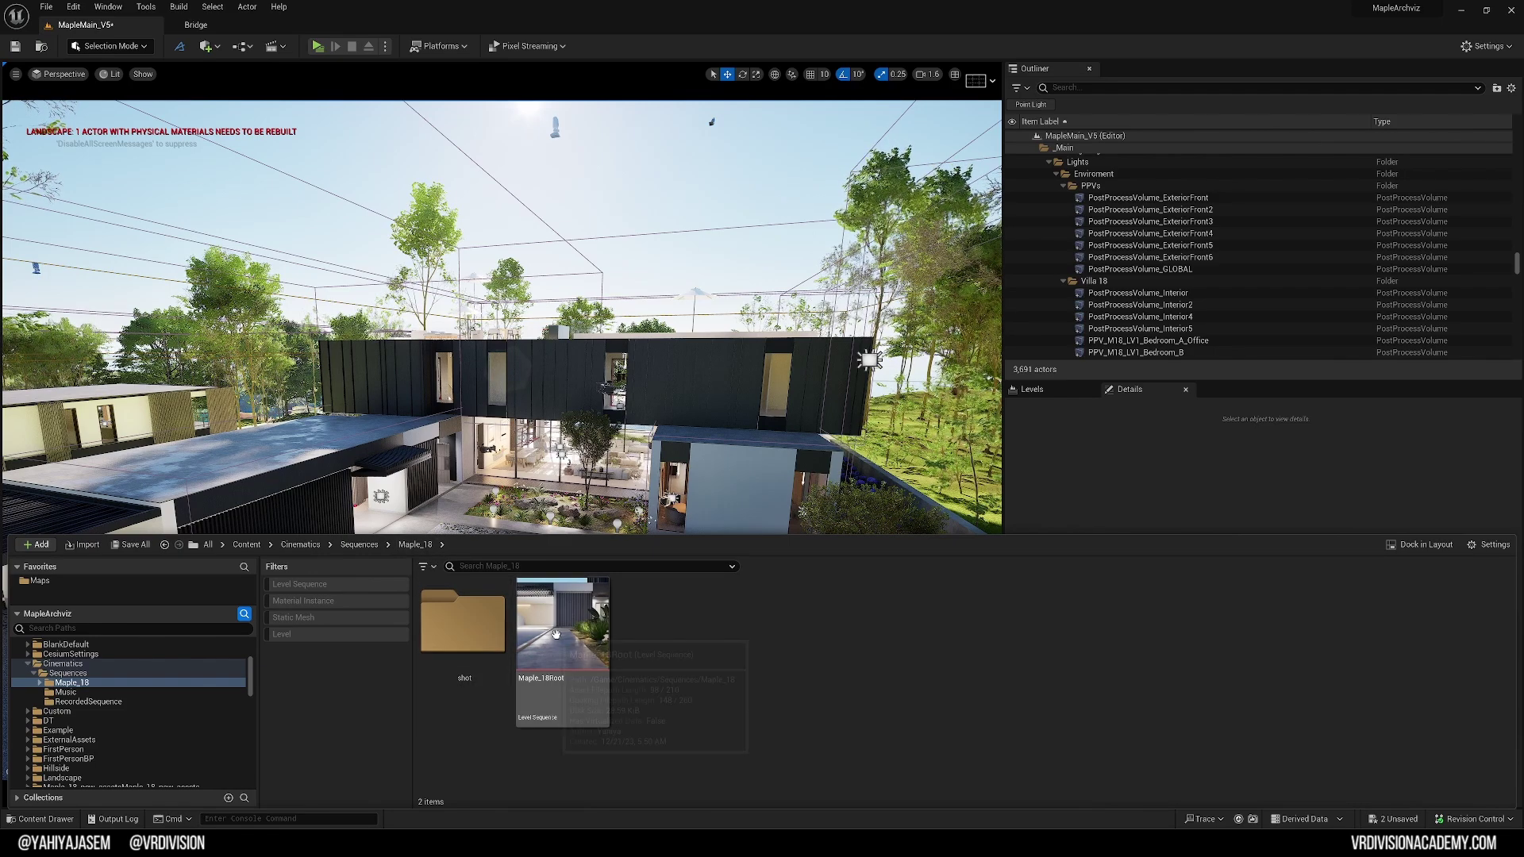
{"action": "double_click", "coordinate": [464, 622]}
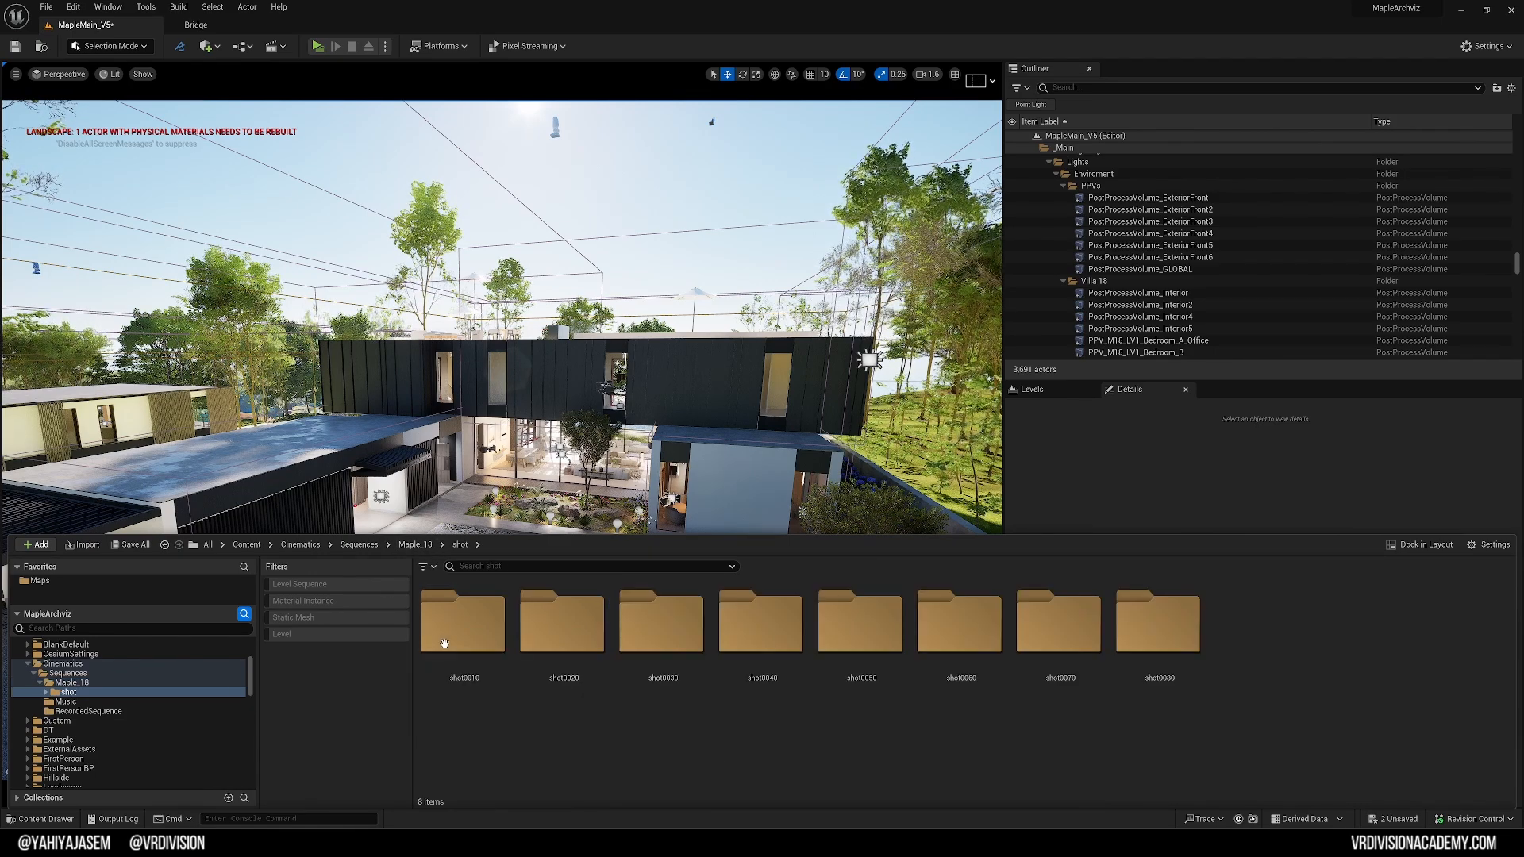
{"action": "mouse_move", "coordinate": [41, 702]}
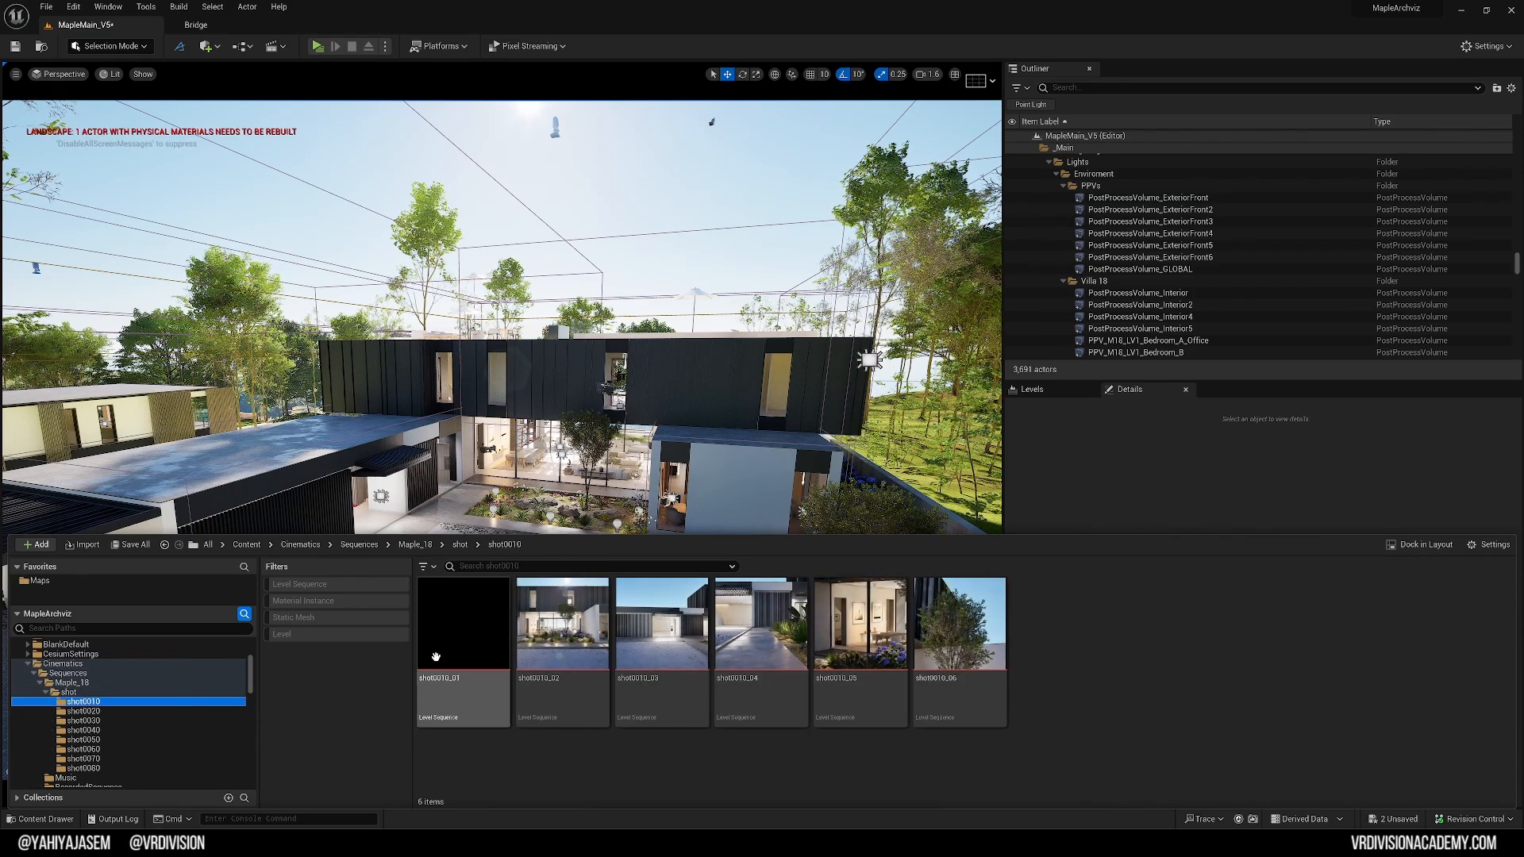
{"action": "left_click", "coordinate": [463, 629]}
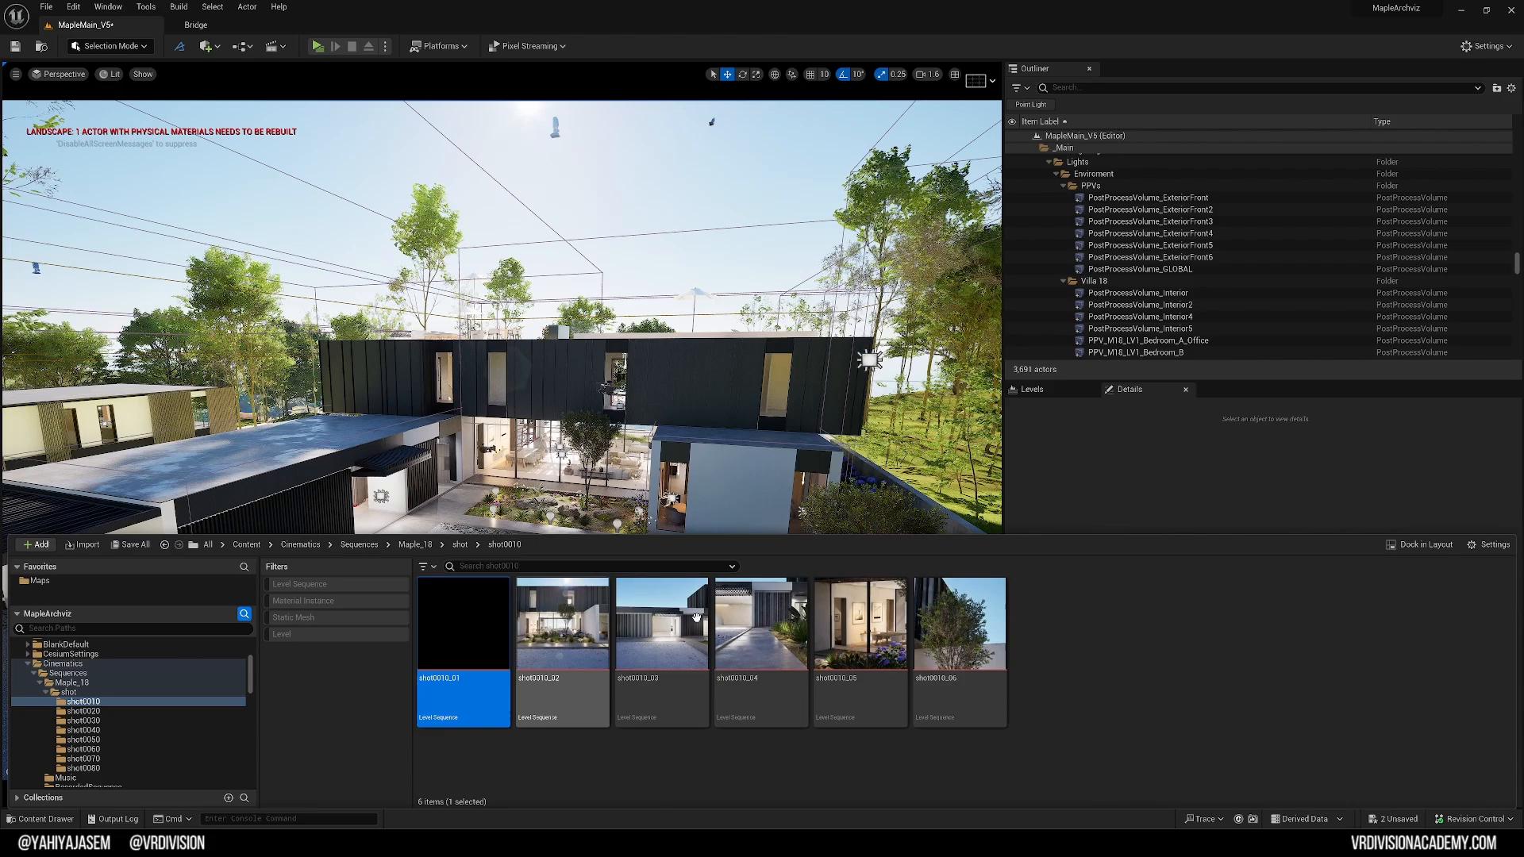
{"action": "mouse_move", "coordinate": [924, 654]}
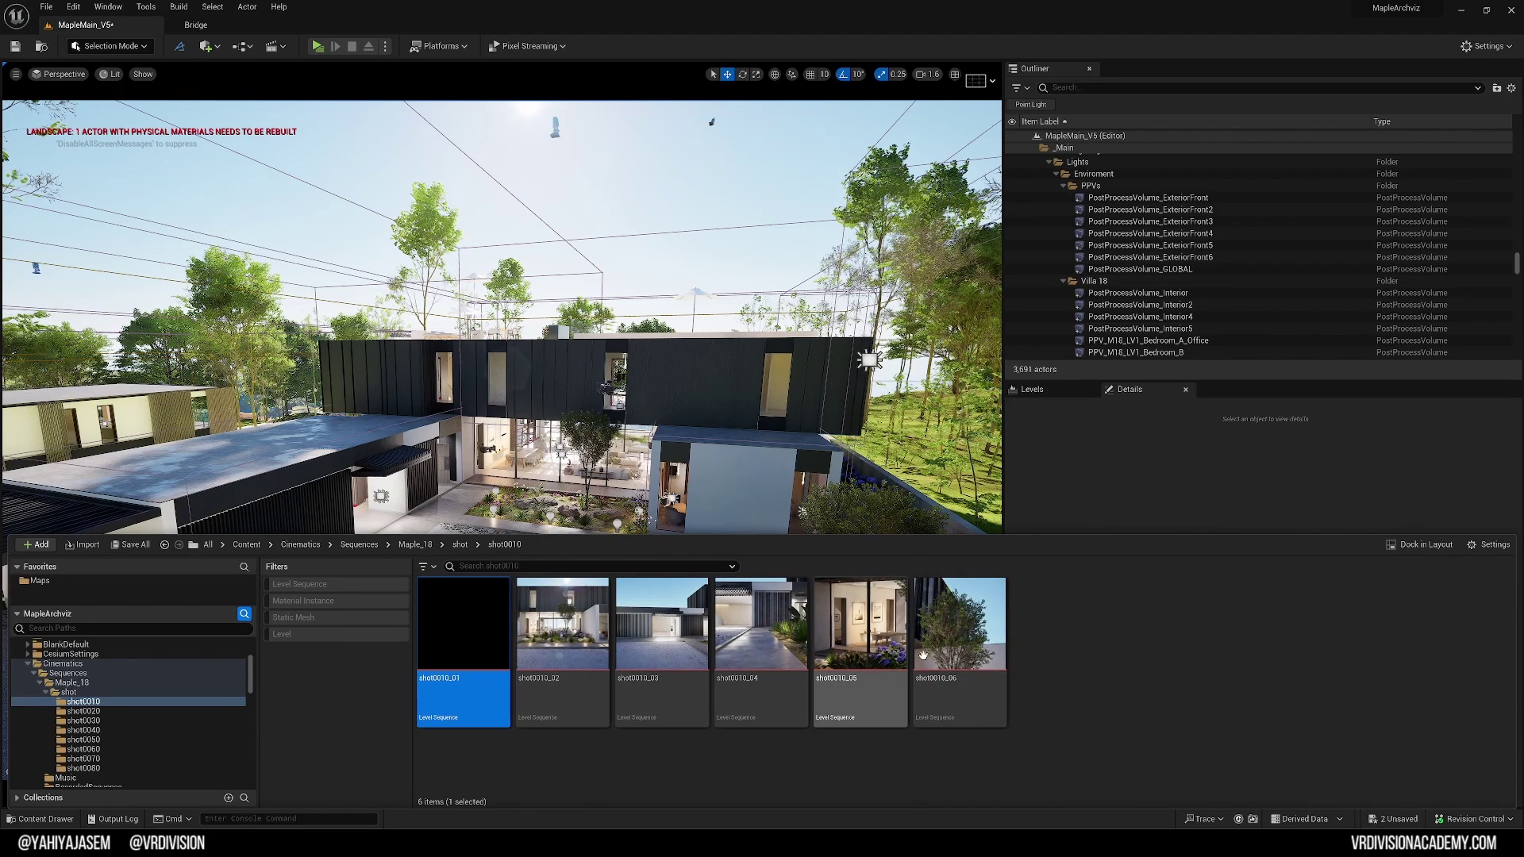
{"action": "left_click", "coordinate": [86, 740]}
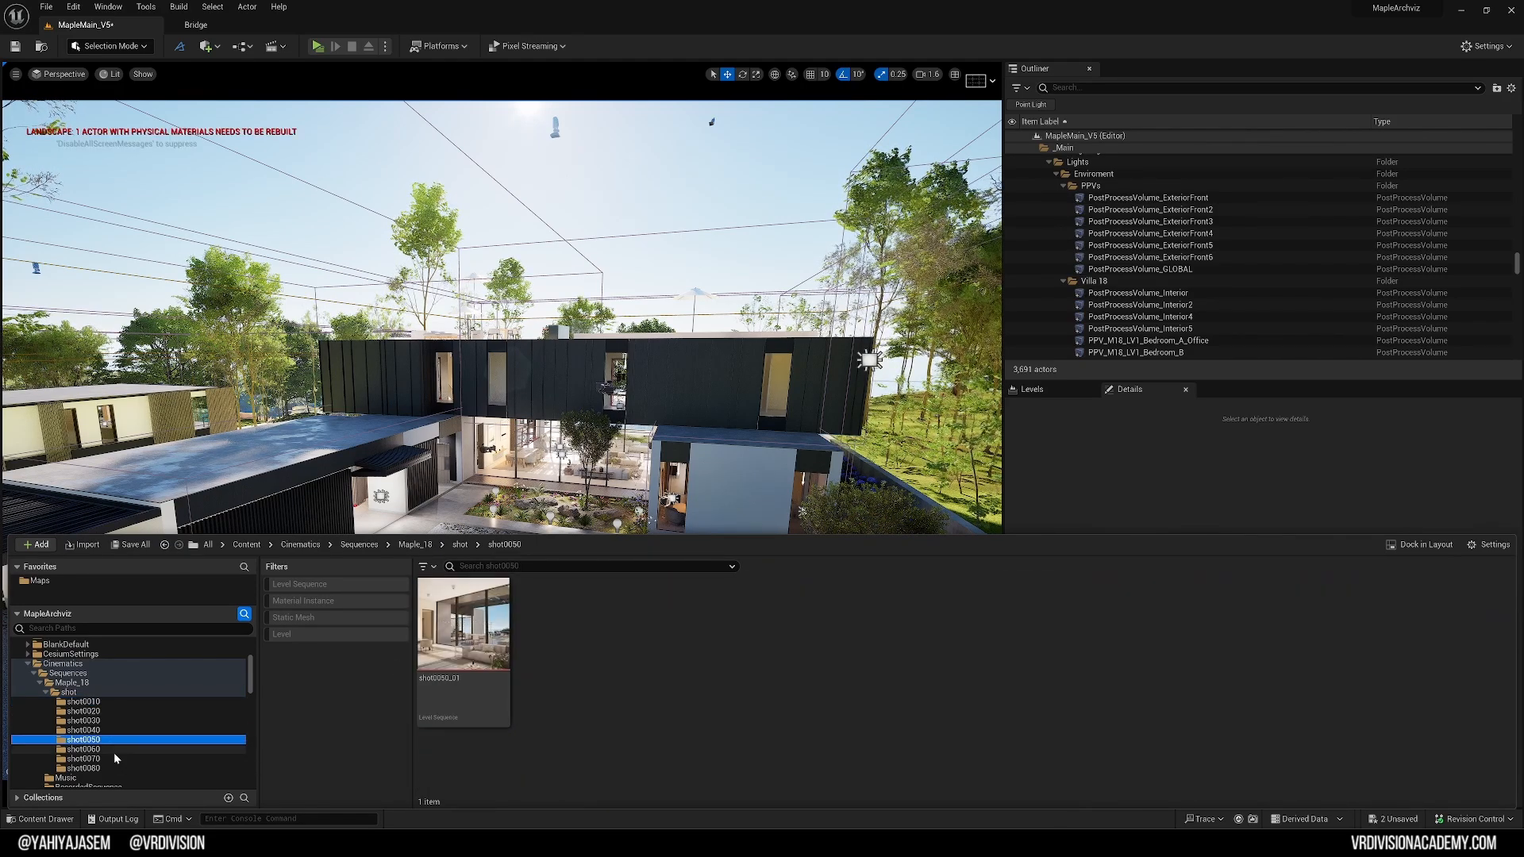
{"action": "left_click", "coordinate": [83, 701]}
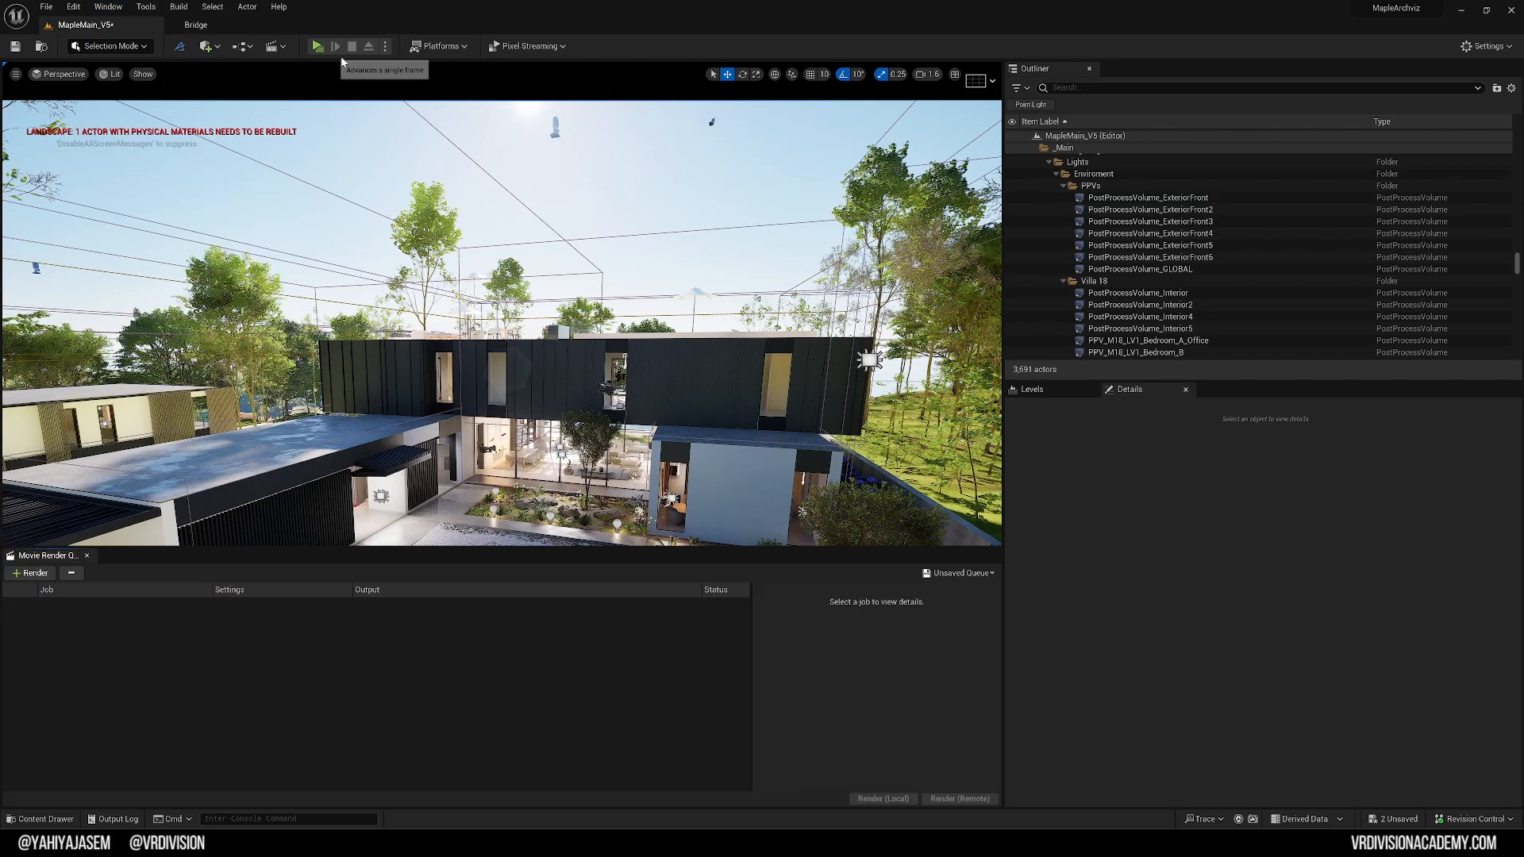
Step: Pick the shot level sequences from the asset list as new Movie Render Queue jobs
{"action": "left_click", "coordinate": [30, 573]}
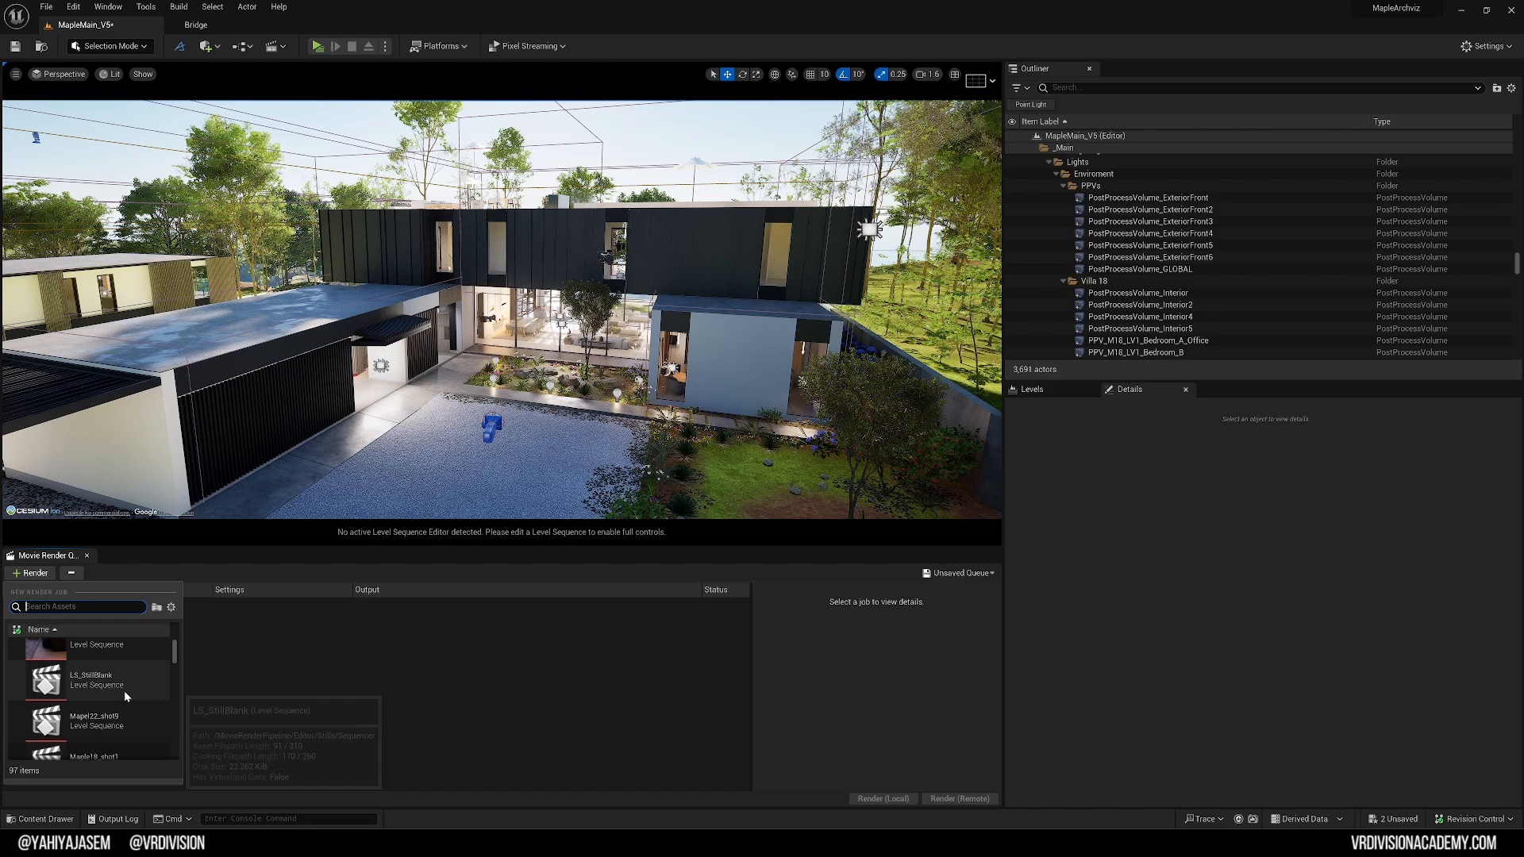
{"action": "scroll", "scroll_direction": "down", "scroll_amount": 3}
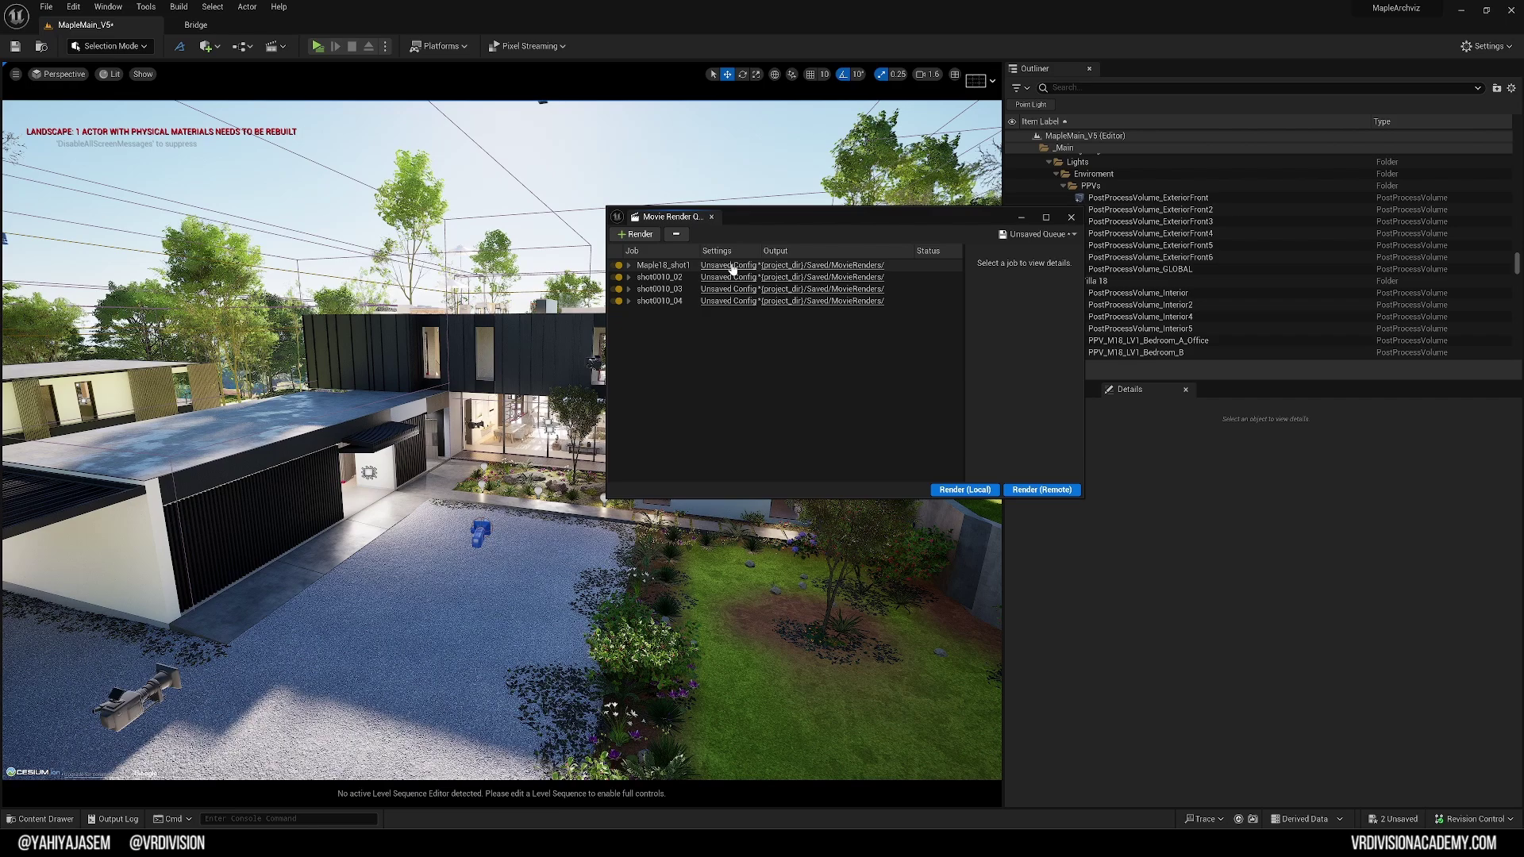
Step: Import the VRD_Final_ACES preset into the Maple18_shot1 job's settings, confirm Yes and Accept
{"action": "left_click", "coordinate": [727, 264]}
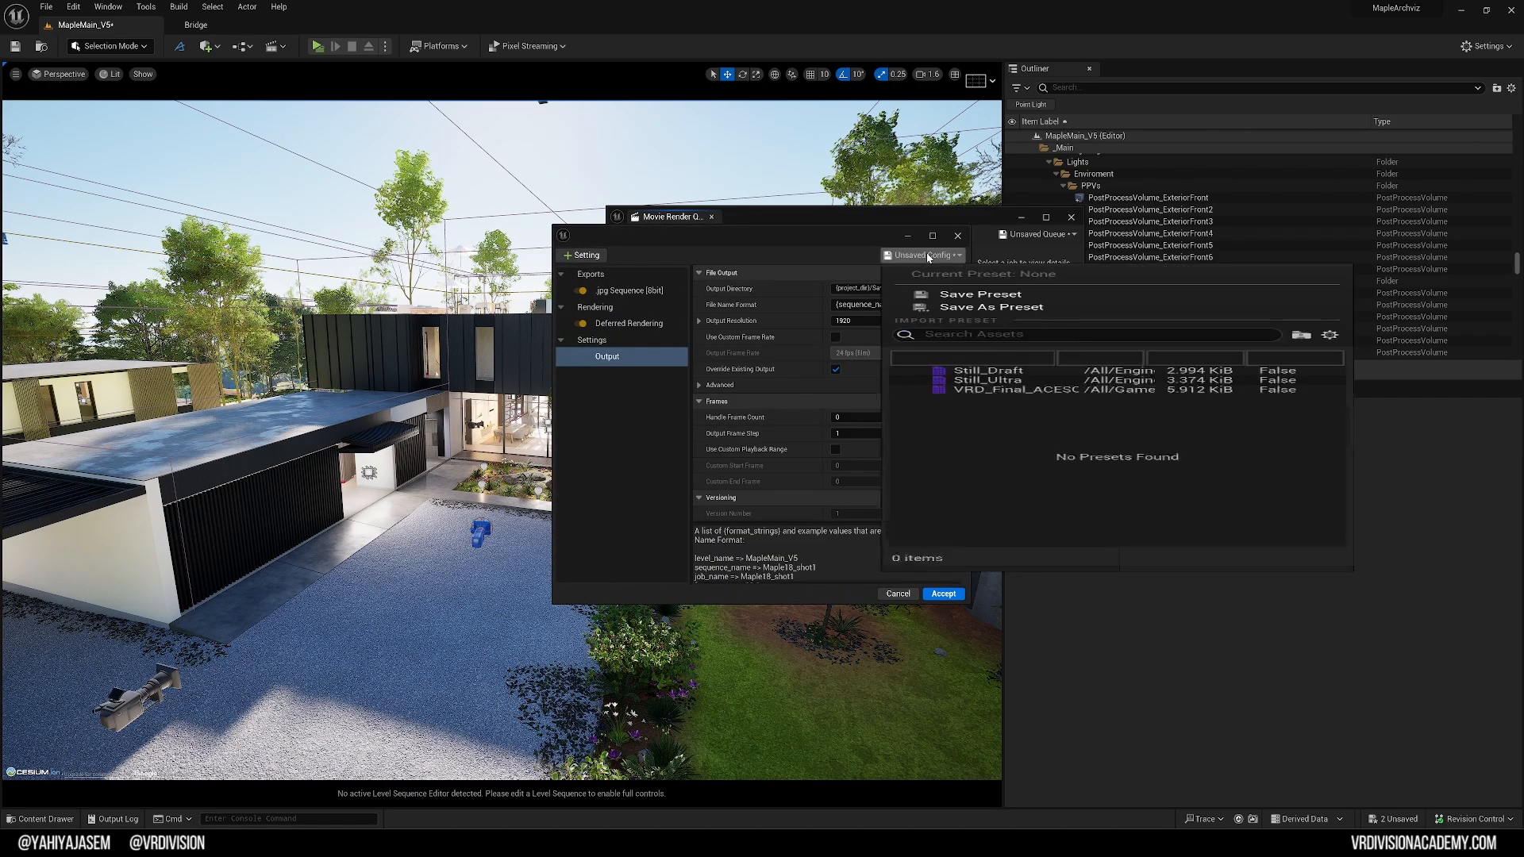
{"action": "left_click", "coordinate": [942, 594]}
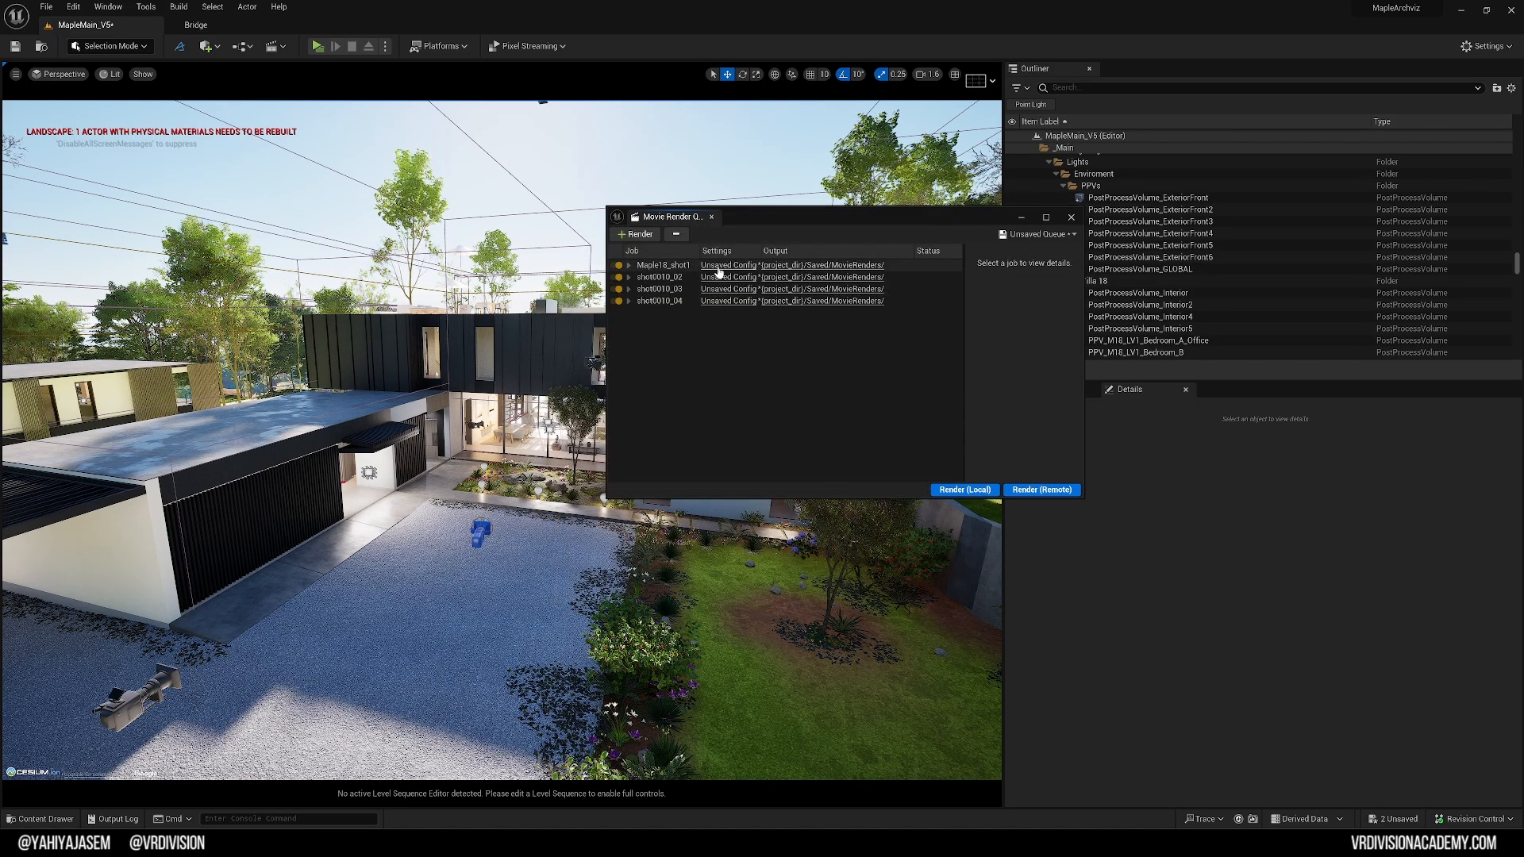
{"action": "left_click", "coordinate": [727, 276]}
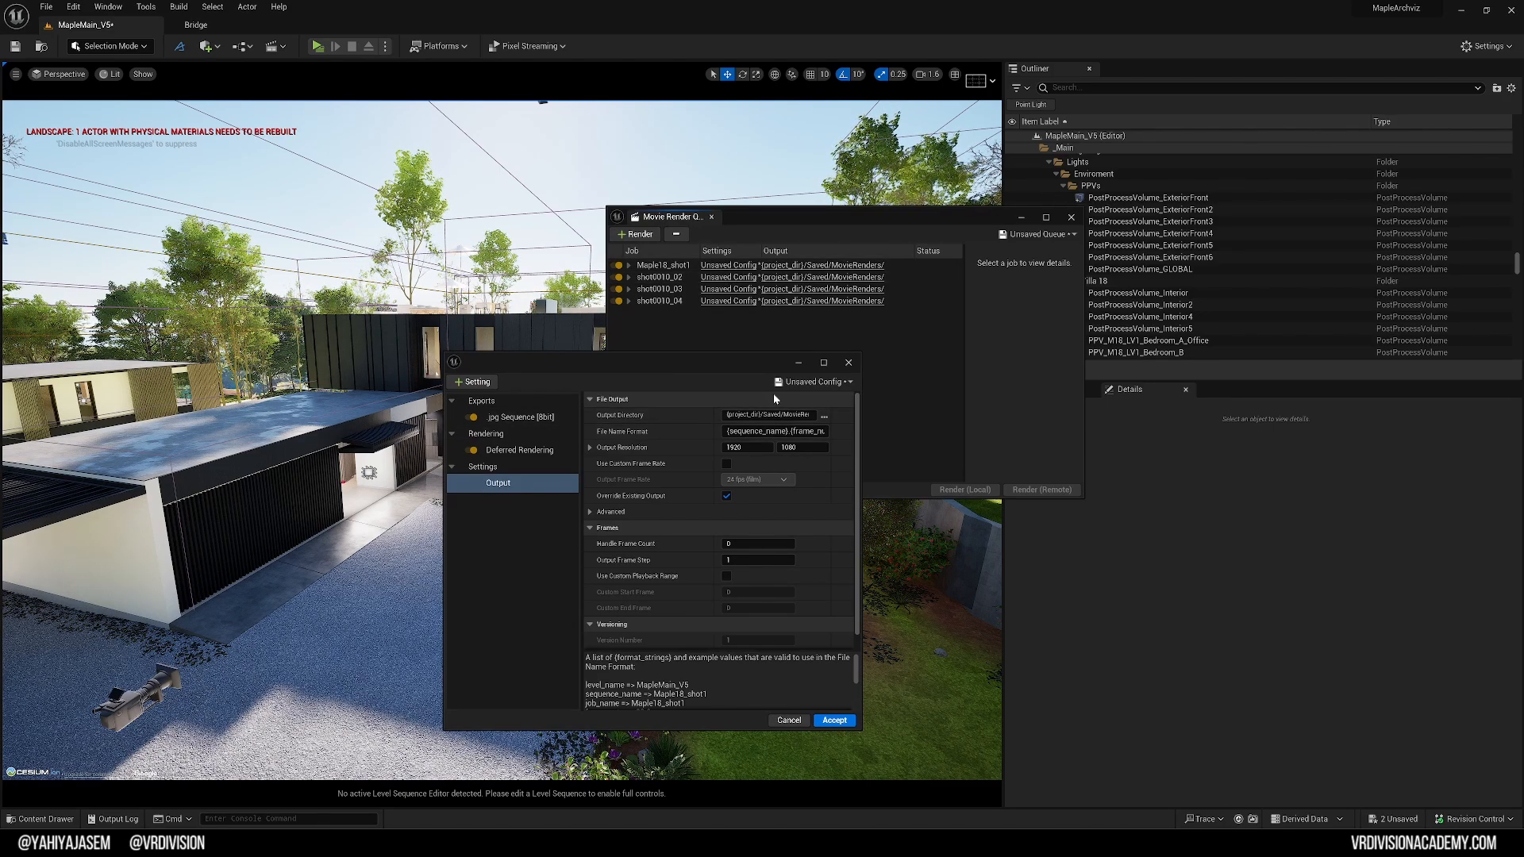
{"action": "mouse_move", "coordinate": [810, 381]}
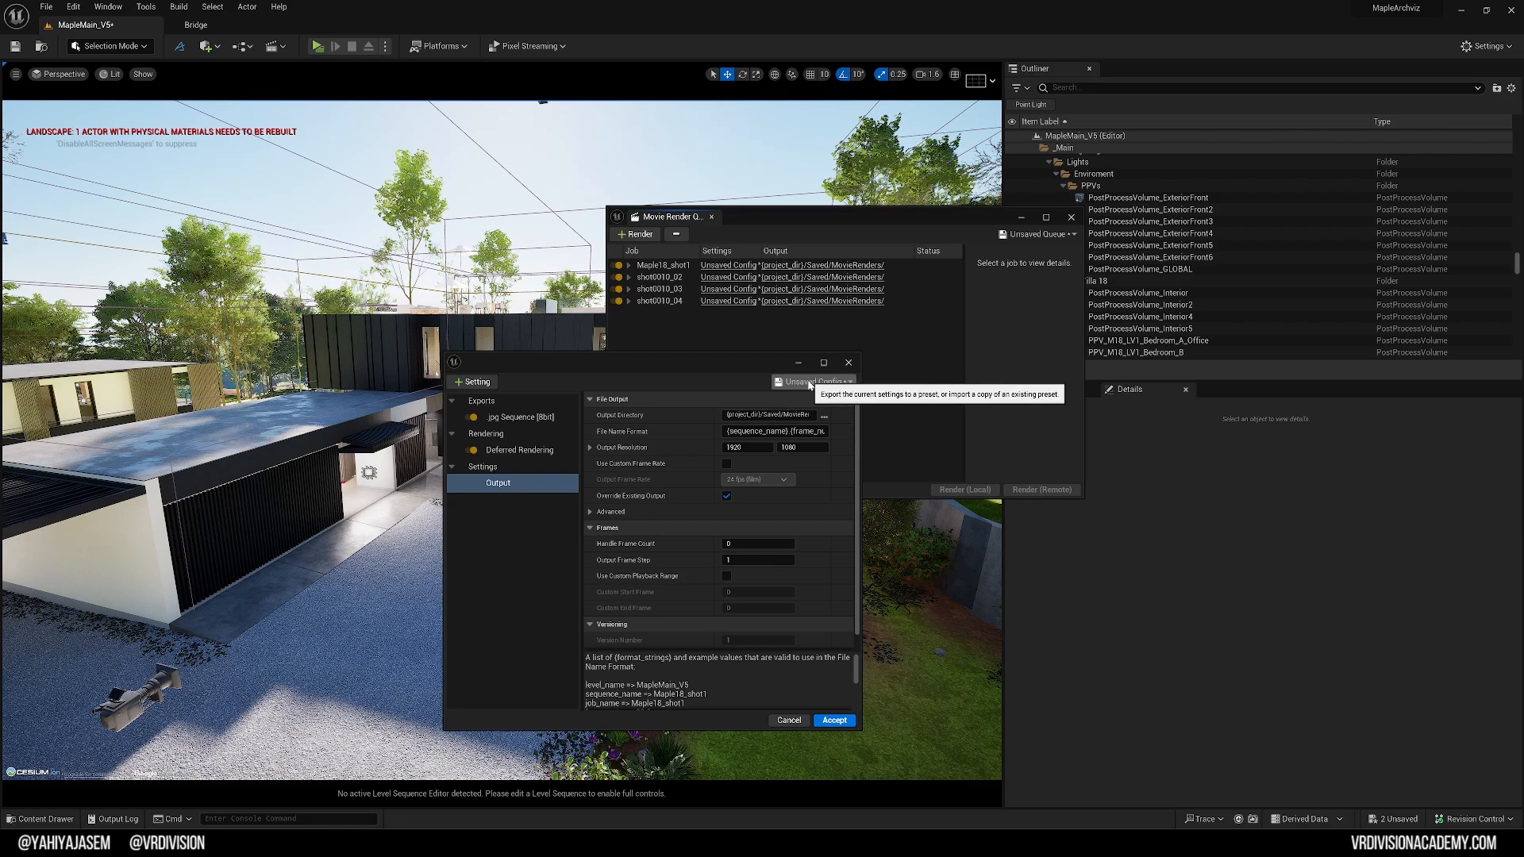
{"action": "left_click", "coordinate": [813, 381]}
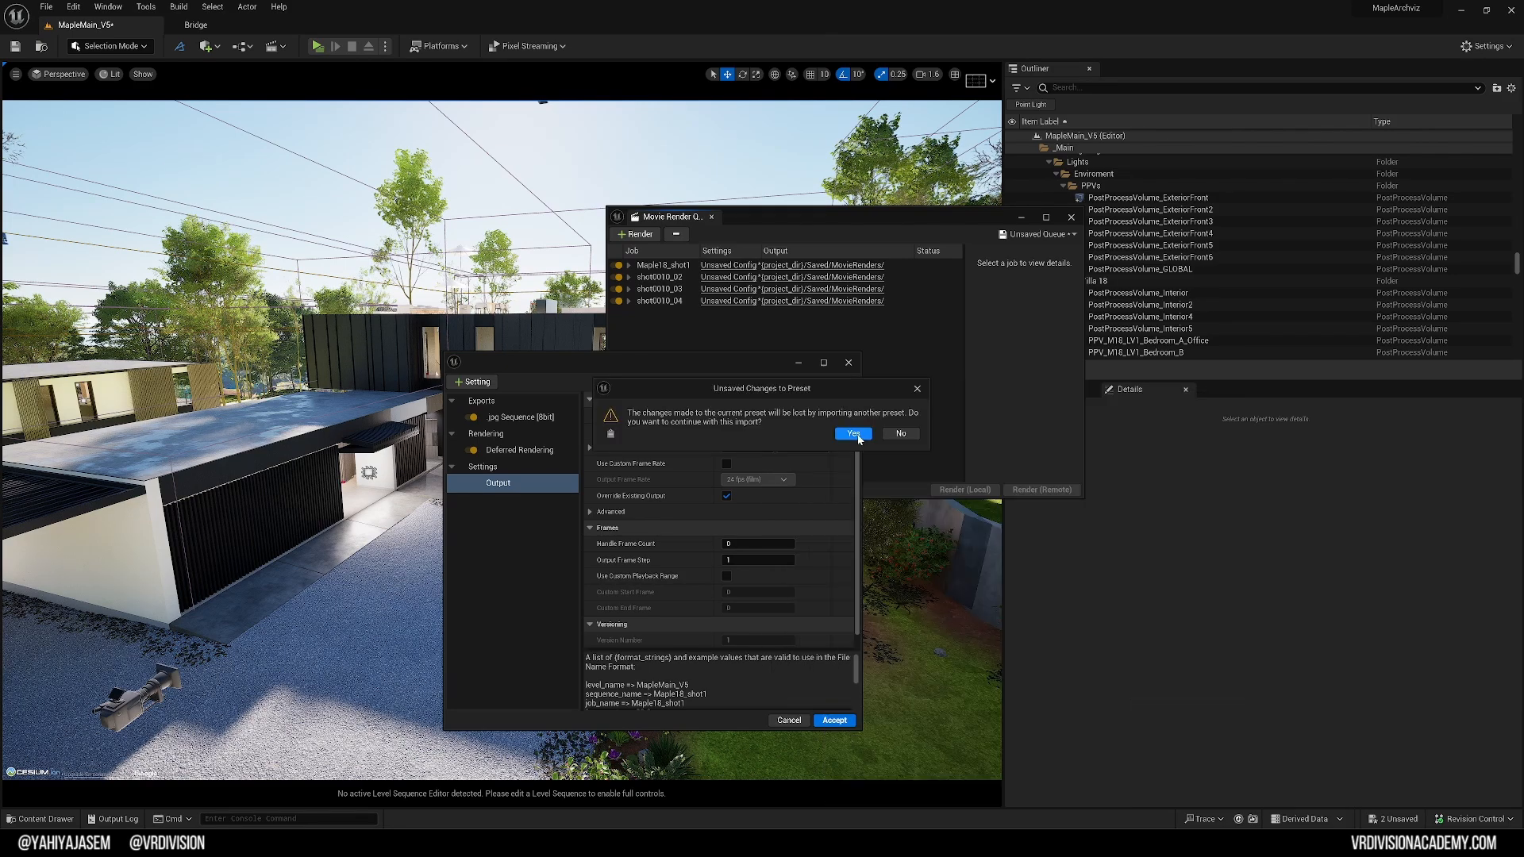
{"action": "left_click", "coordinate": [853, 434]}
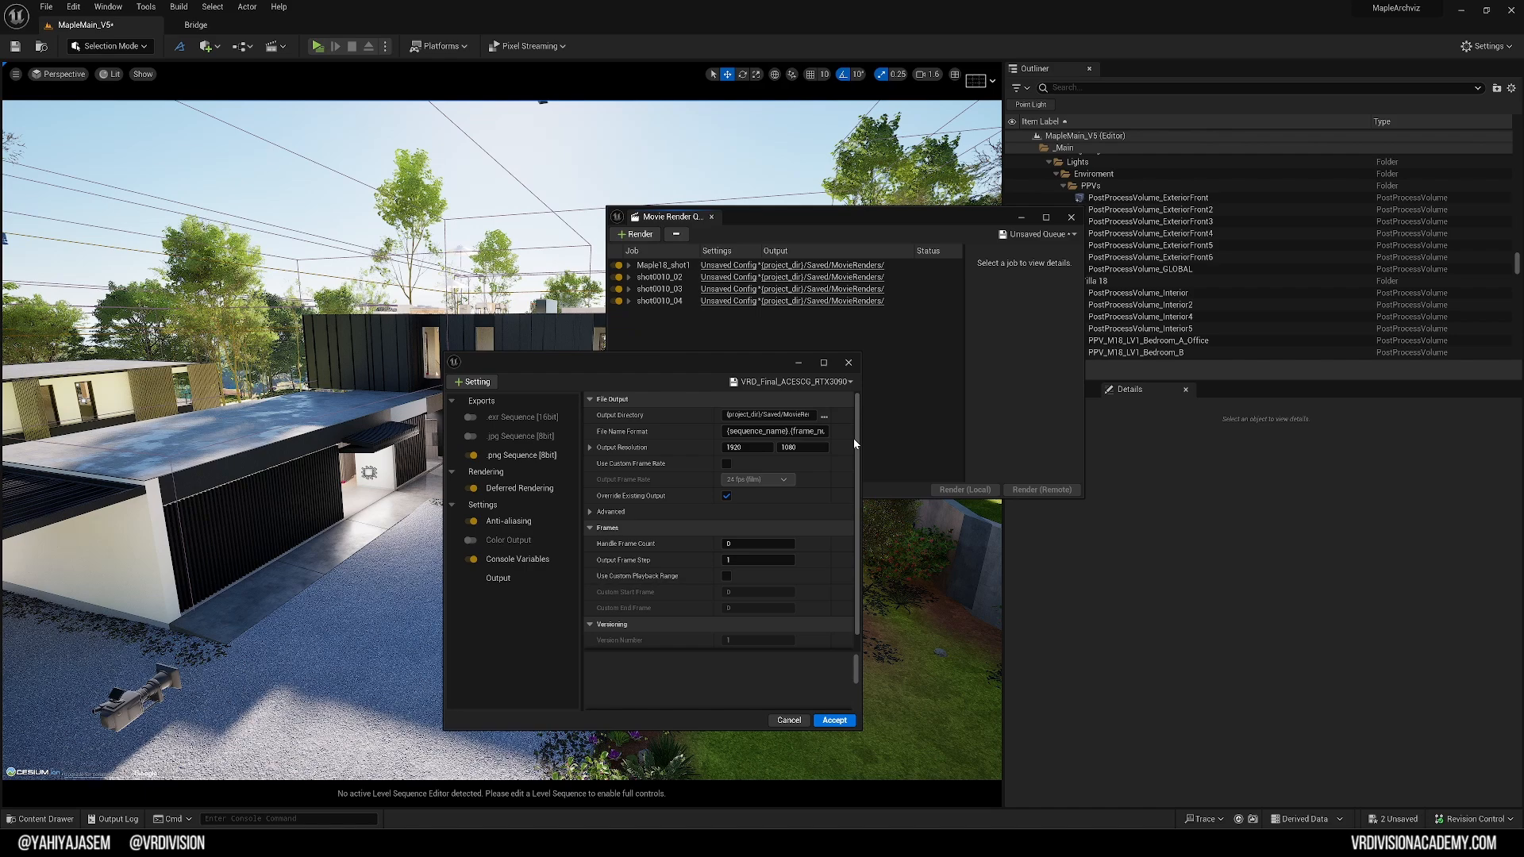
{"action": "left_click", "coordinate": [835, 721]}
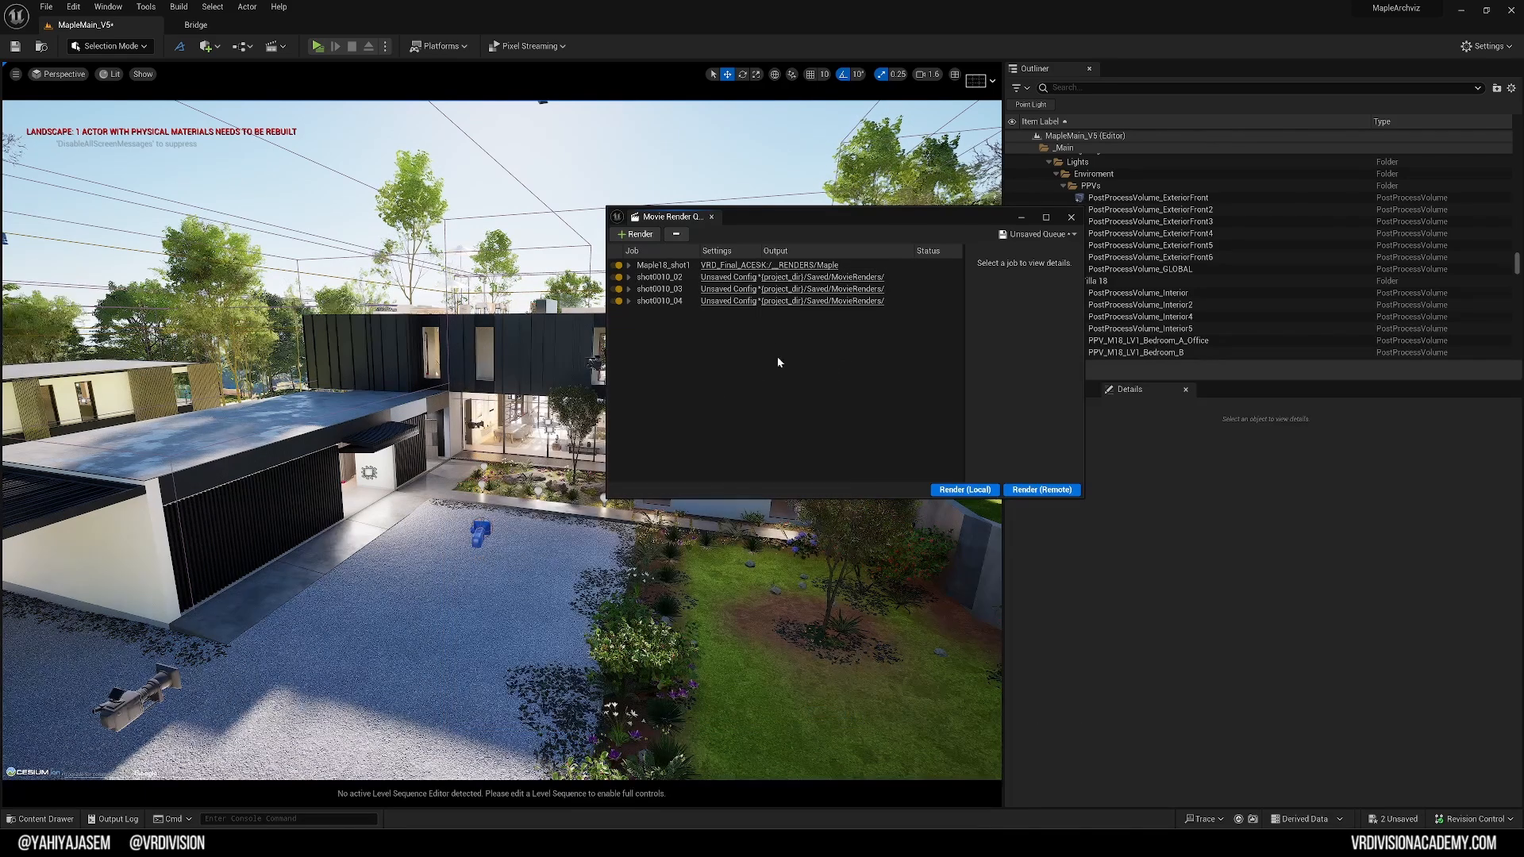
{"action": "left_click", "coordinate": [658, 276]}
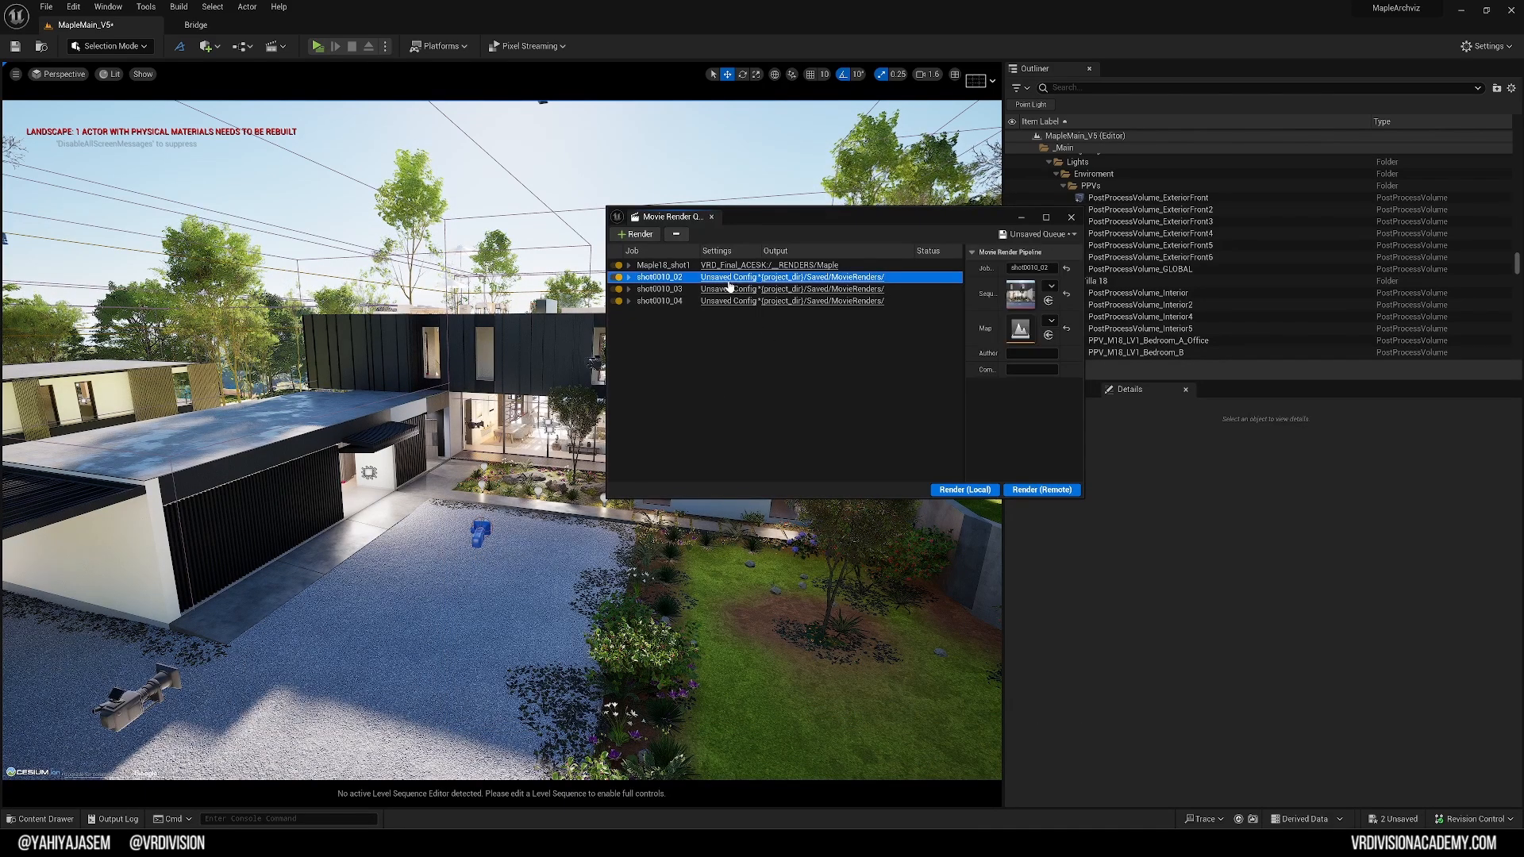
Step: Remove the old jobs and queue the shot0010 level sequences with the VRD_Final_ACESCG_RTX3090 preset
{"action": "left_click", "coordinate": [660, 300]}
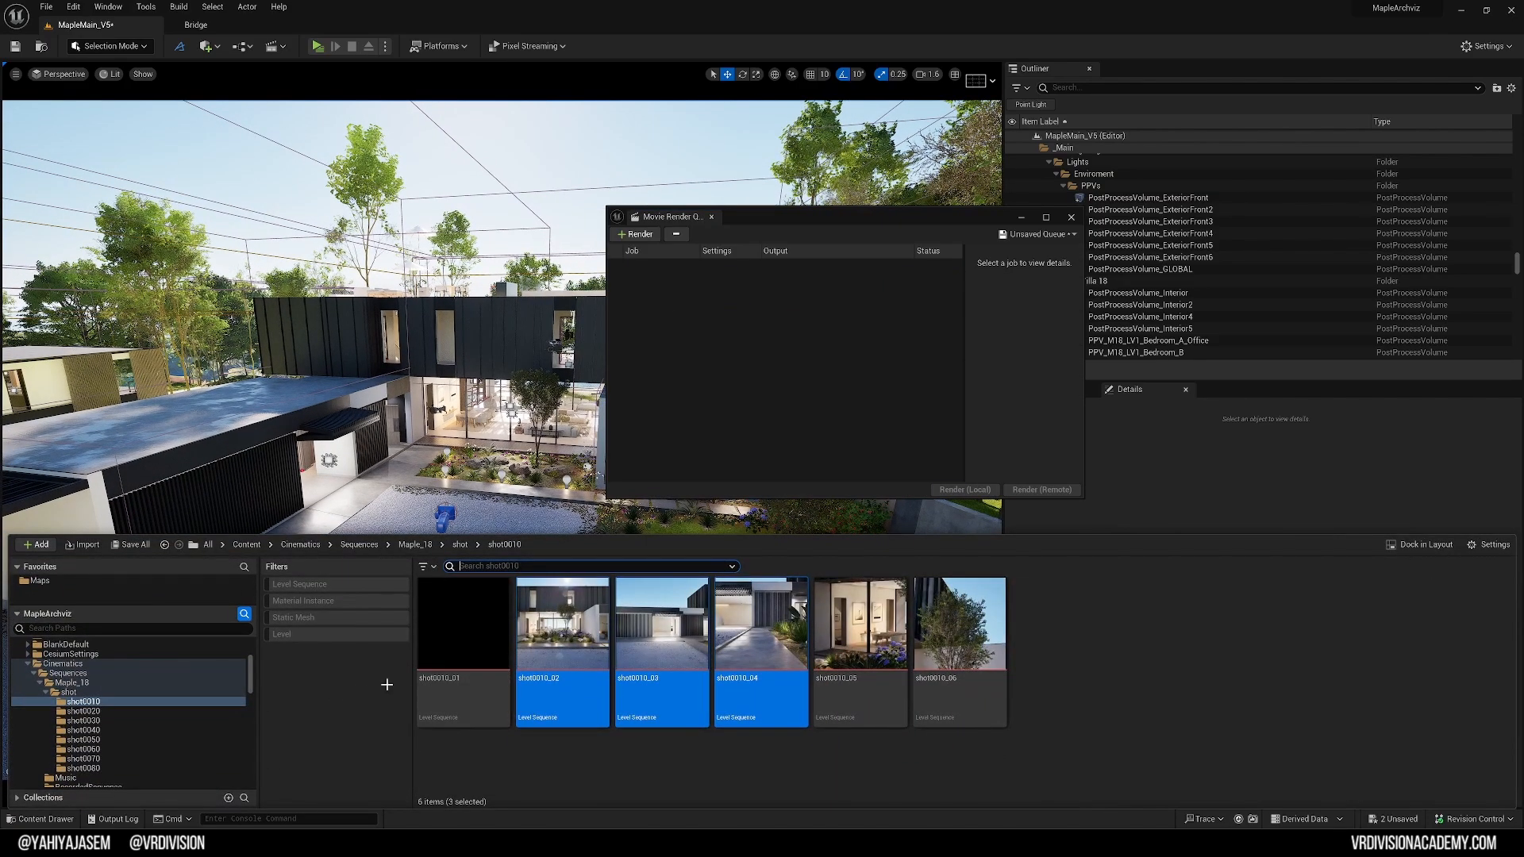
{"action": "left_click", "coordinate": [635, 233]}
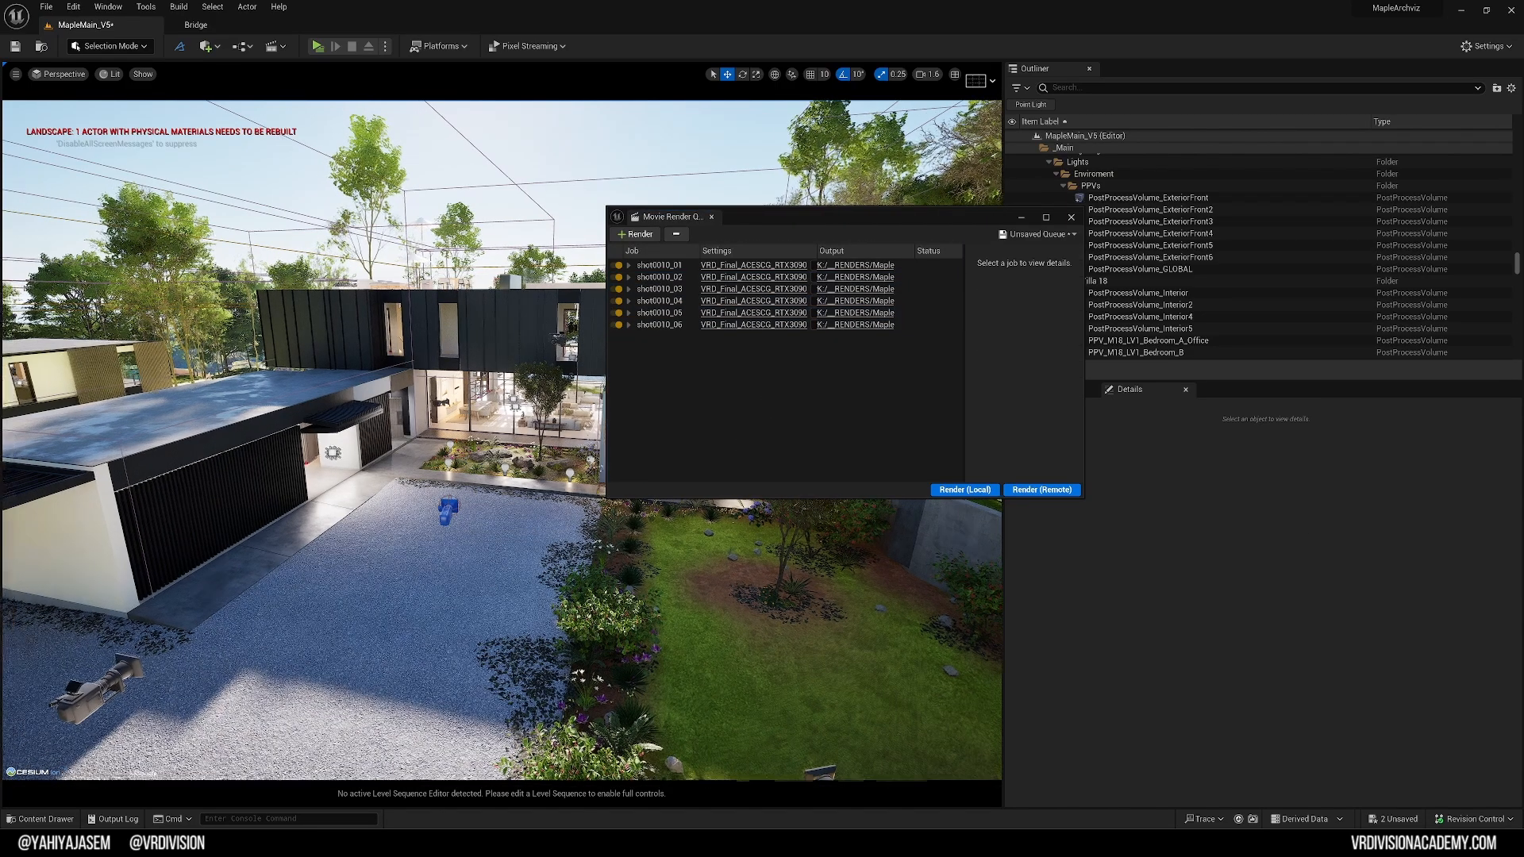
{"action": "left_click", "coordinate": [42, 819]}
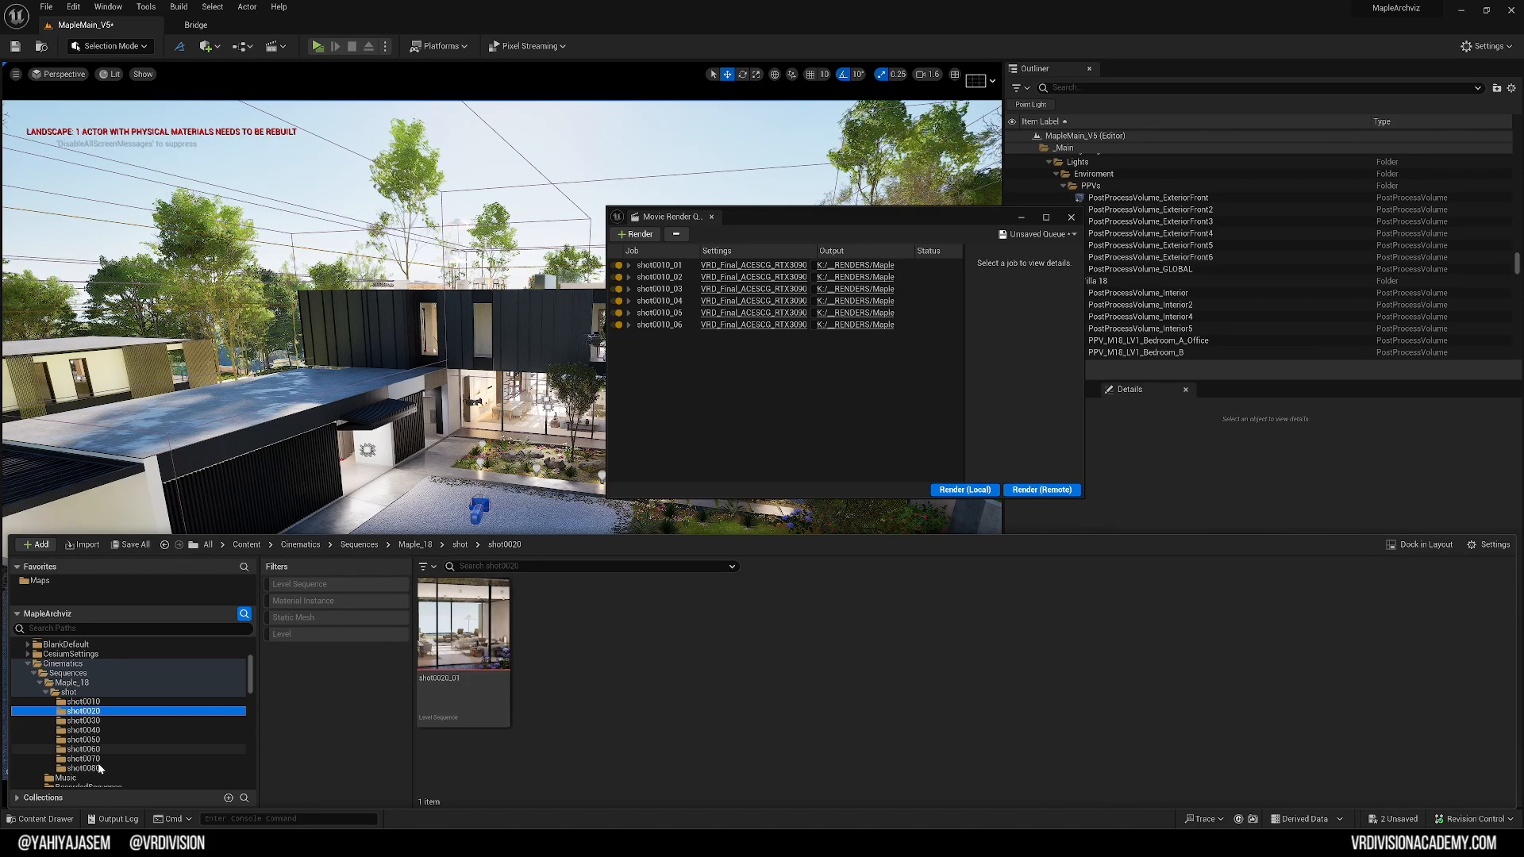
{"action": "mouse_move", "coordinate": [89, 768]}
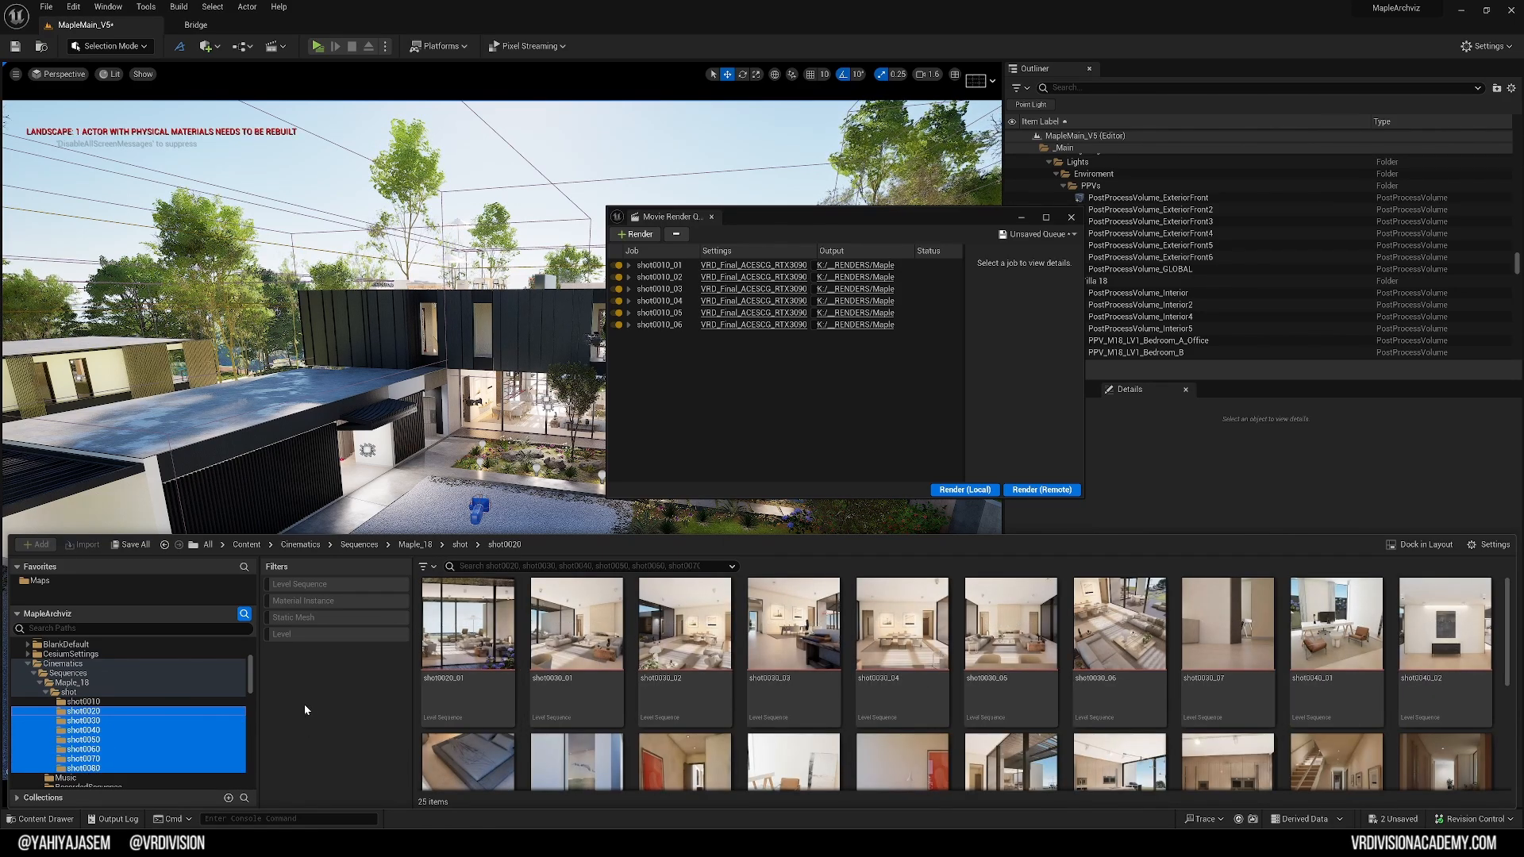
Step: Shift-select all sequences from shot0020 through shot0080 and queue them with the final ACES preset
{"action": "left_click", "coordinate": [467, 625]}
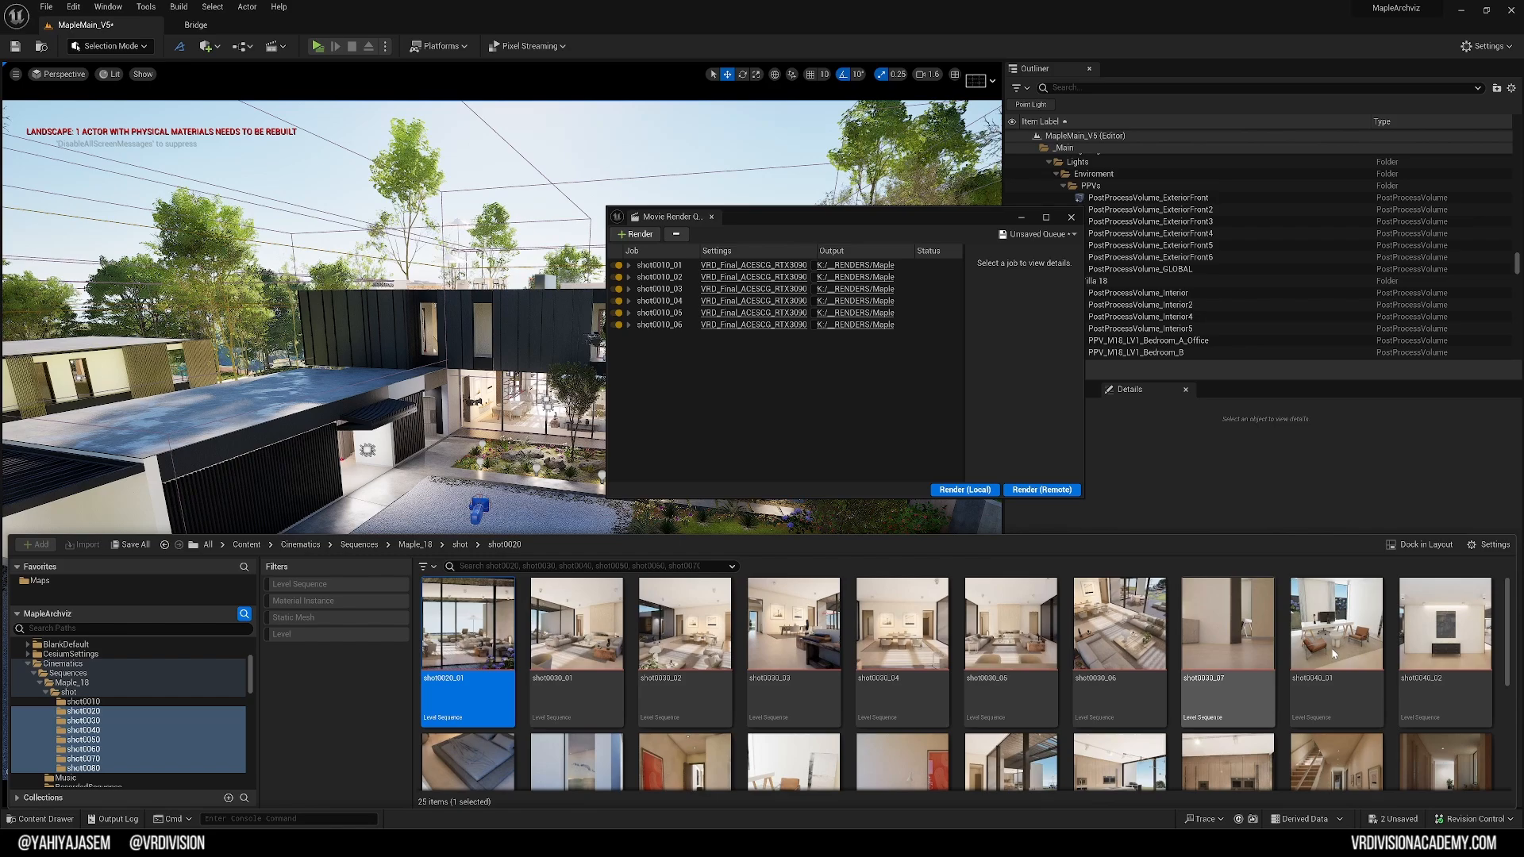
{"action": "scroll", "scroll_direction": "down", "scroll_amount": 3}
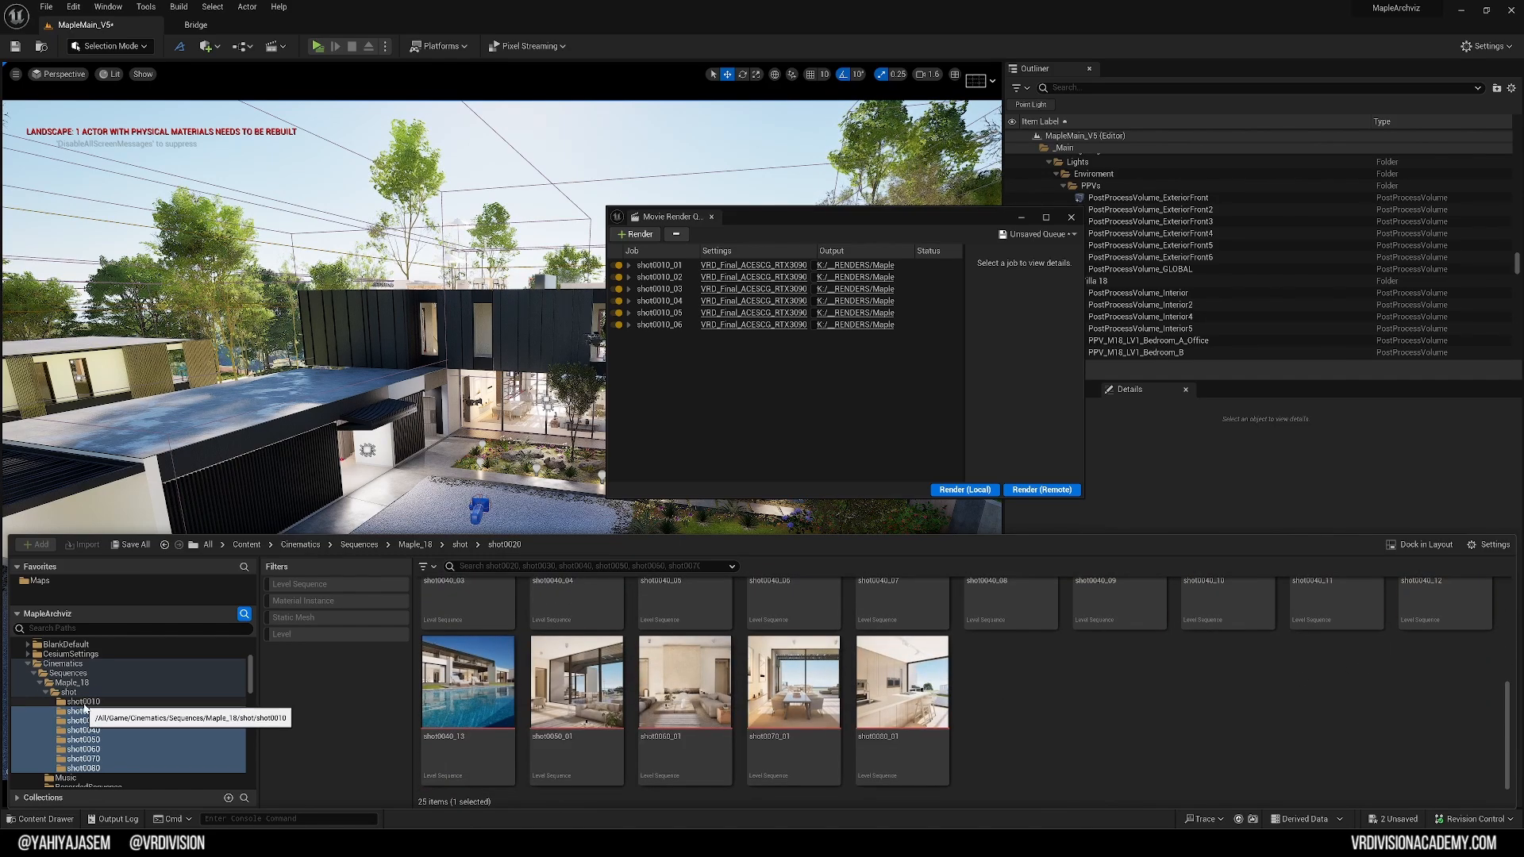
{"action": "left_click", "coordinate": [83, 702]}
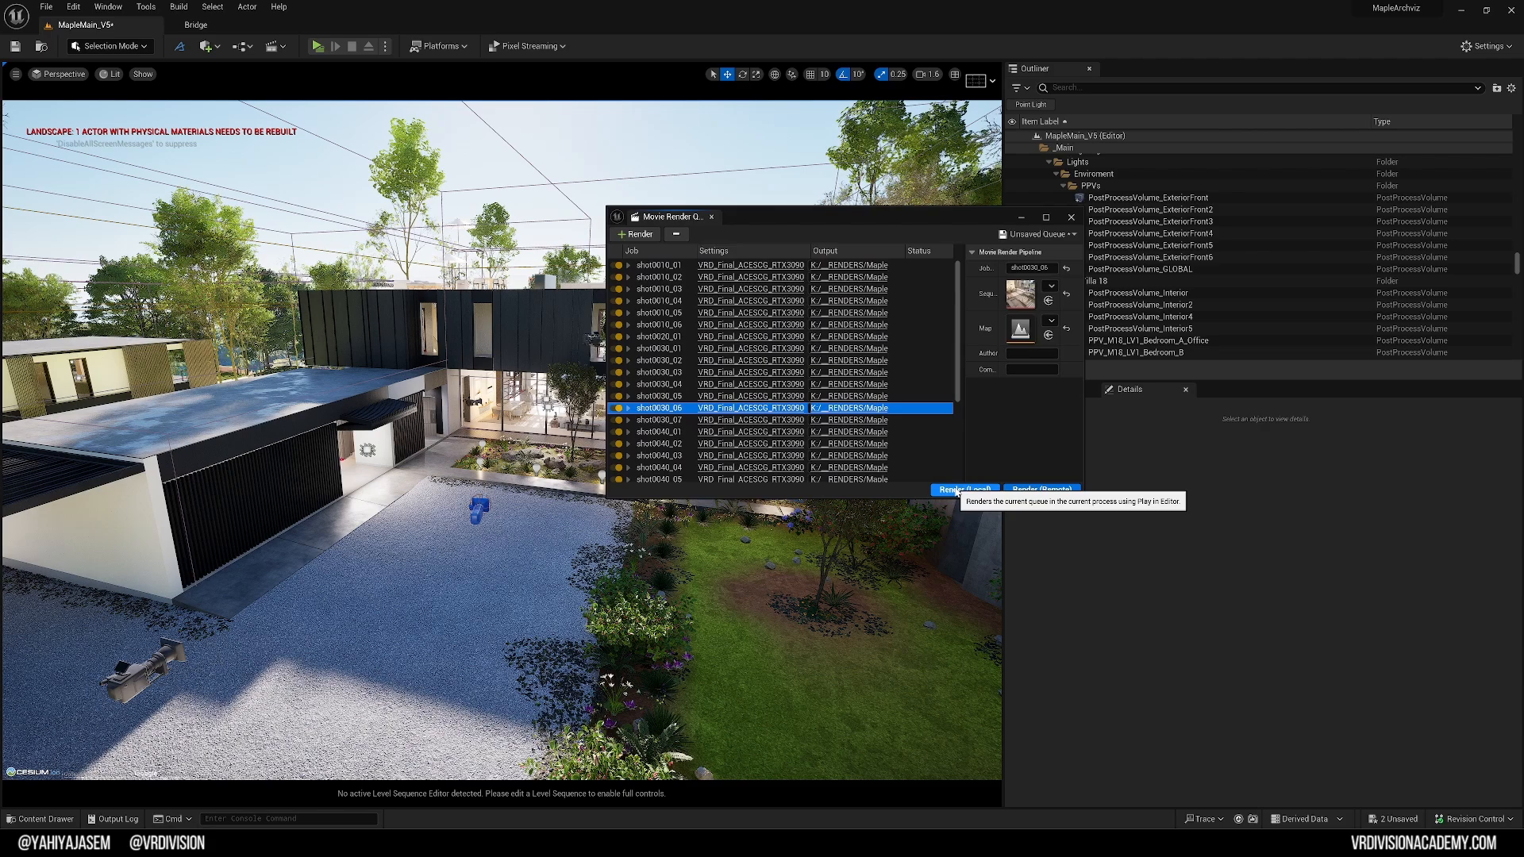
{"action": "mouse_move", "coordinate": [763, 409]}
{"action": "type", "text": "Ba"}
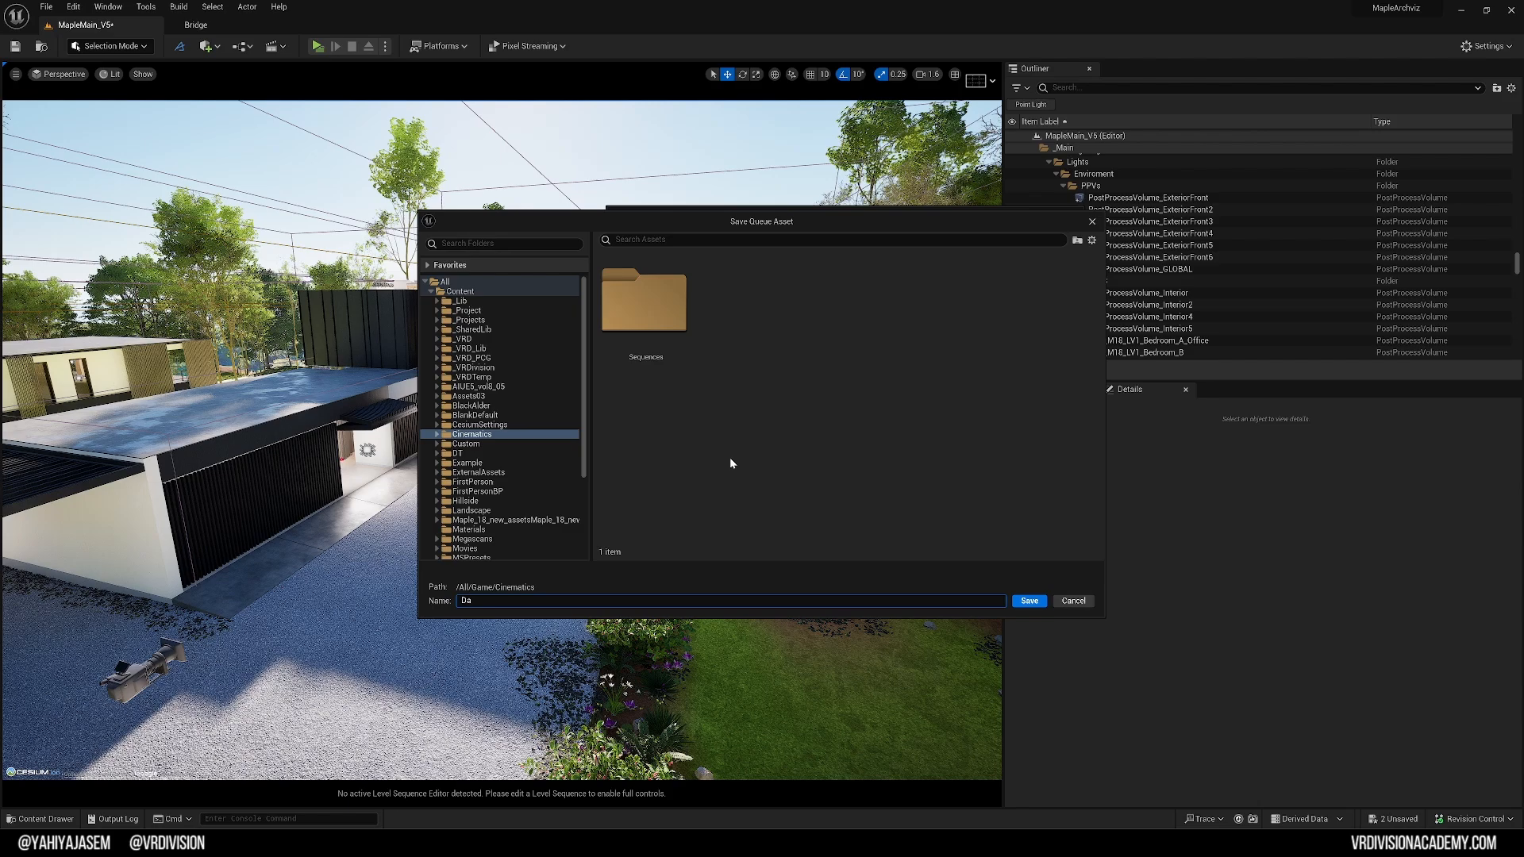
Step: Save the queue as the WIP asset in /Game/Cinematics and close the Movie Render Queue
{"action": "type", "text": "W"}
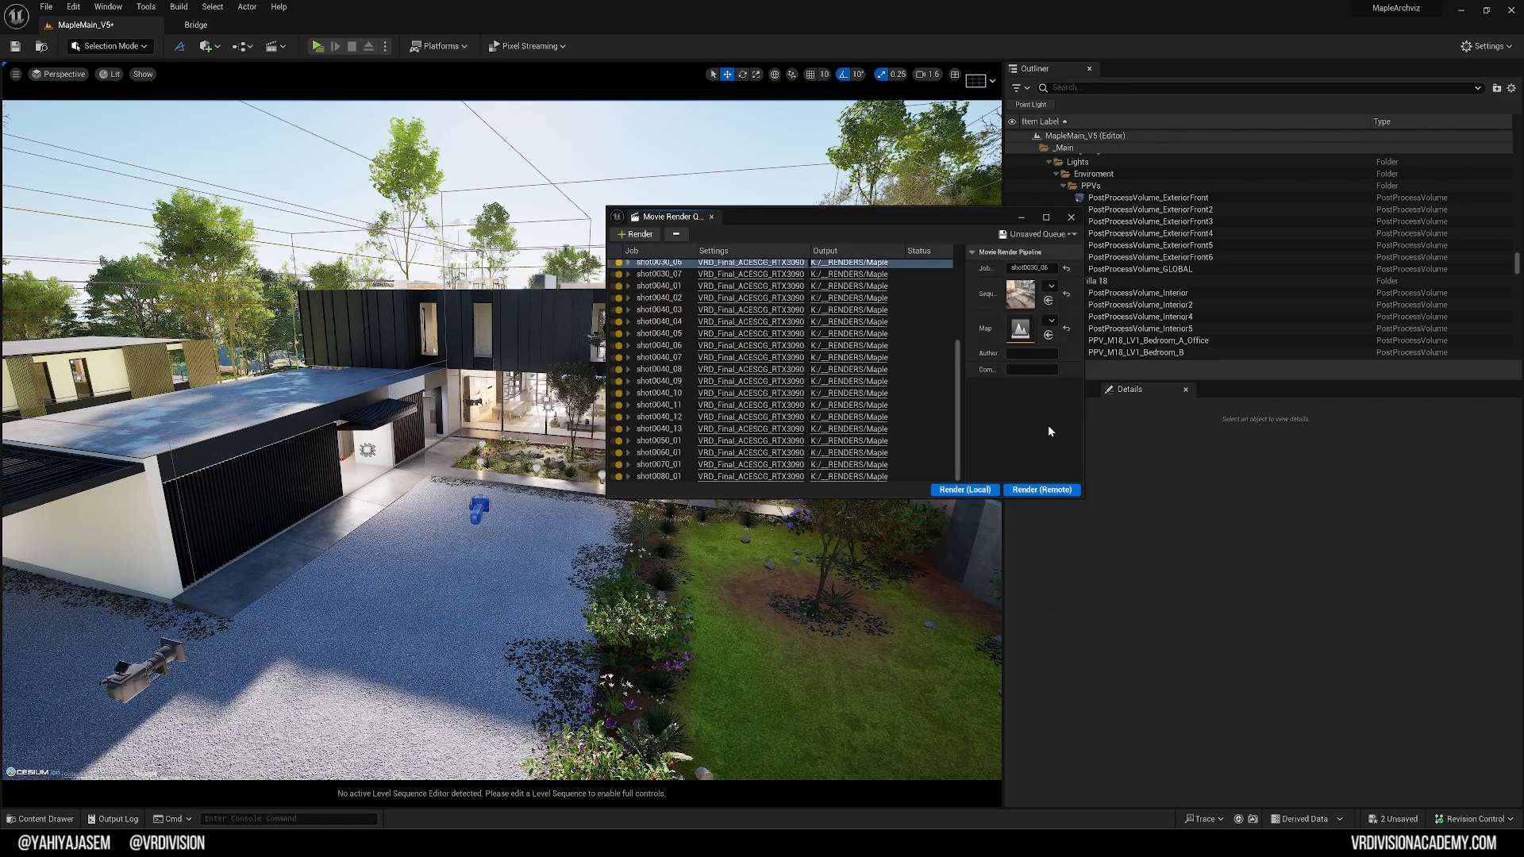
{"action": "left_click", "coordinate": [1071, 218]}
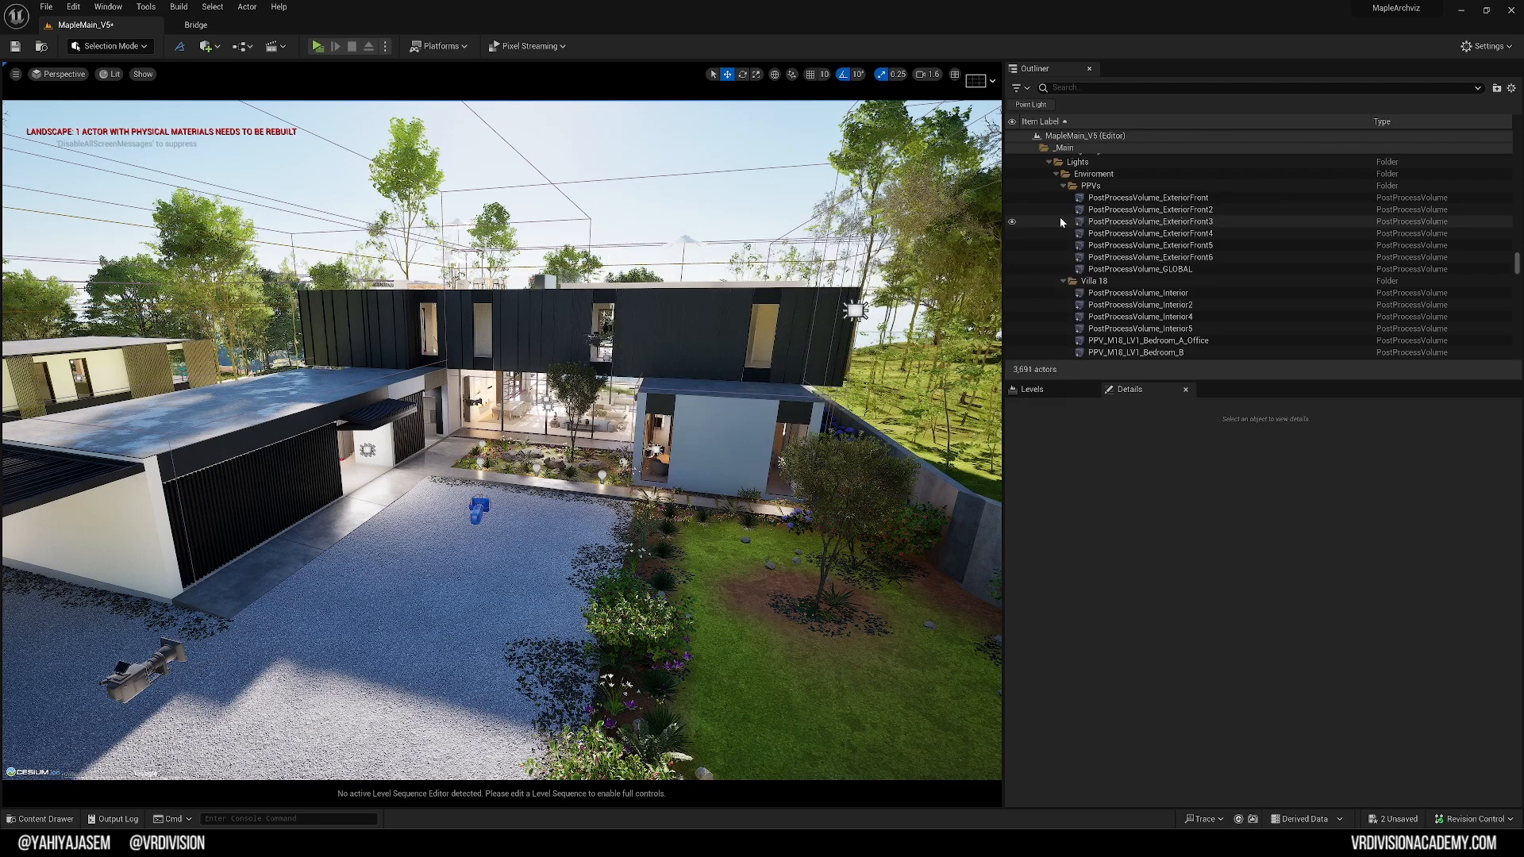
{"action": "left_click", "coordinate": [107, 8]}
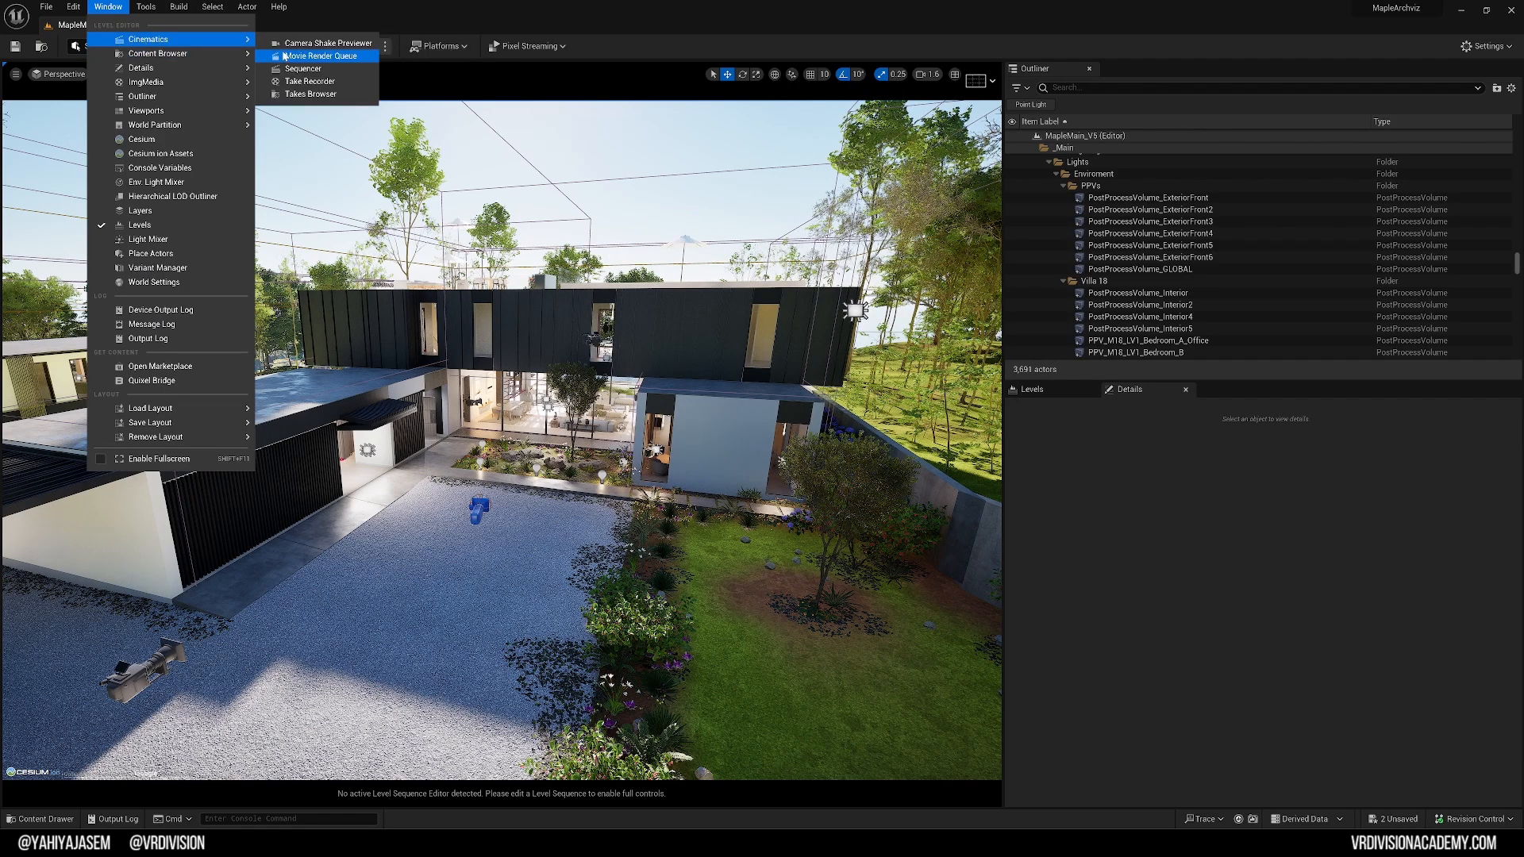
Step: Reopen Movie Render Queue, load the saved WIP queue with all shot jobs, and close it again
{"action": "left_click", "coordinate": [322, 56]}
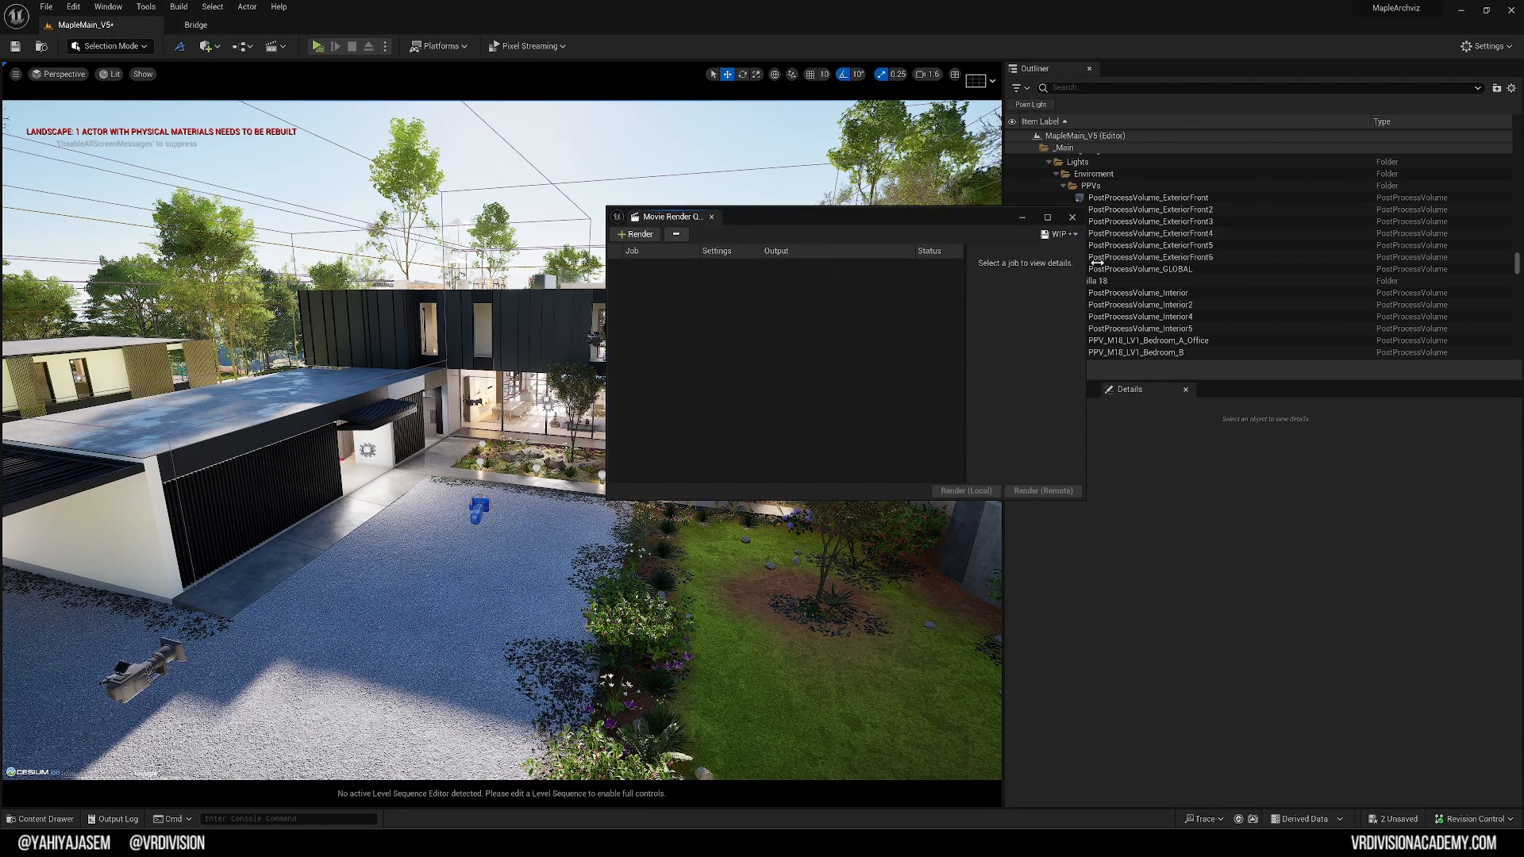
{"action": "mouse_move", "coordinate": [1057, 235]}
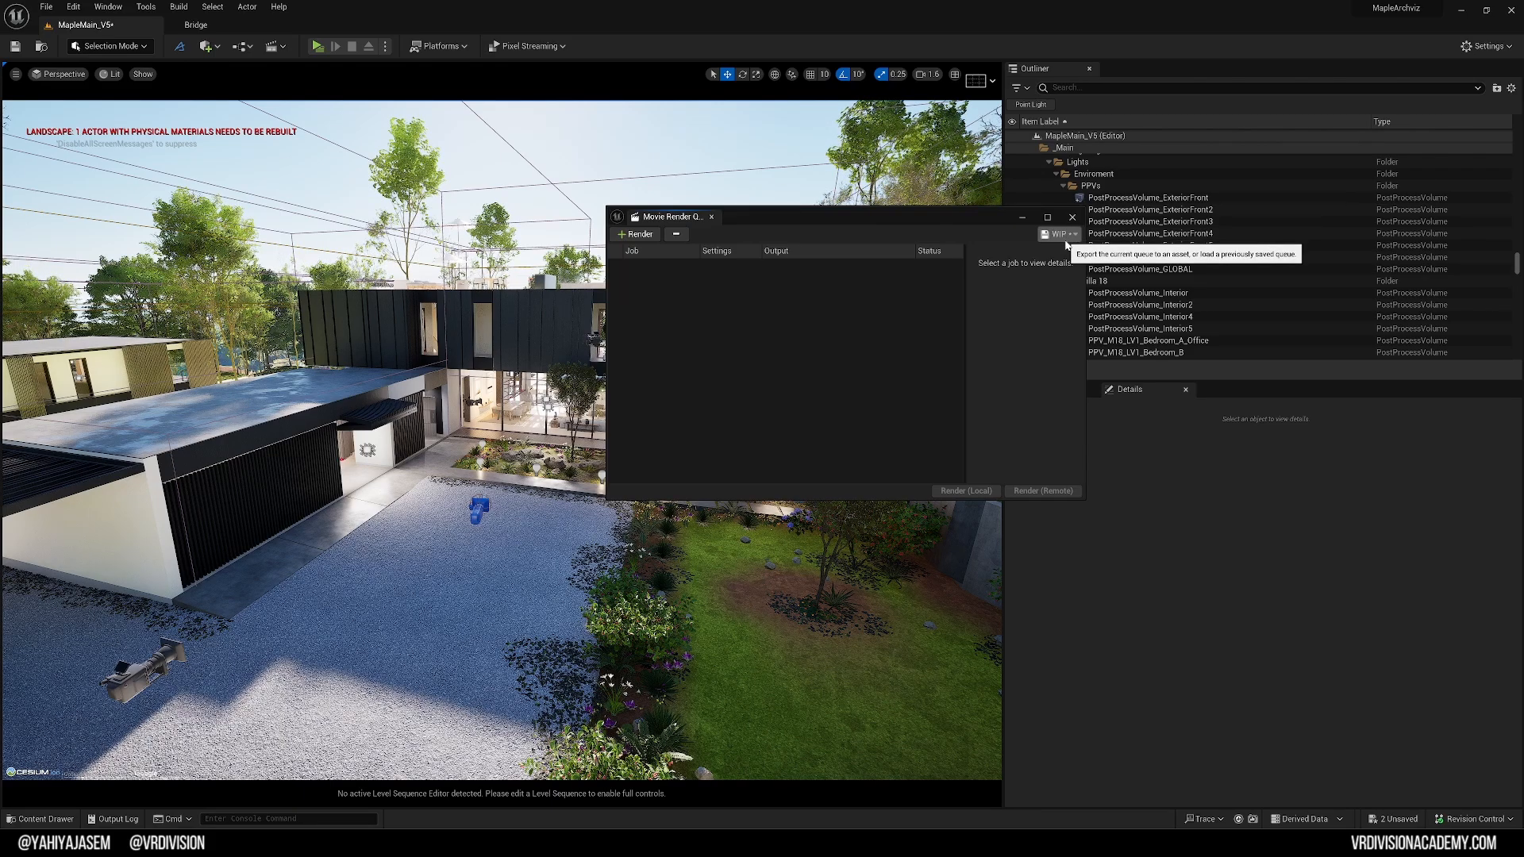
{"action": "left_click", "coordinate": [1059, 233]}
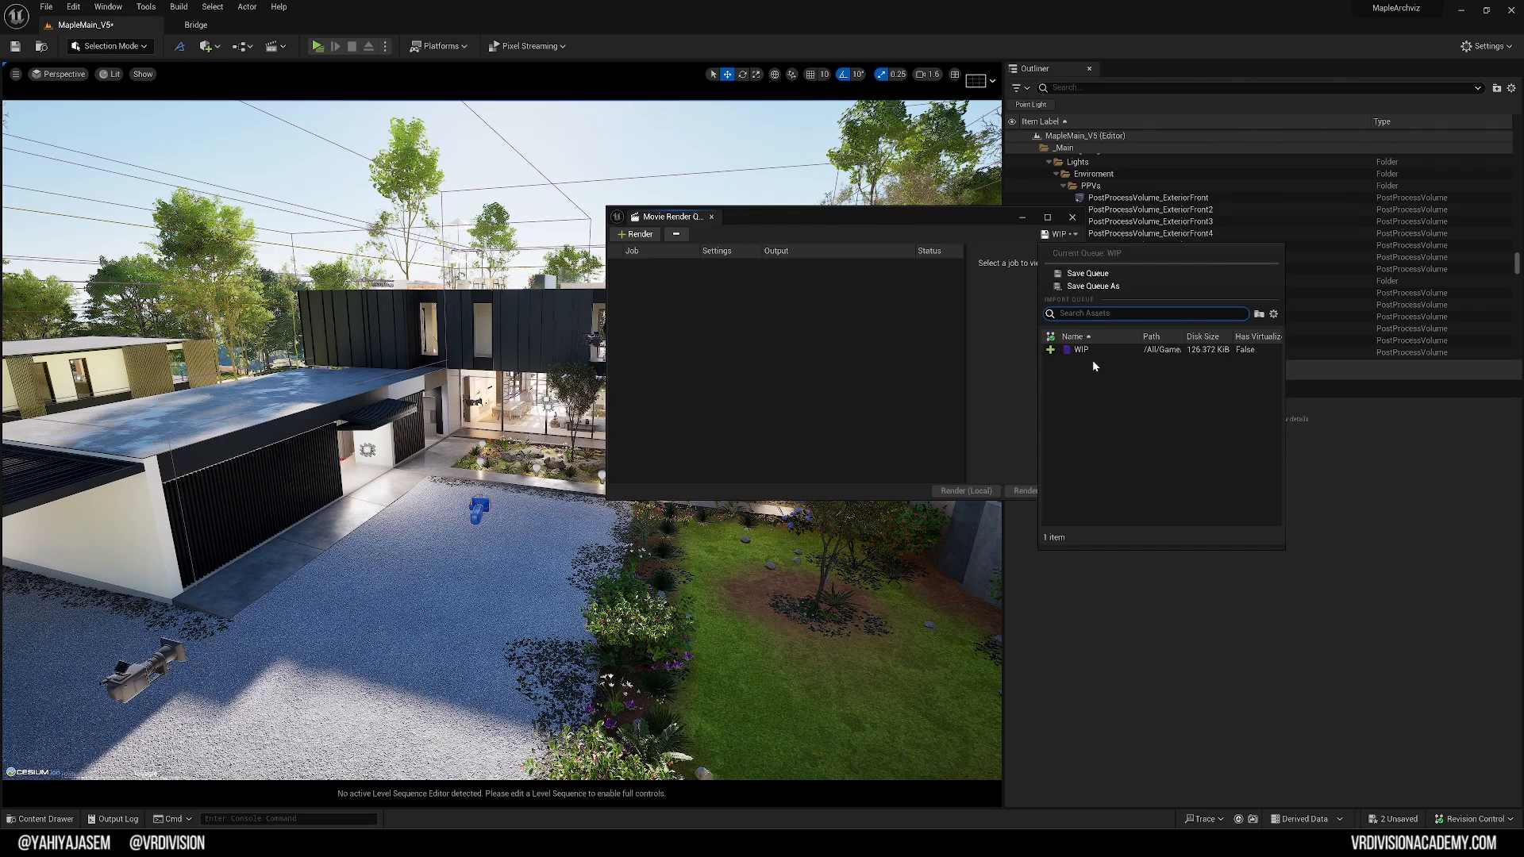
{"action": "left_click", "coordinate": [1080, 350]}
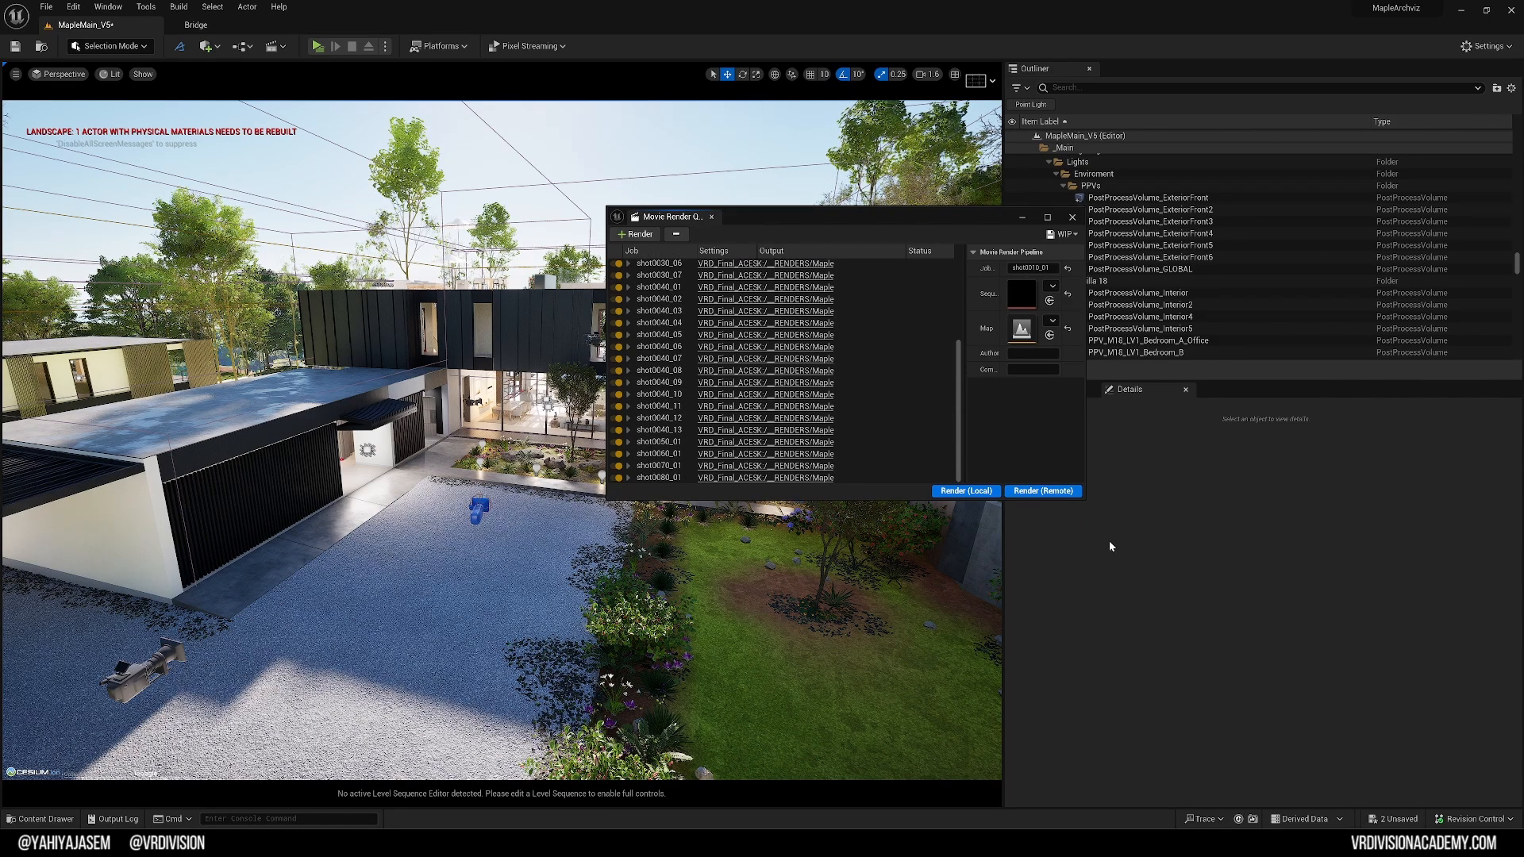
{"action": "left_click", "coordinate": [1073, 216]}
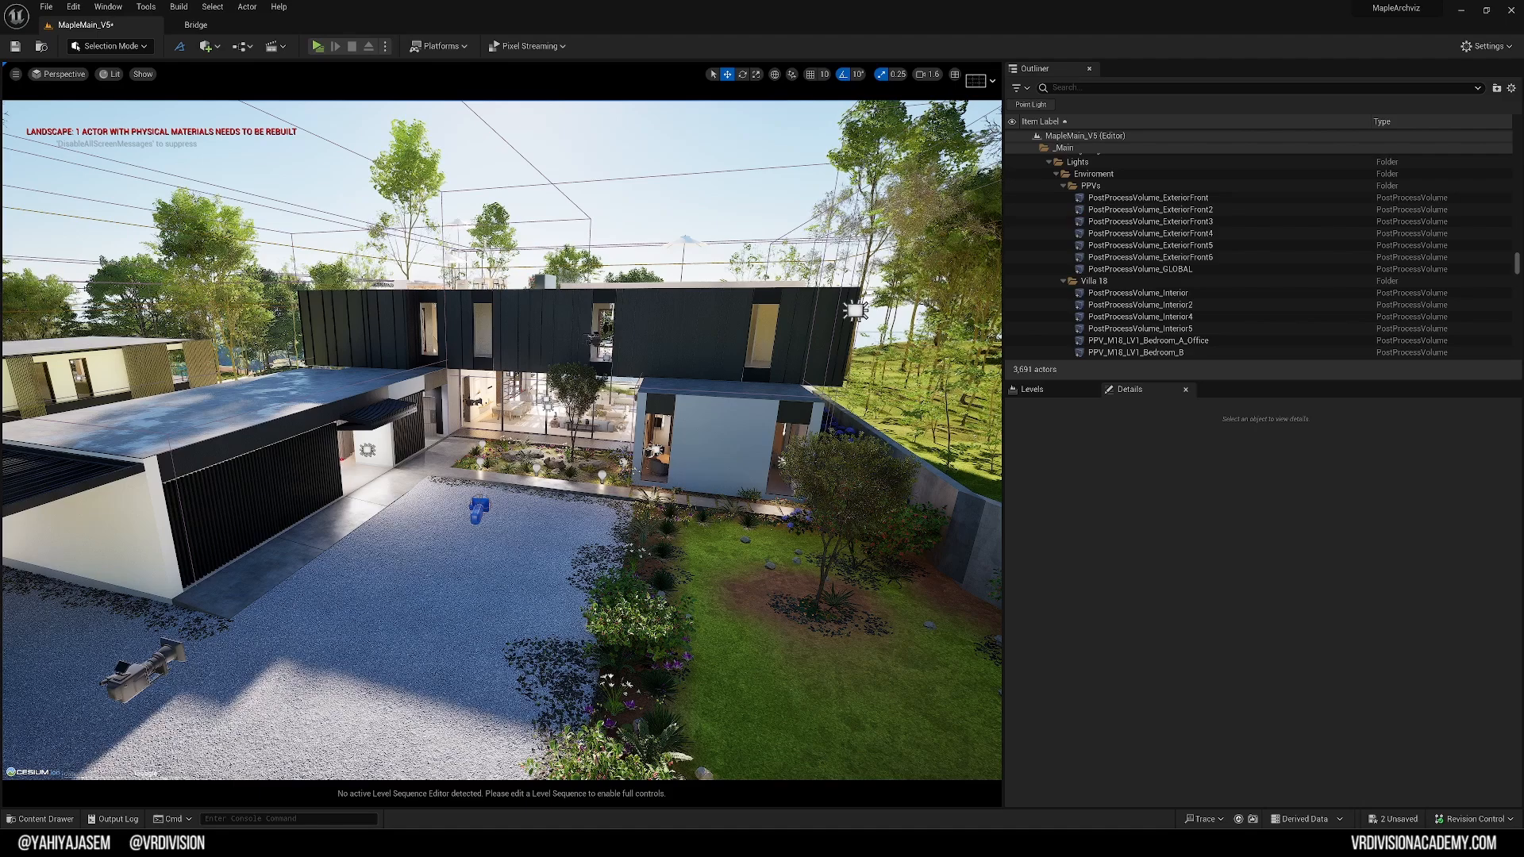